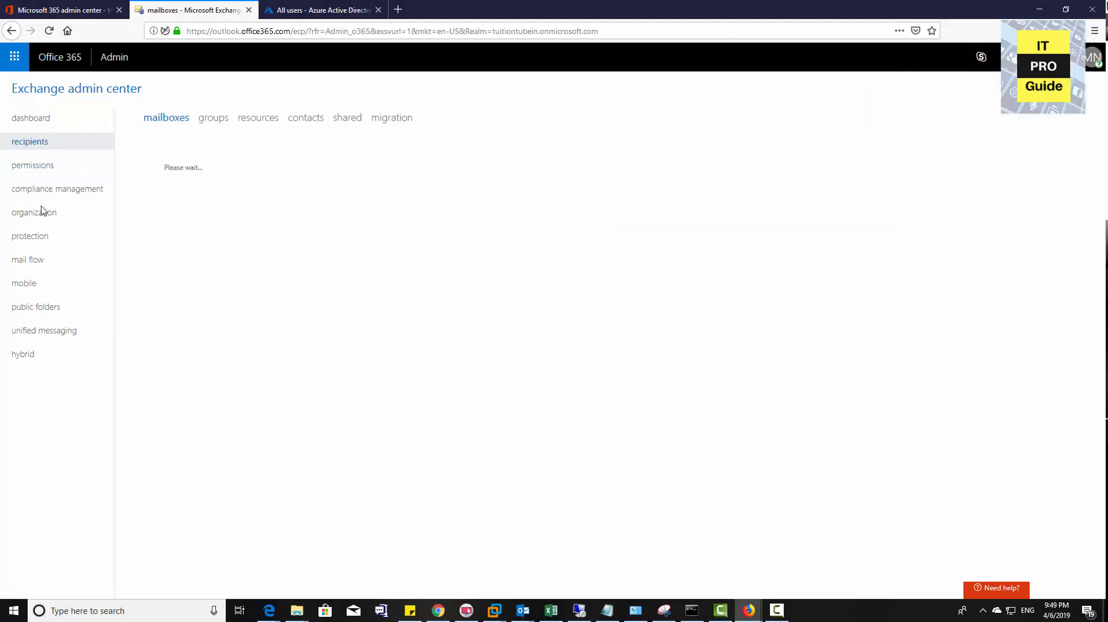
Go to recipients > migration and show the new-migration options from the + menu.
click(33, 212)
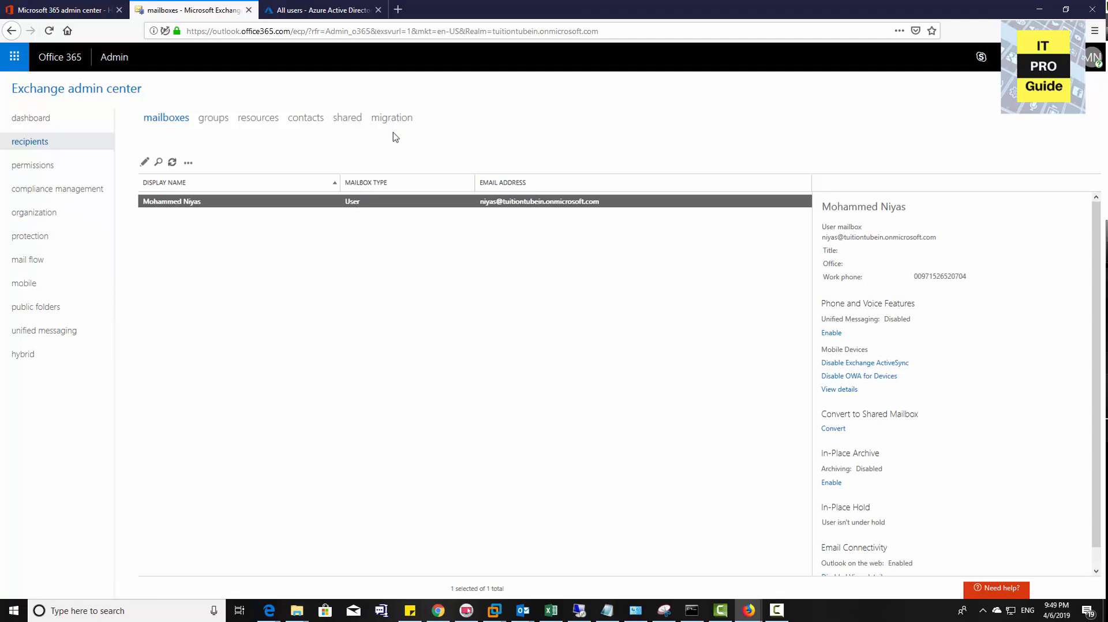
click(391, 118)
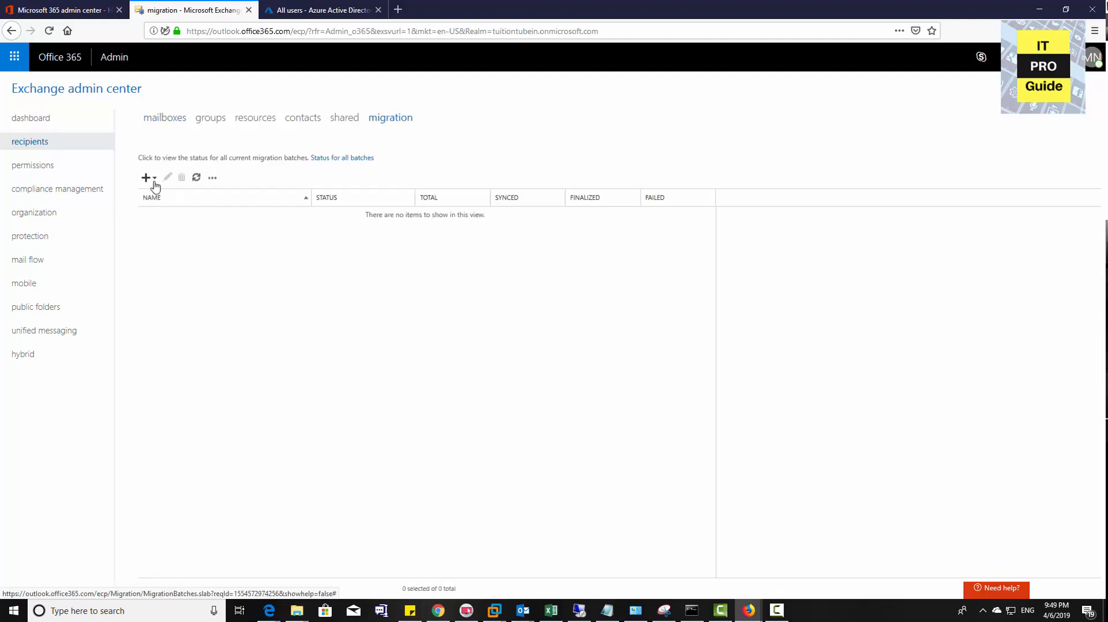
click(147, 178)
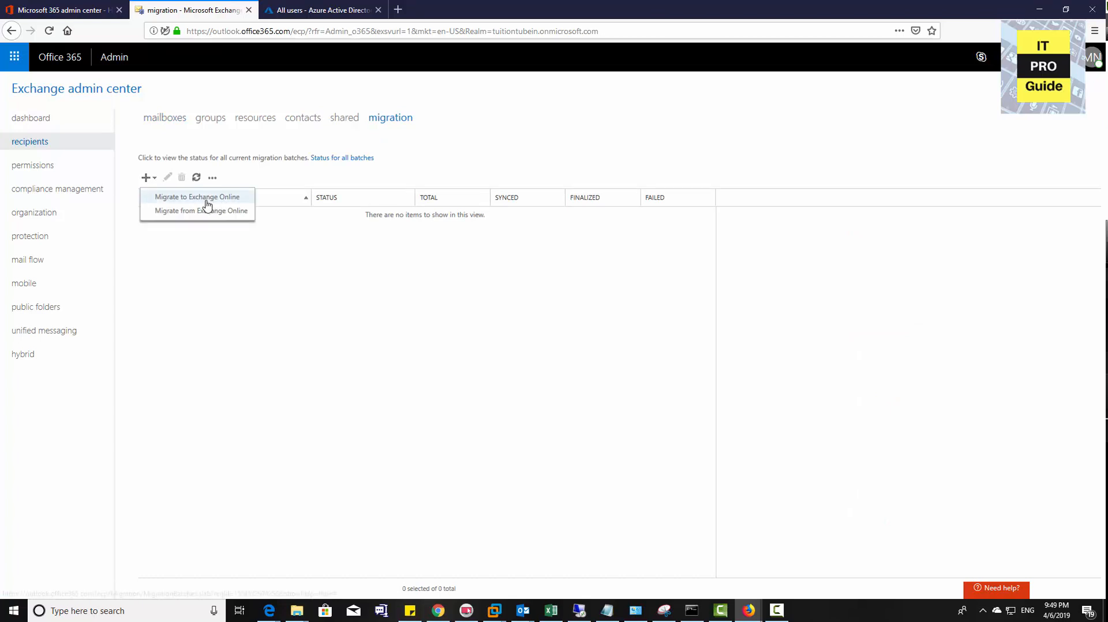
Start a Migrate to Exchange Online batch using the Remote move migration type.
click(196, 196)
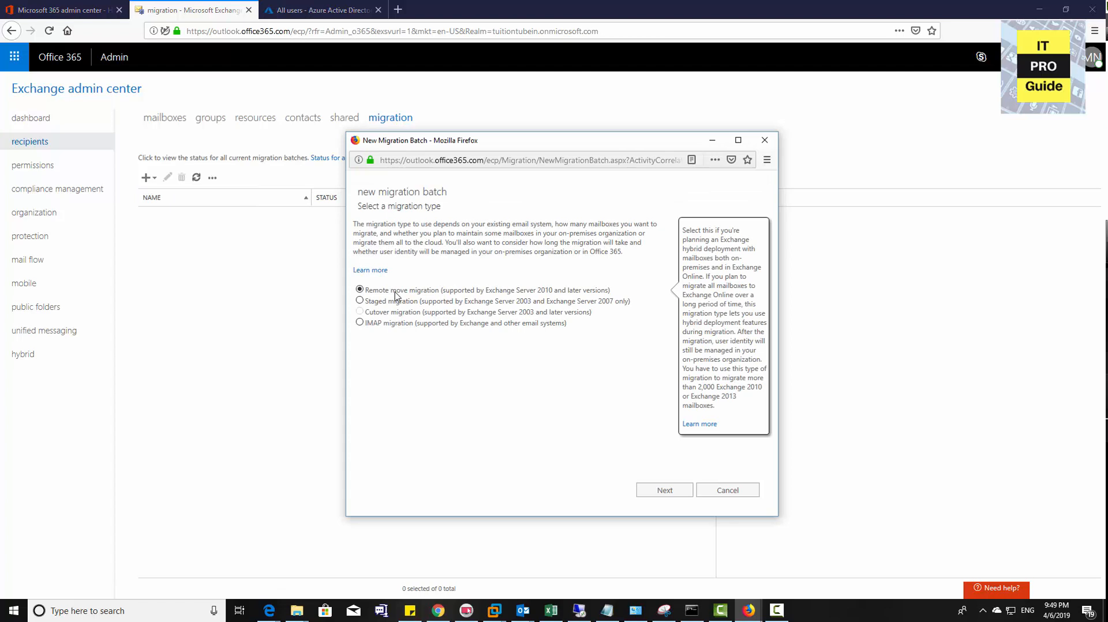
mouse_move(665, 489)
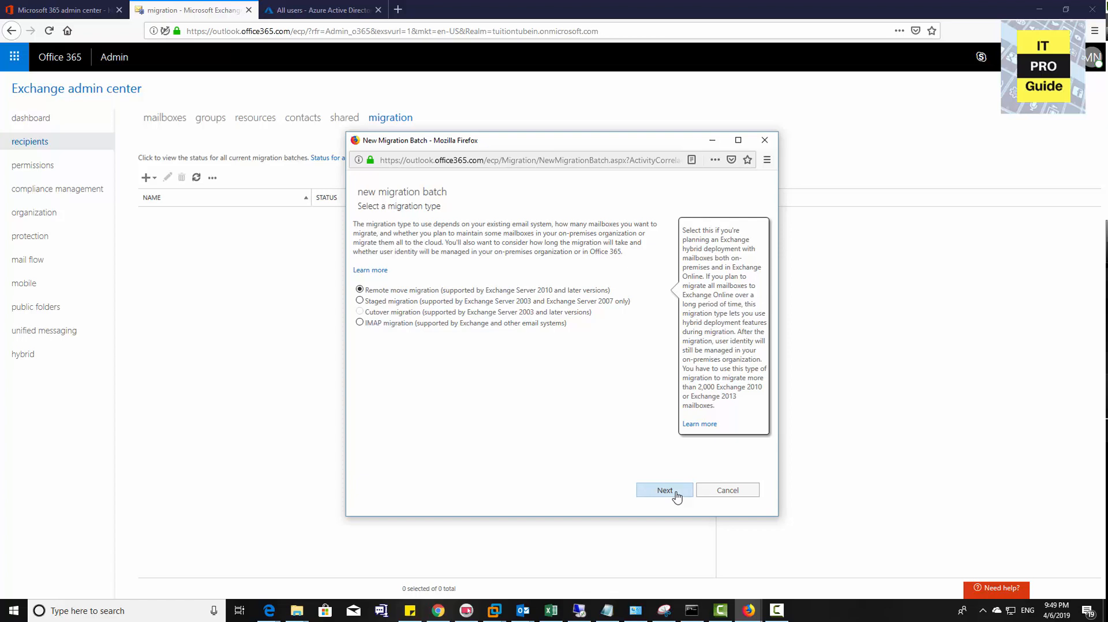
click(663, 489)
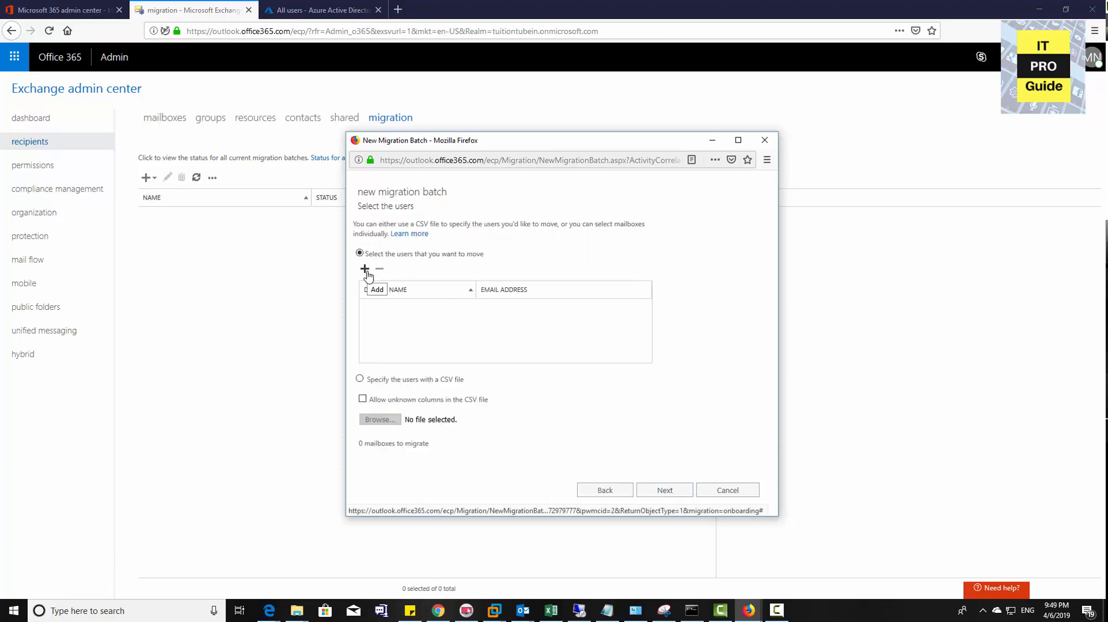
Add the accounts and helpdesk mailboxes to the batch and continue to credentials.
click(365, 269)
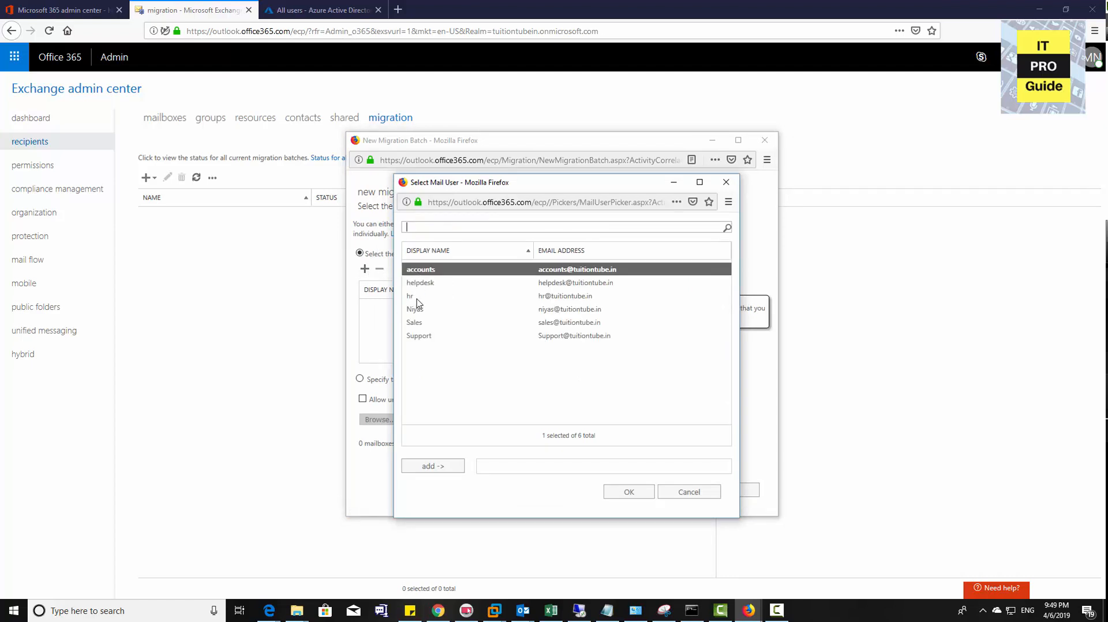
click(420, 281)
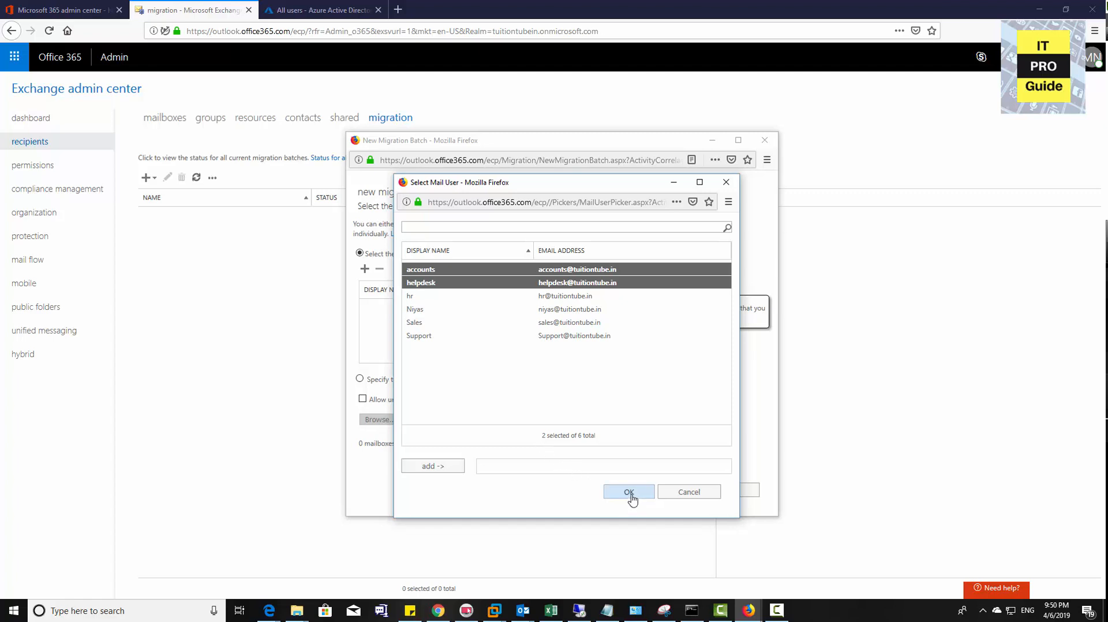
click(628, 491)
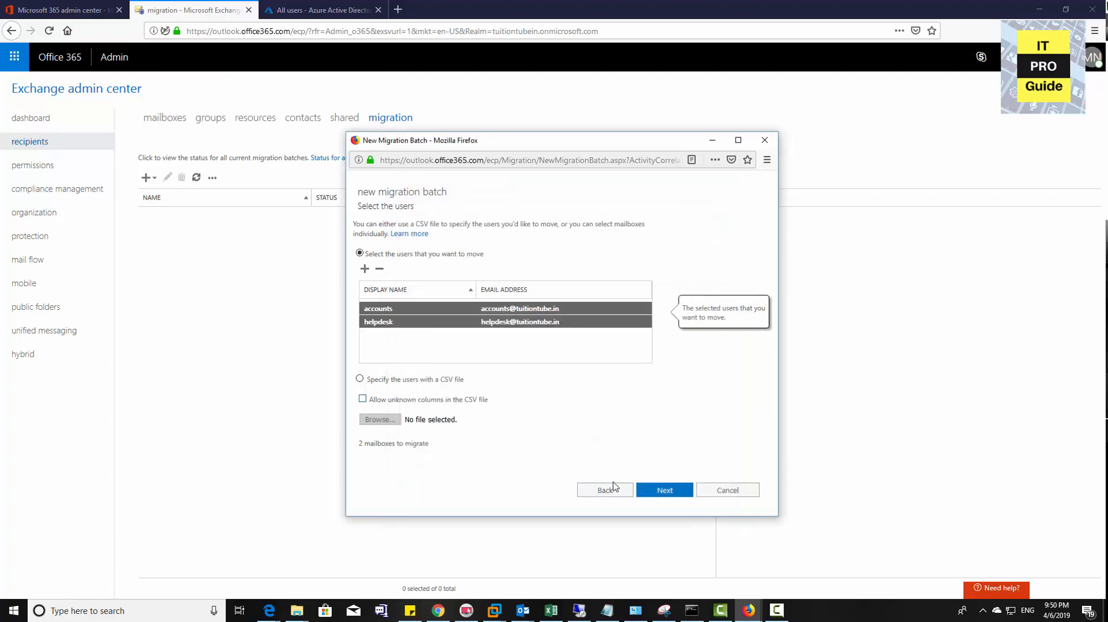
click(664, 489)
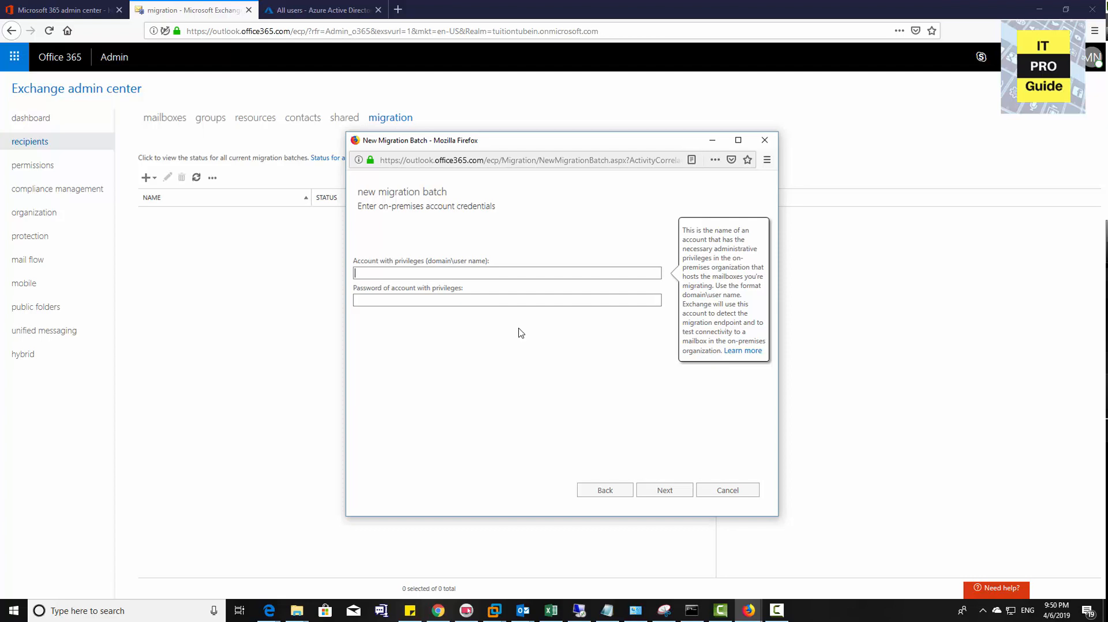
Supply the tuitiontube on-premises admin credentials and accept the mail.tuitiontube.in endpoint.
text(tuitiontube\administrator)
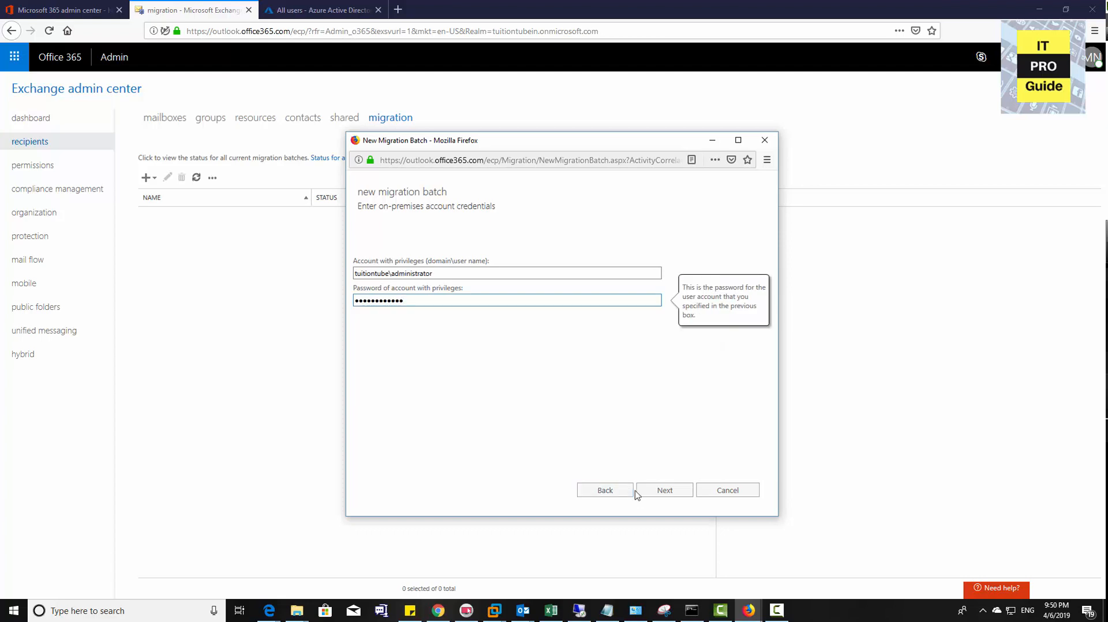
click(662, 489)
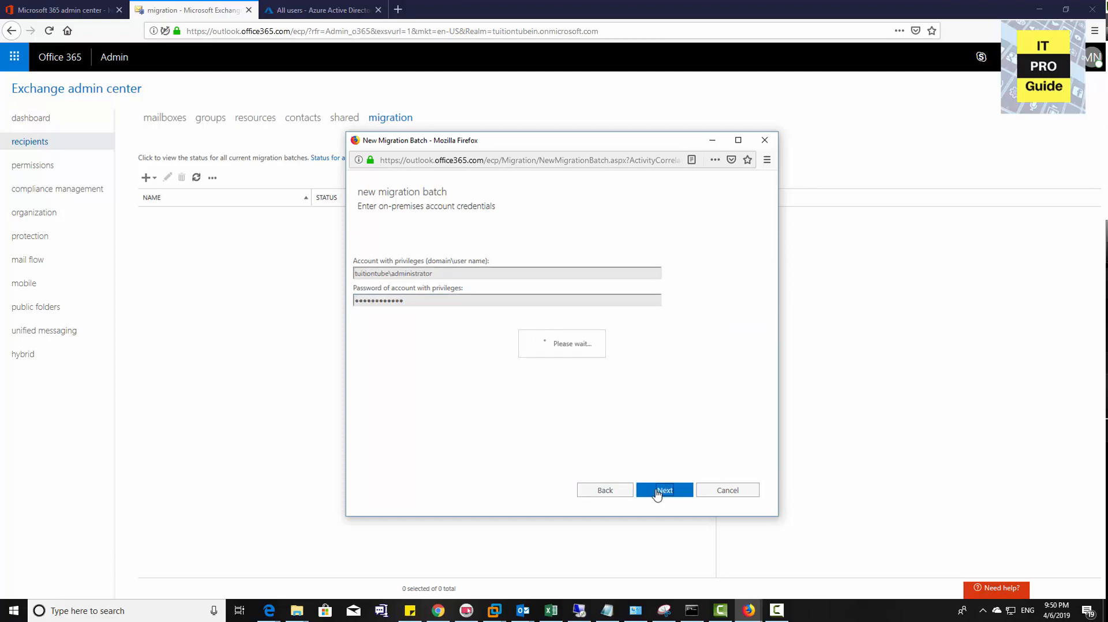
click(663, 489)
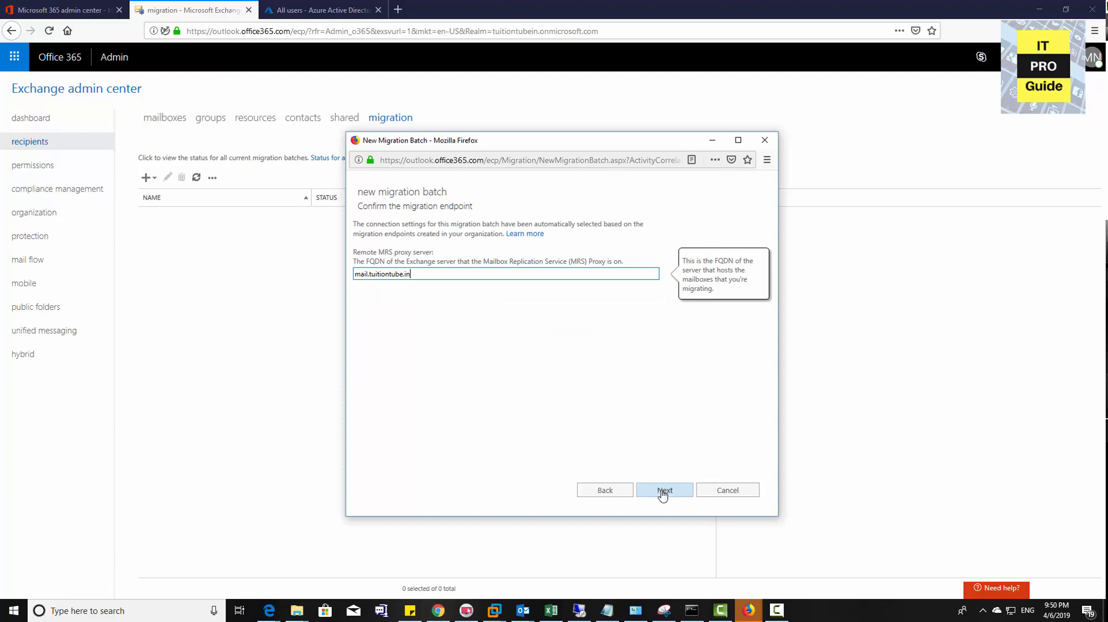
click(665, 489)
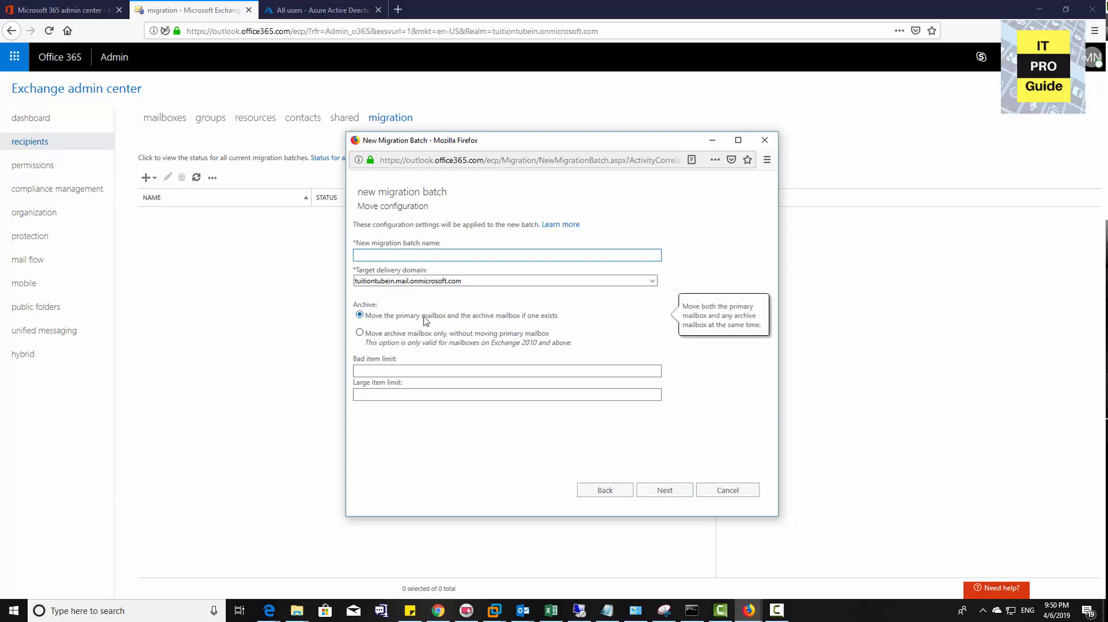
Name the batch Batch -1 with a bad item limit of 10 and continue.
text(Batch -1)
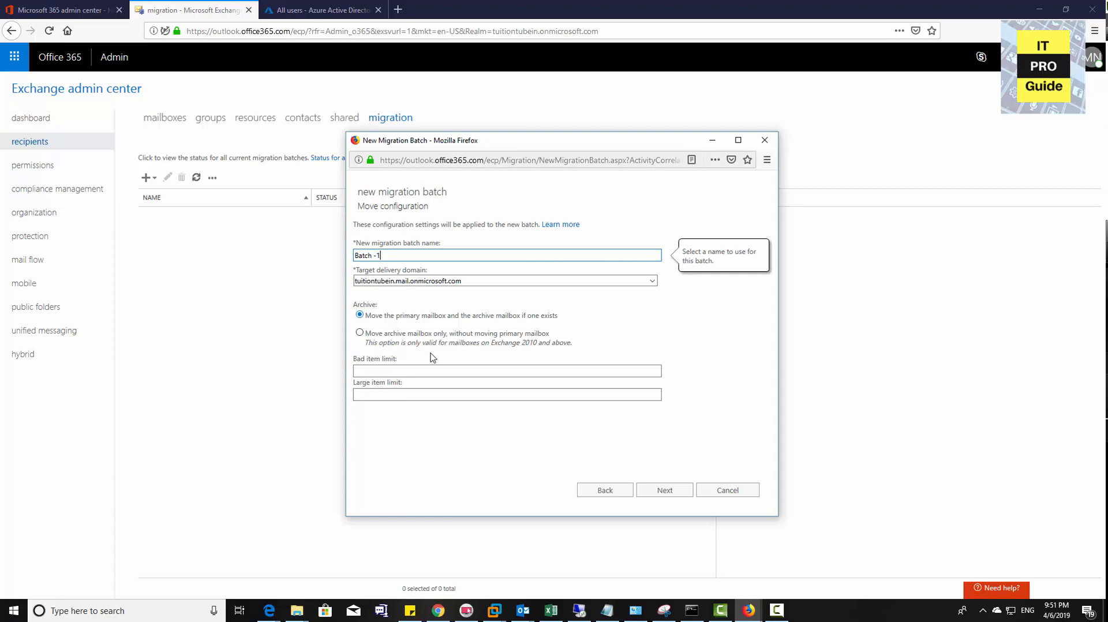
click(505, 370)
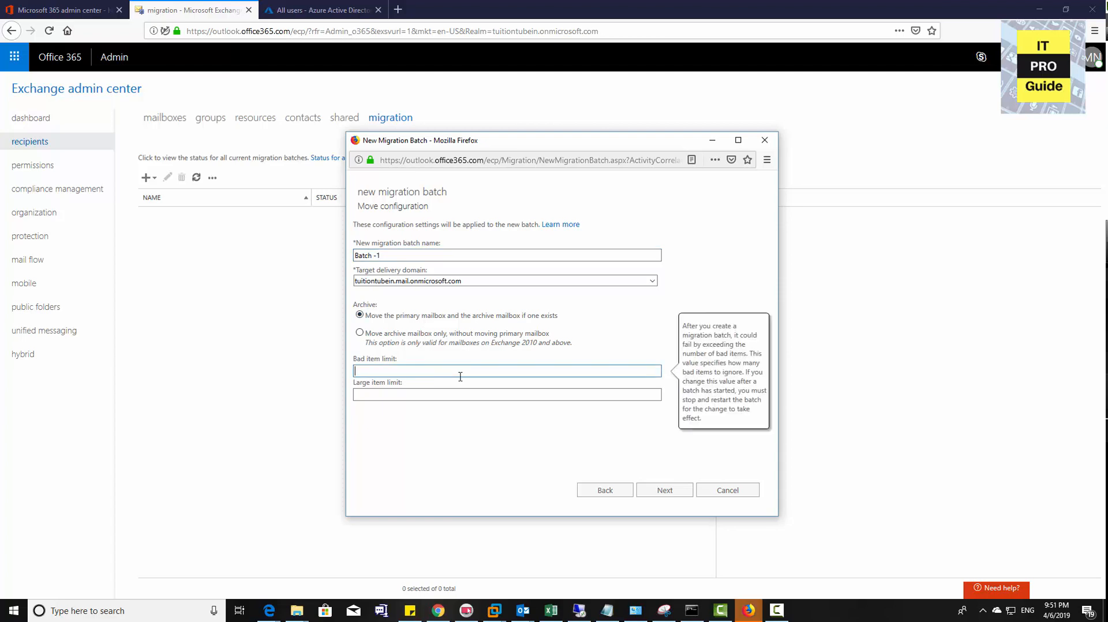
text(10)
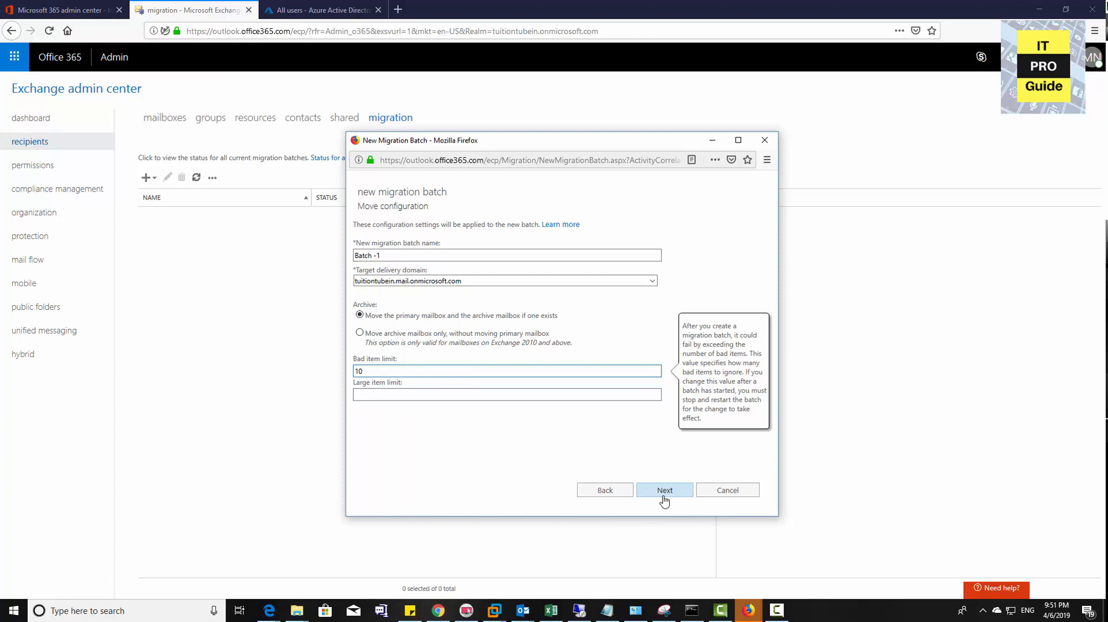
click(664, 489)
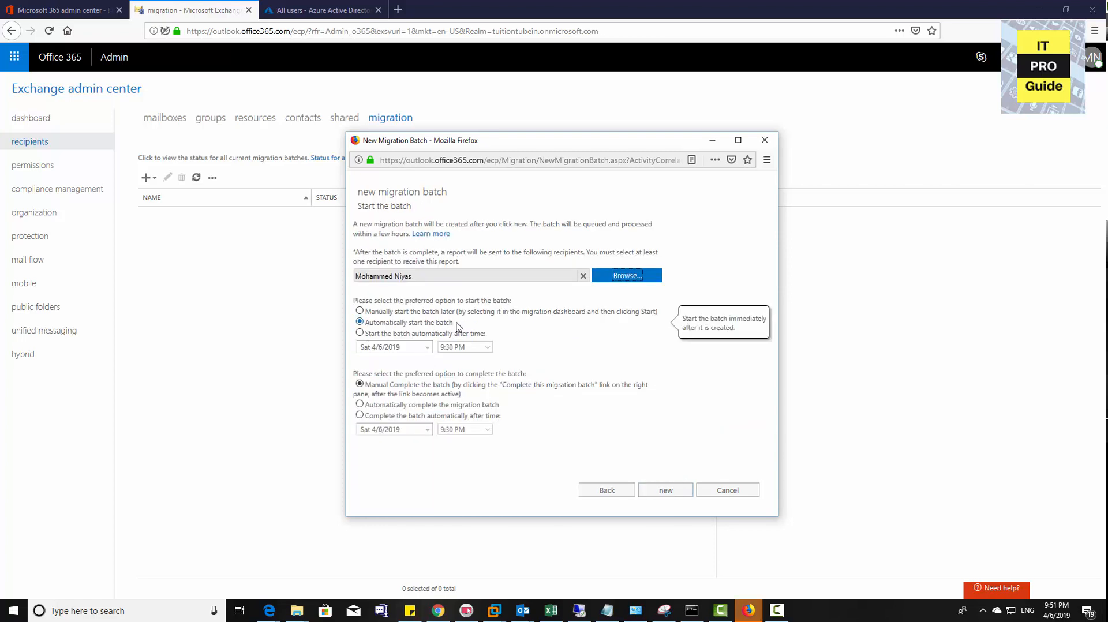
Set the batch to start automatically with manual completion and create it, leaving it Syncing with 2 mailboxes.
click(408, 322)
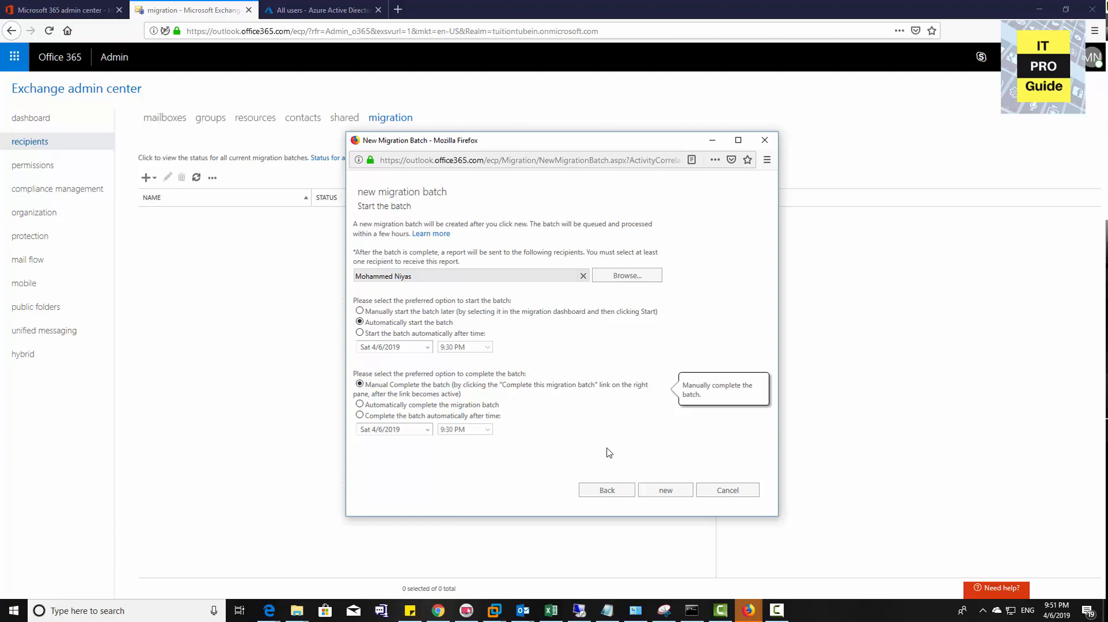
mouse_move(612, 454)
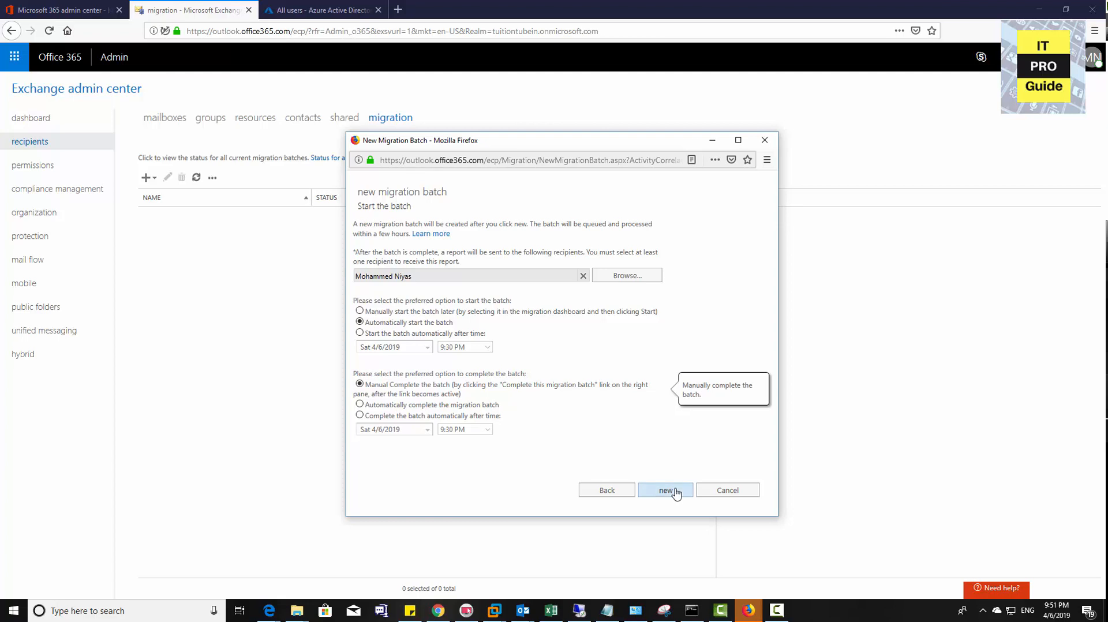
click(663, 489)
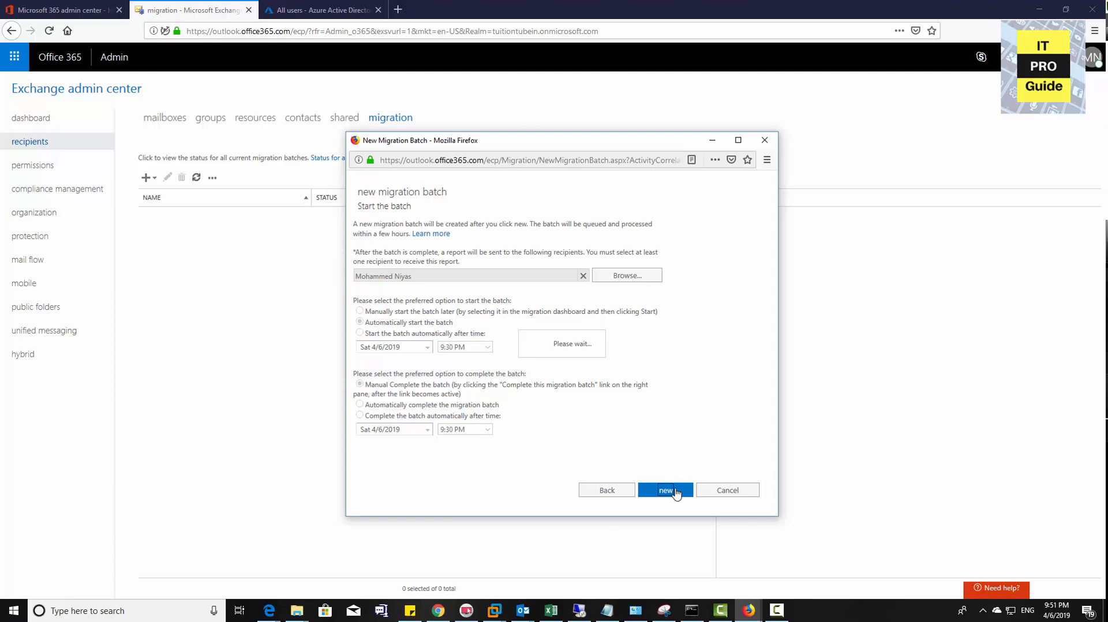
click(665, 489)
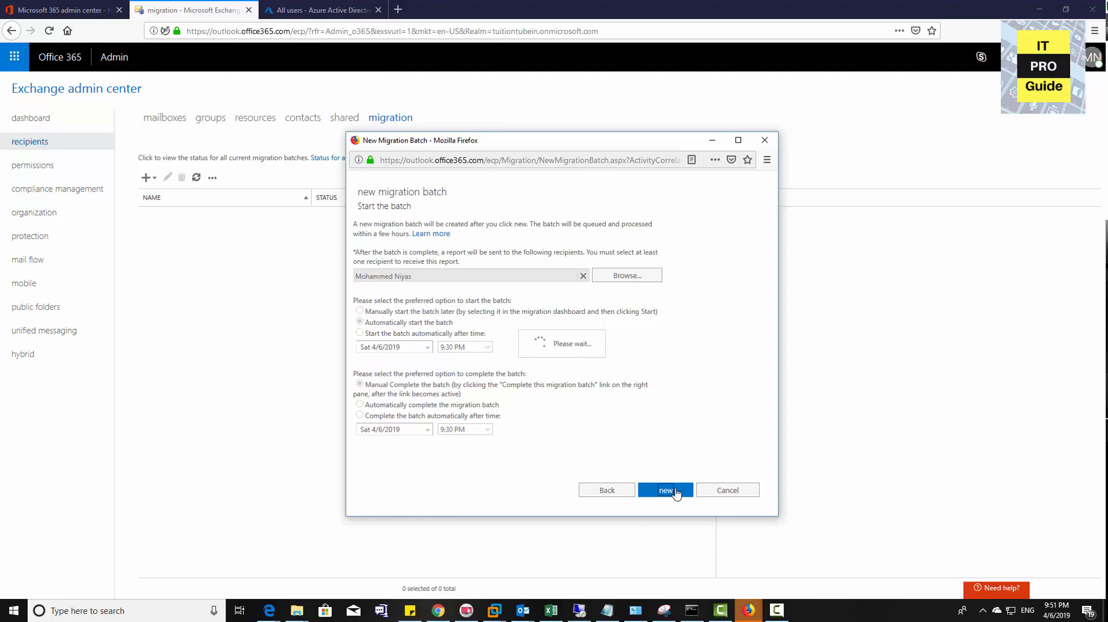
click(665, 489)
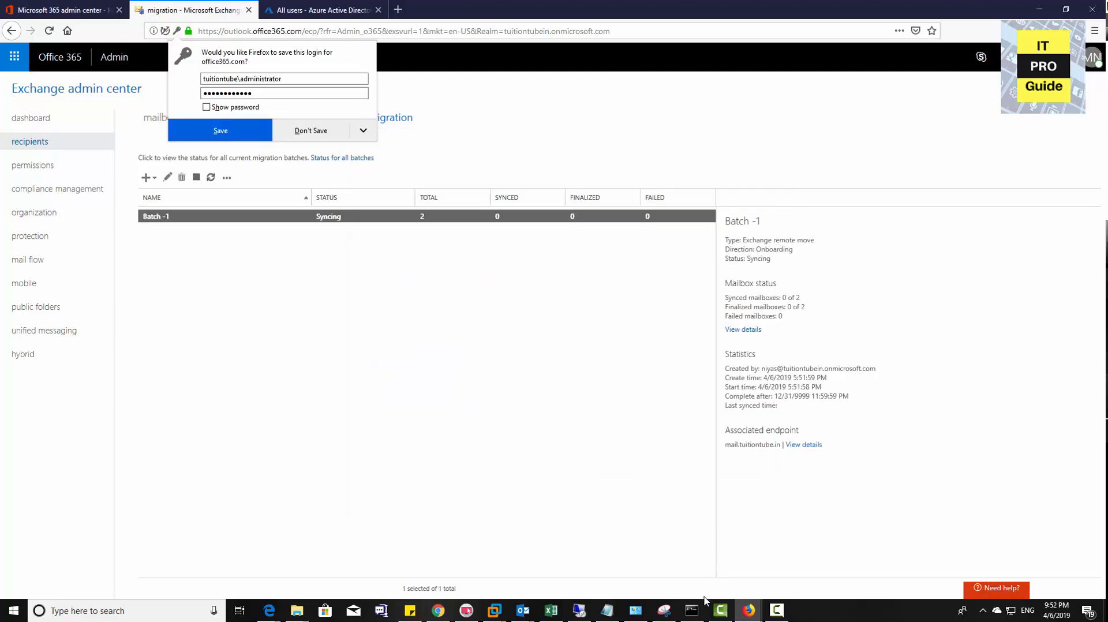
mouse_move(746, 611)
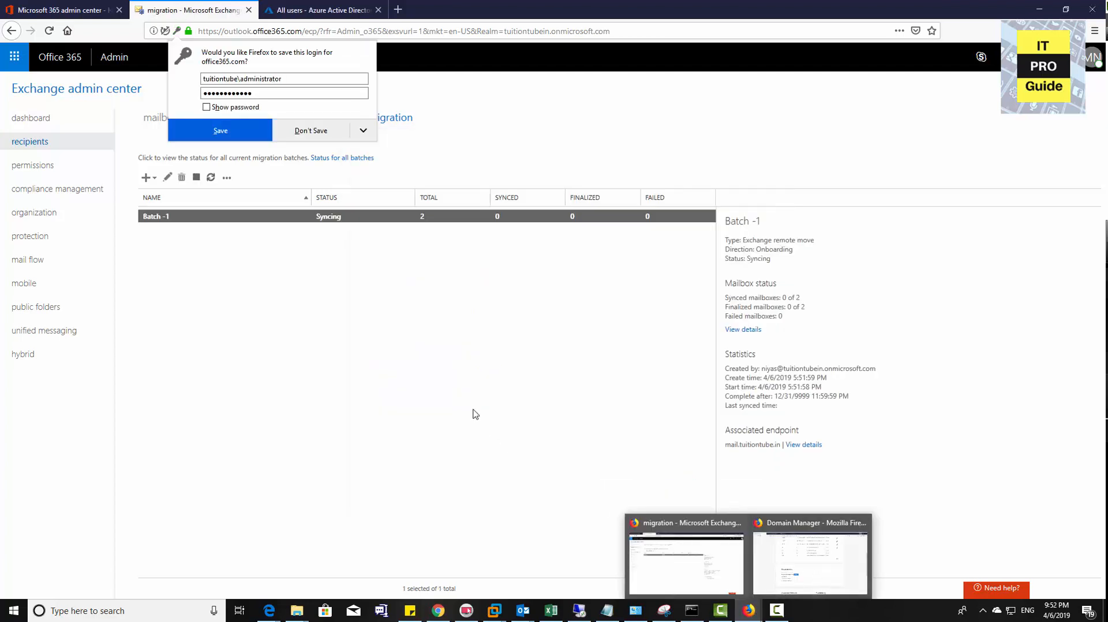
Decline saving the browser login and switch to the on-premises Exchange Management Console.
click(311, 131)
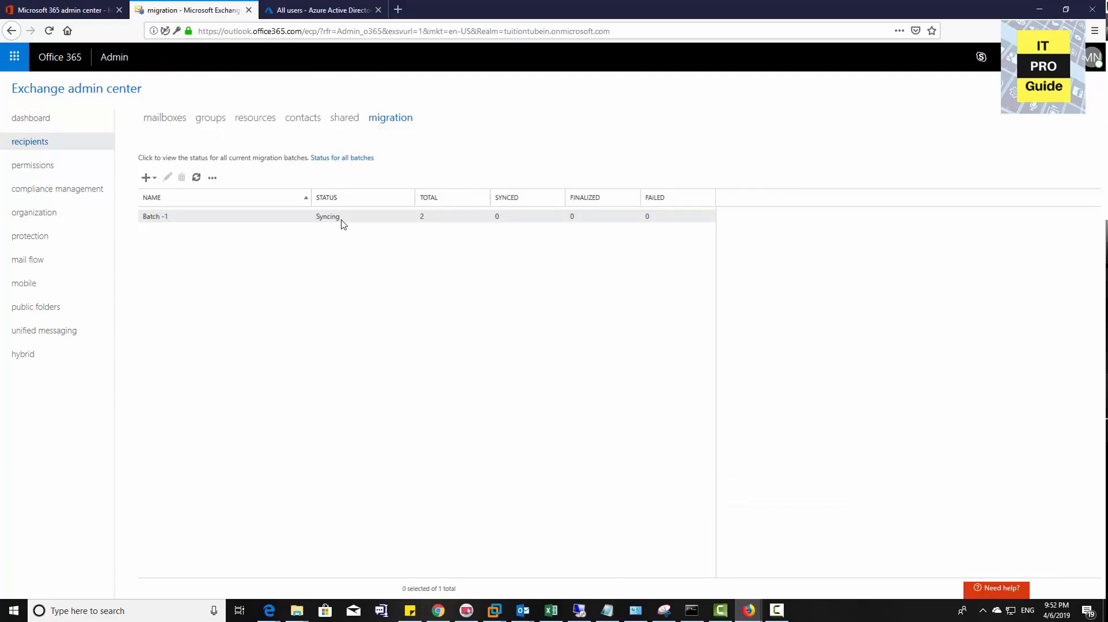
click(194, 610)
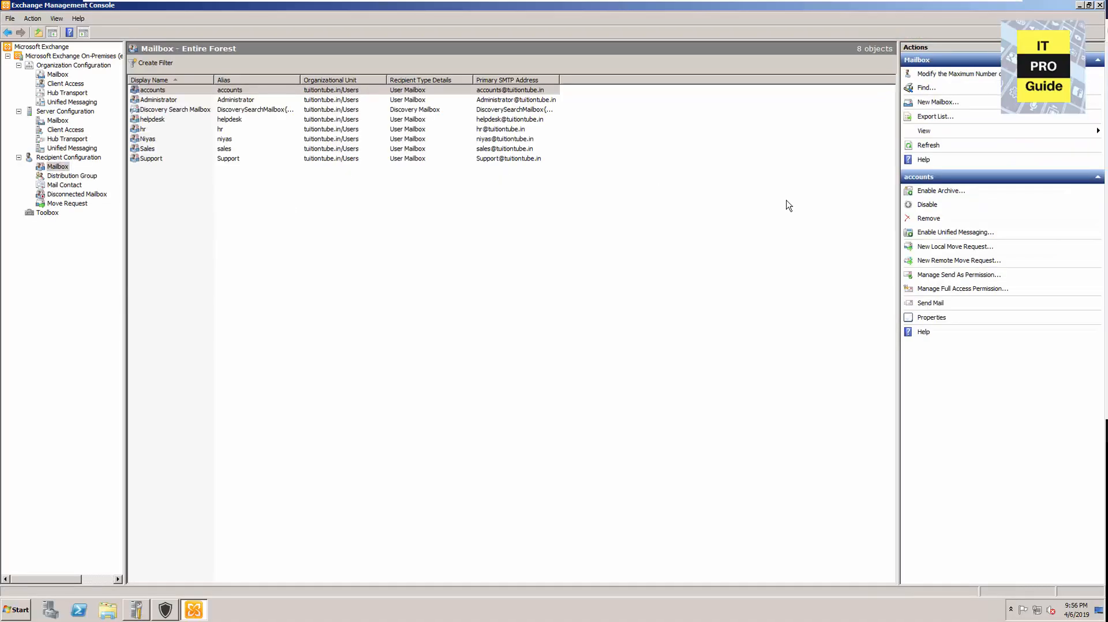
Refresh the mailboxes and check the helpdesk mailbox's onmicrosoft.com e-mail address in its properties.
click(927, 146)
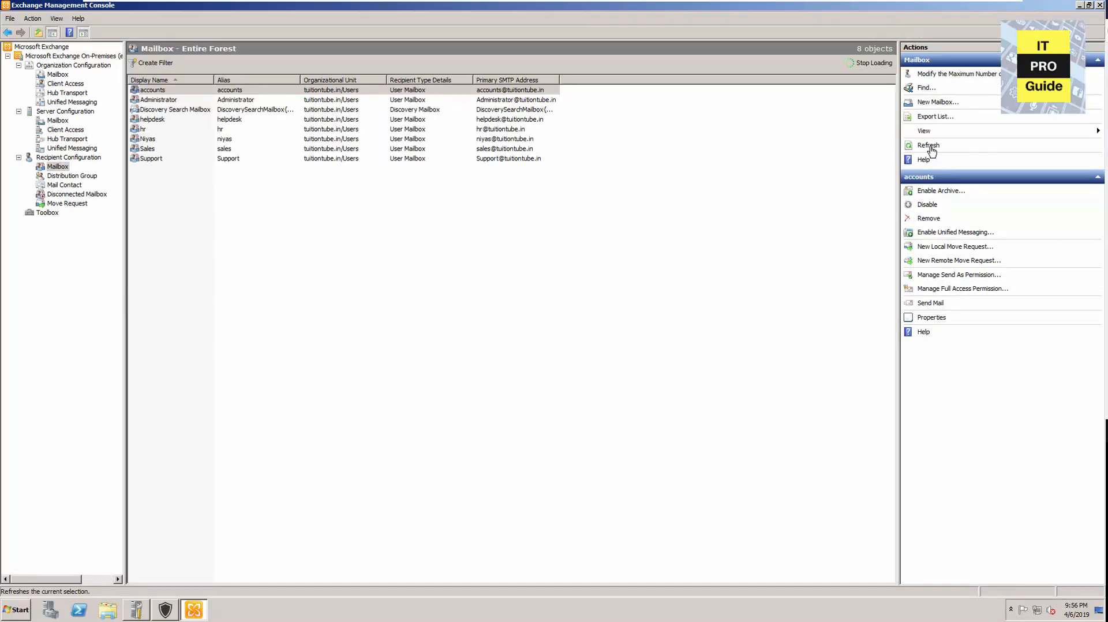
click(152, 119)
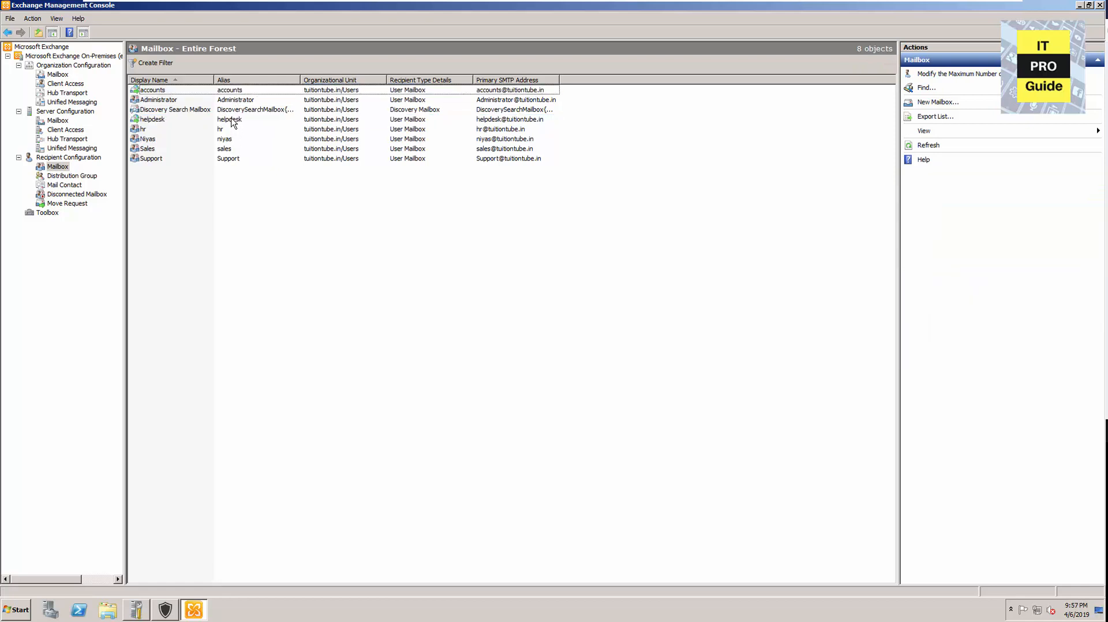
double_click(152, 119)
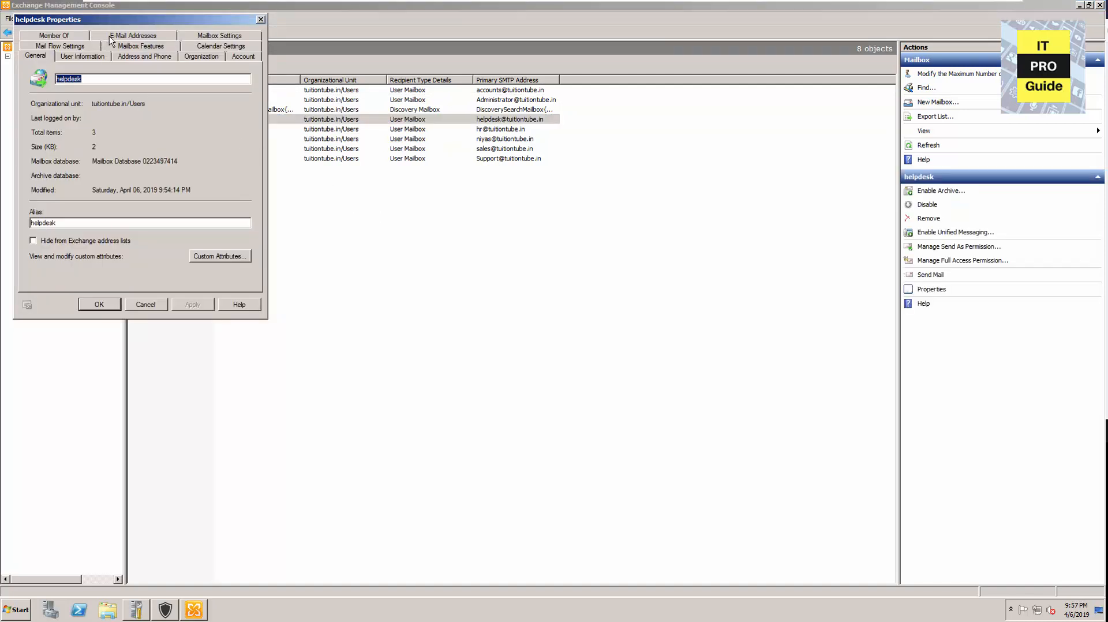
click(133, 36)
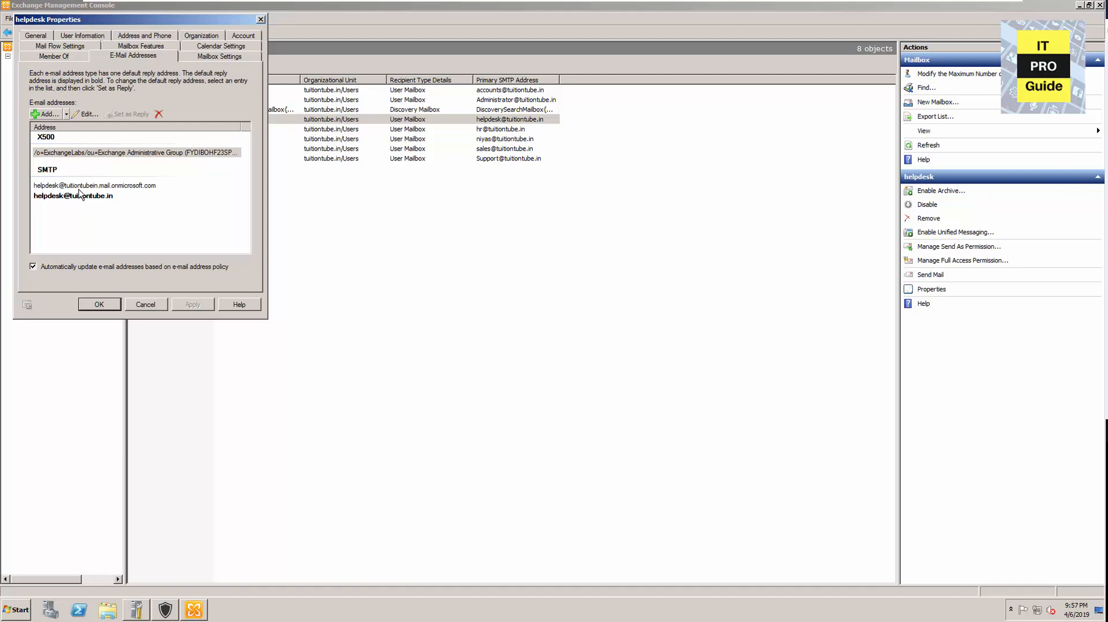
click(95, 185)
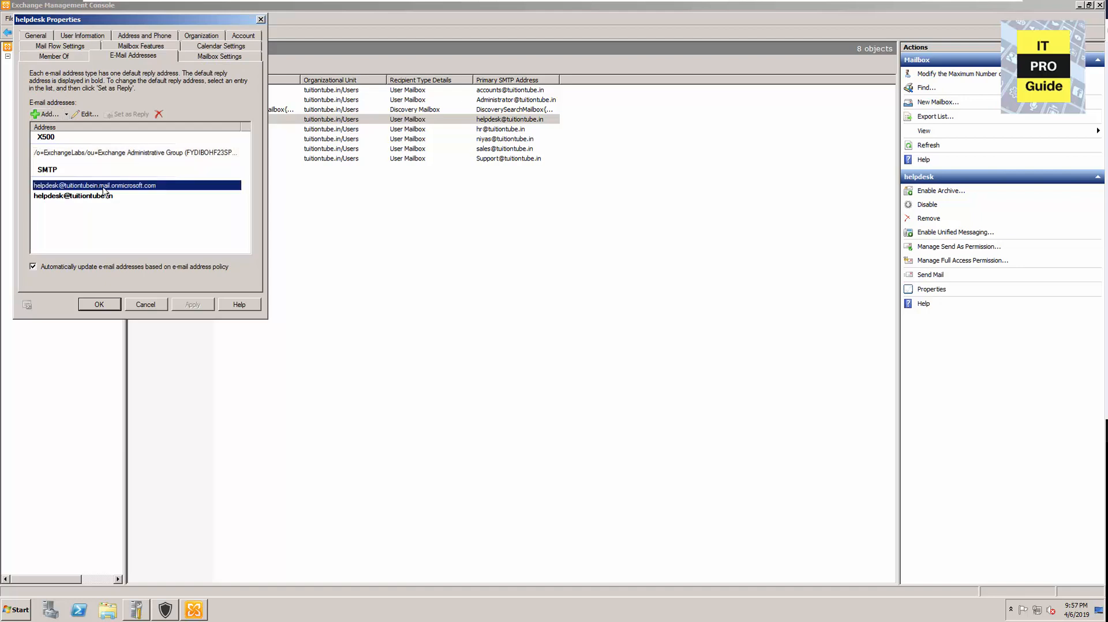
mouse_move(131, 193)
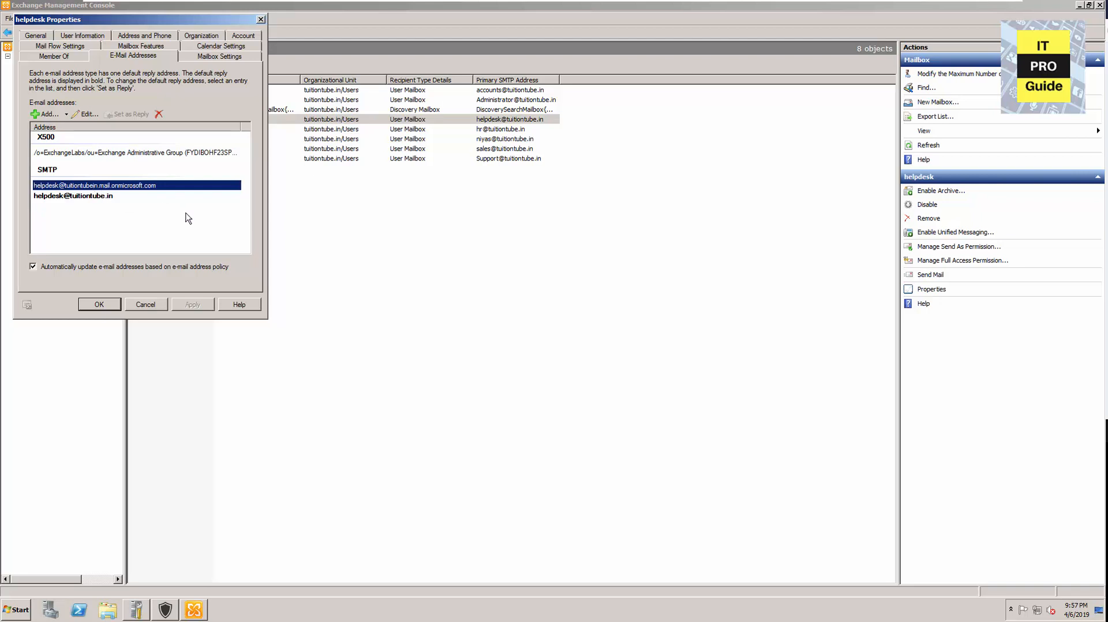
mouse_move(185, 249)
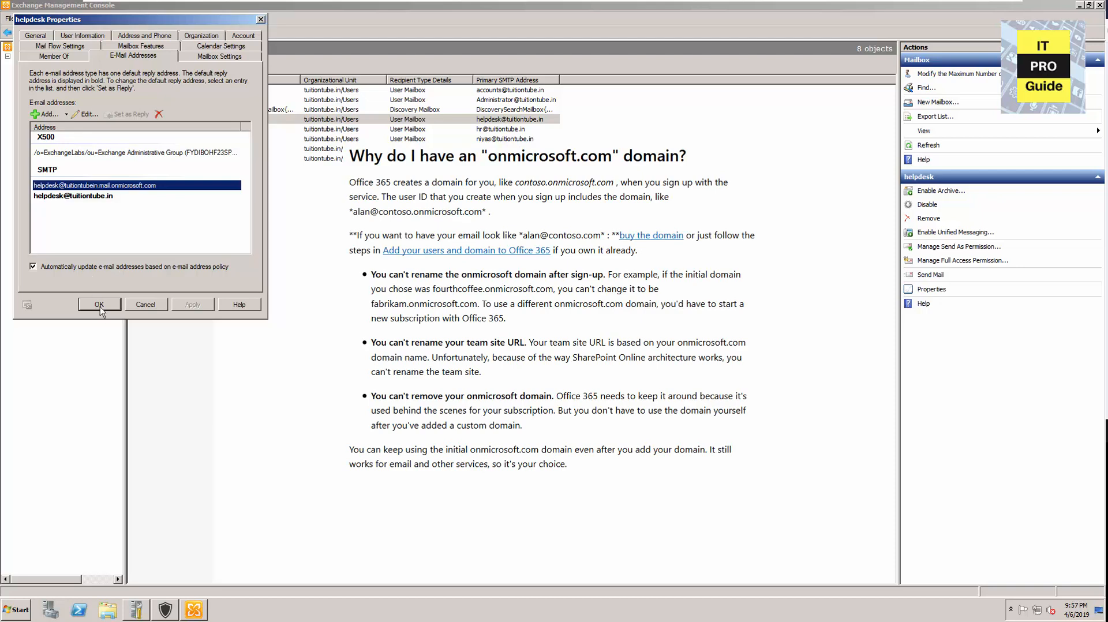
click(99, 303)
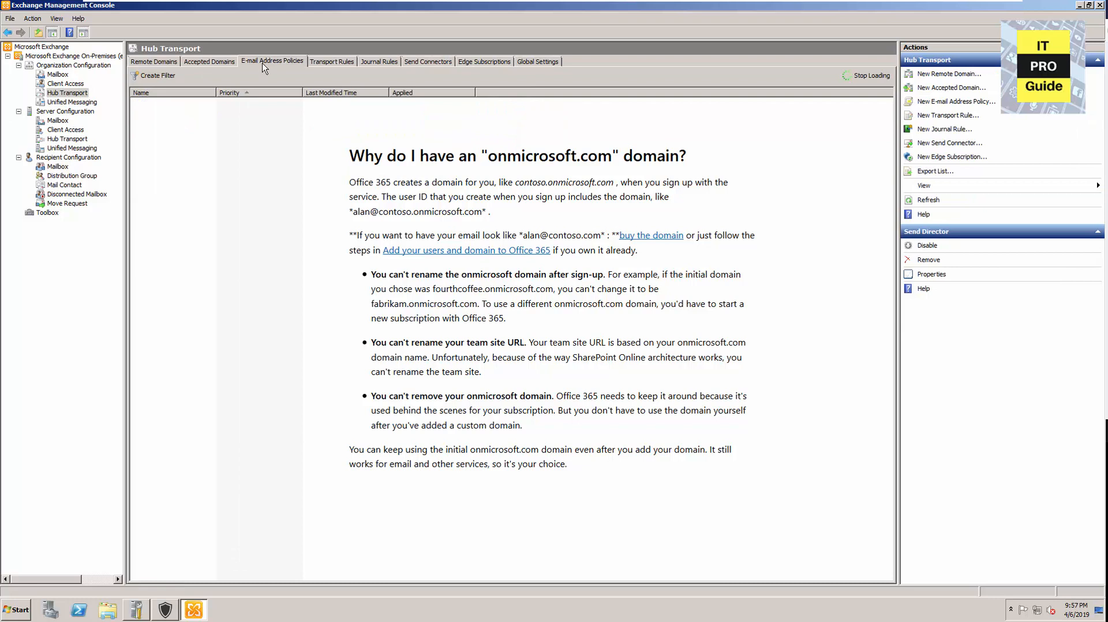
Show the organisation's accepted domains, including tuitiontubein.mail.onmicrosoft.com.
click(272, 62)
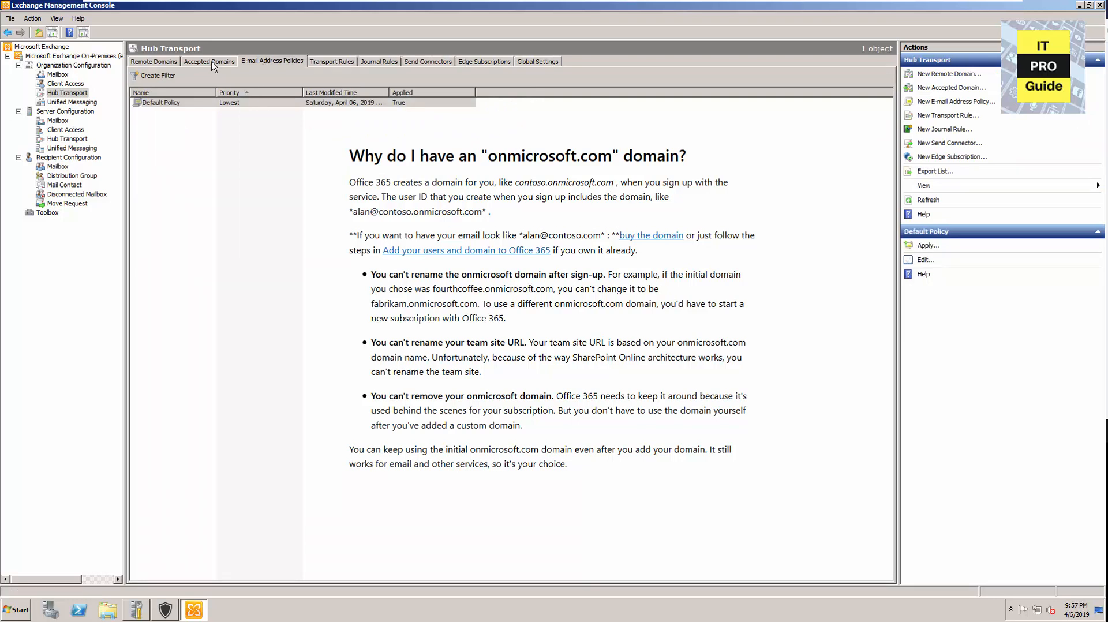
click(209, 62)
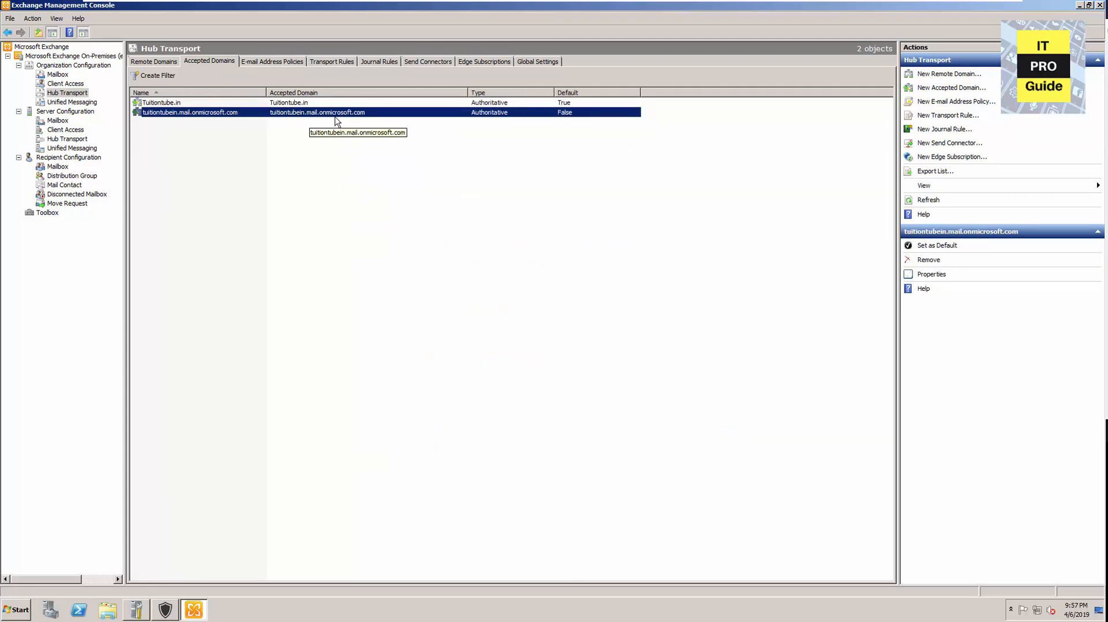
mouse_move(333, 118)
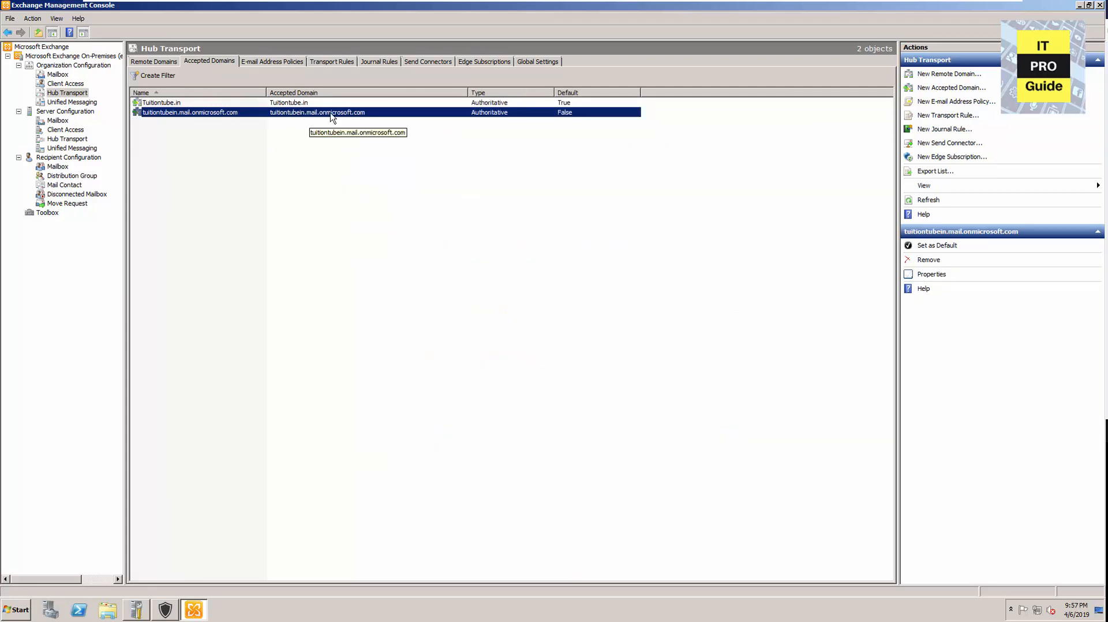
mouse_move(287, 66)
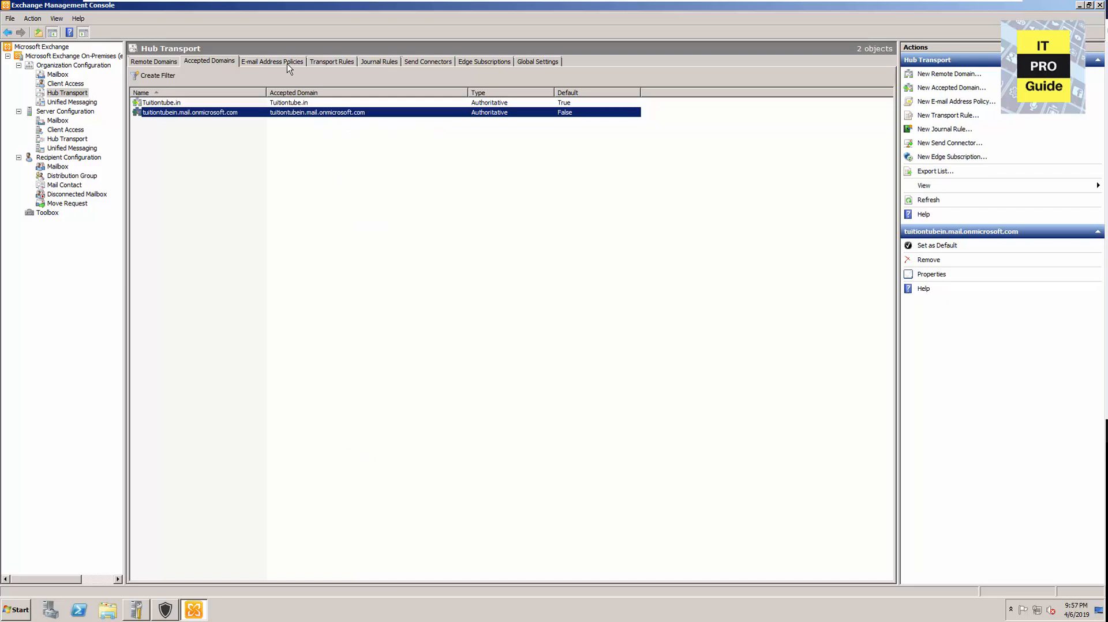
click(272, 61)
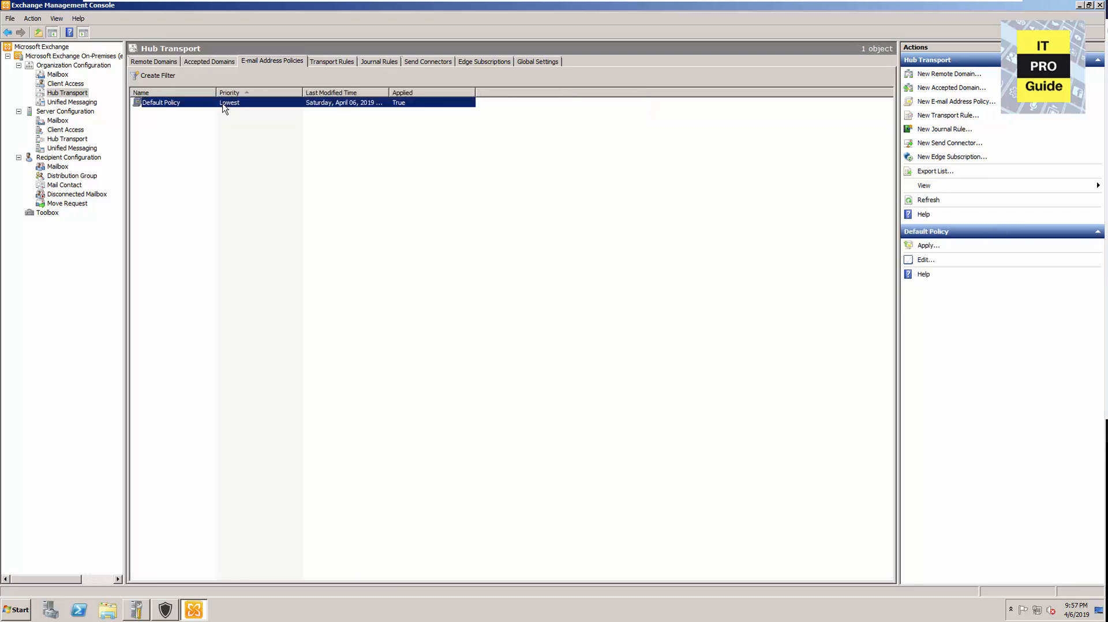
click(926, 259)
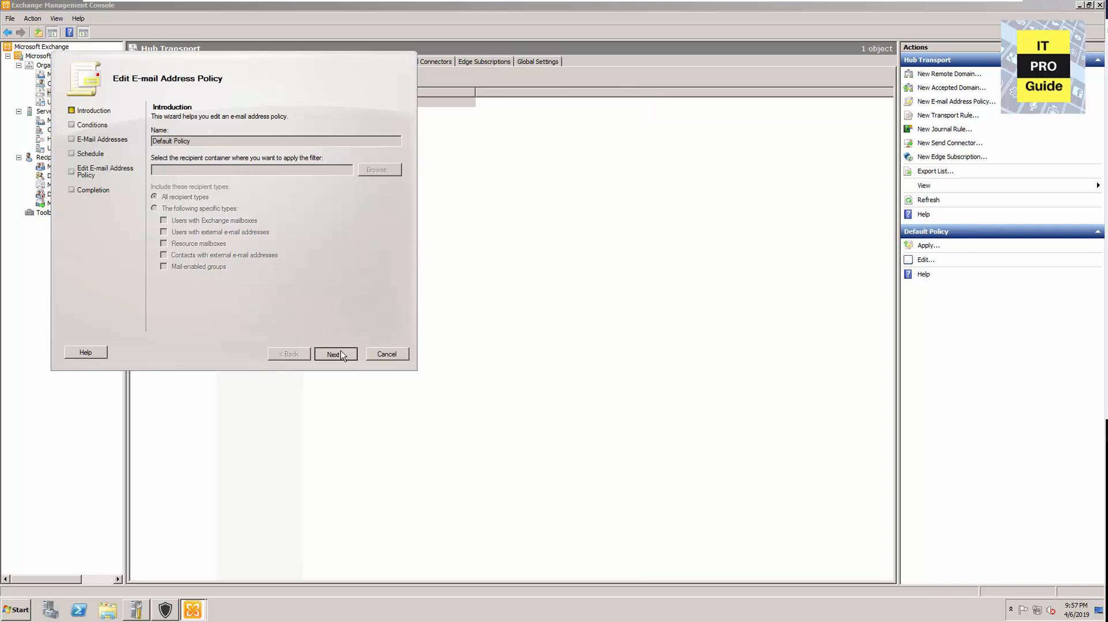
click(332, 354)
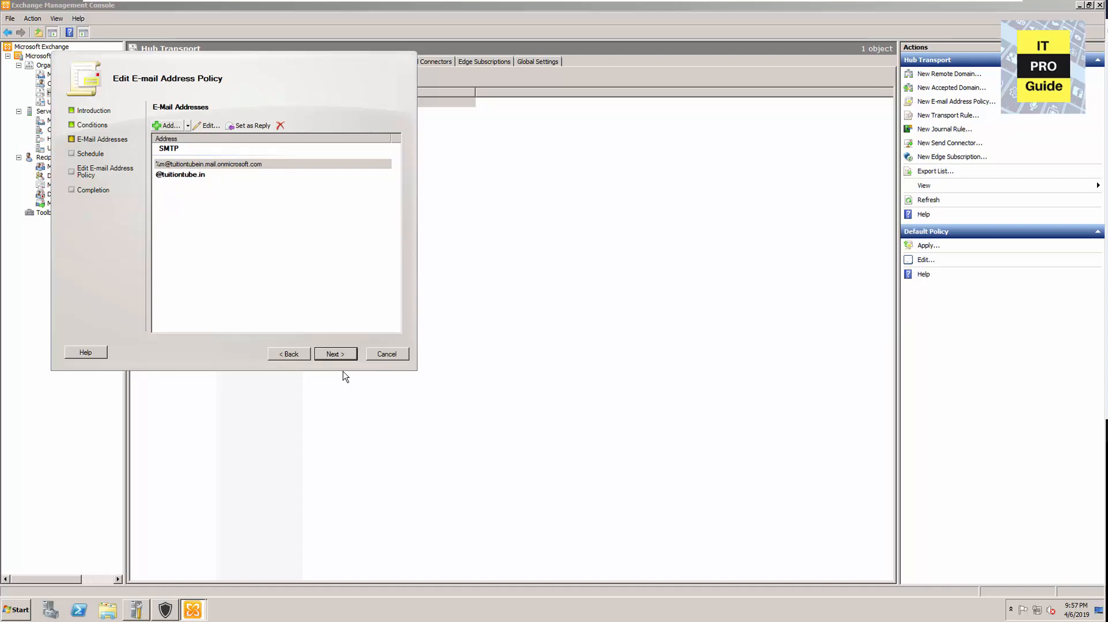
mouse_move(322, 263)
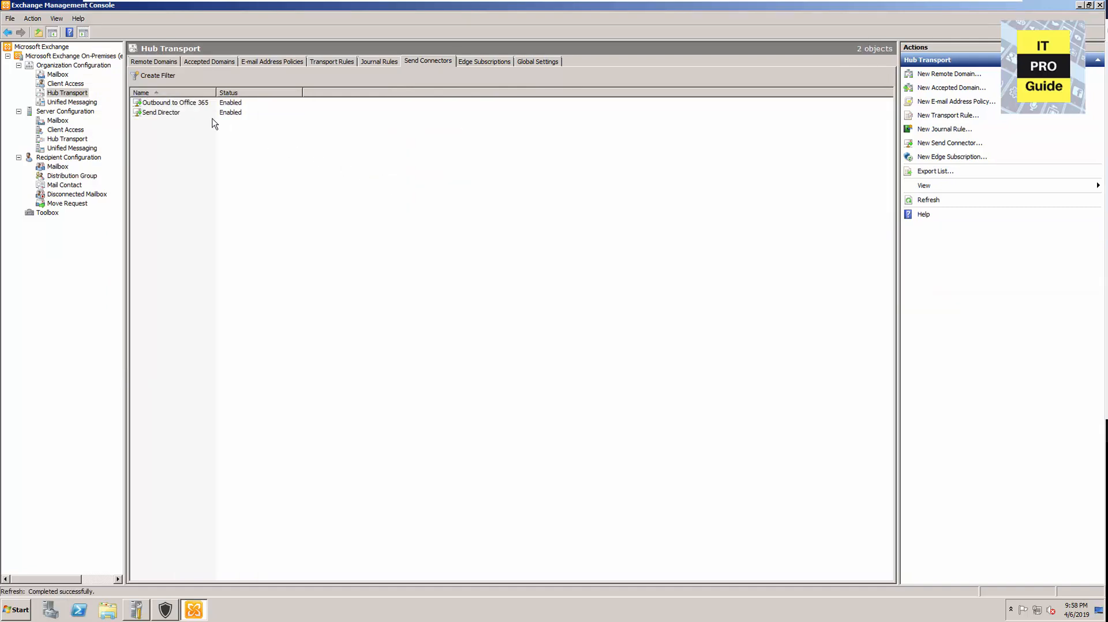
Review the Outbound to Office 365 connector's address space, network routing, source server and general settings.
click(174, 101)
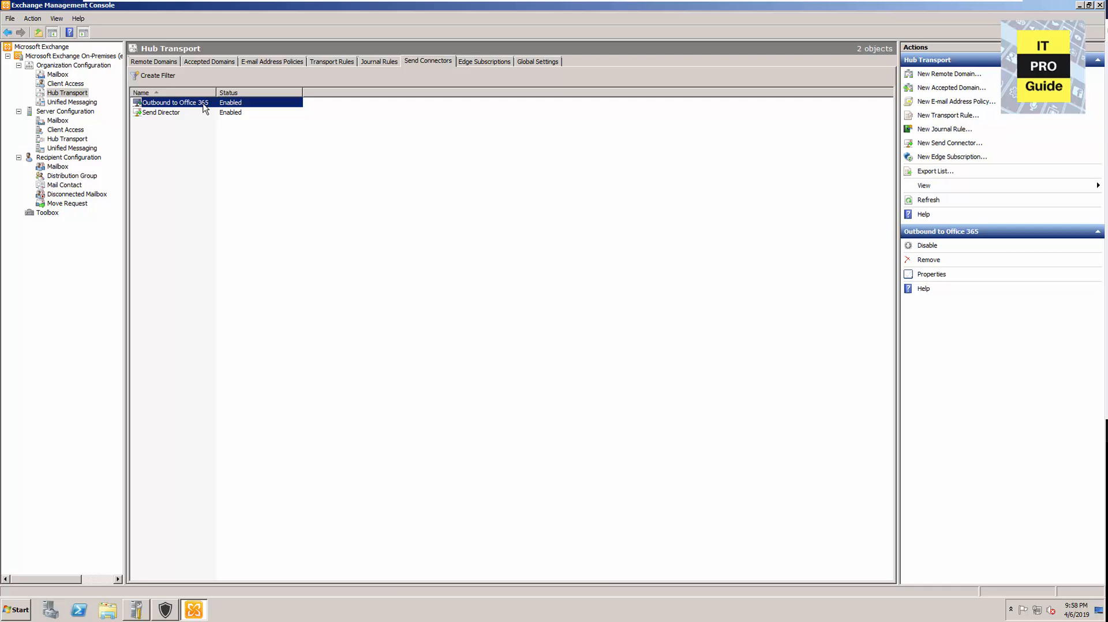
click(930, 274)
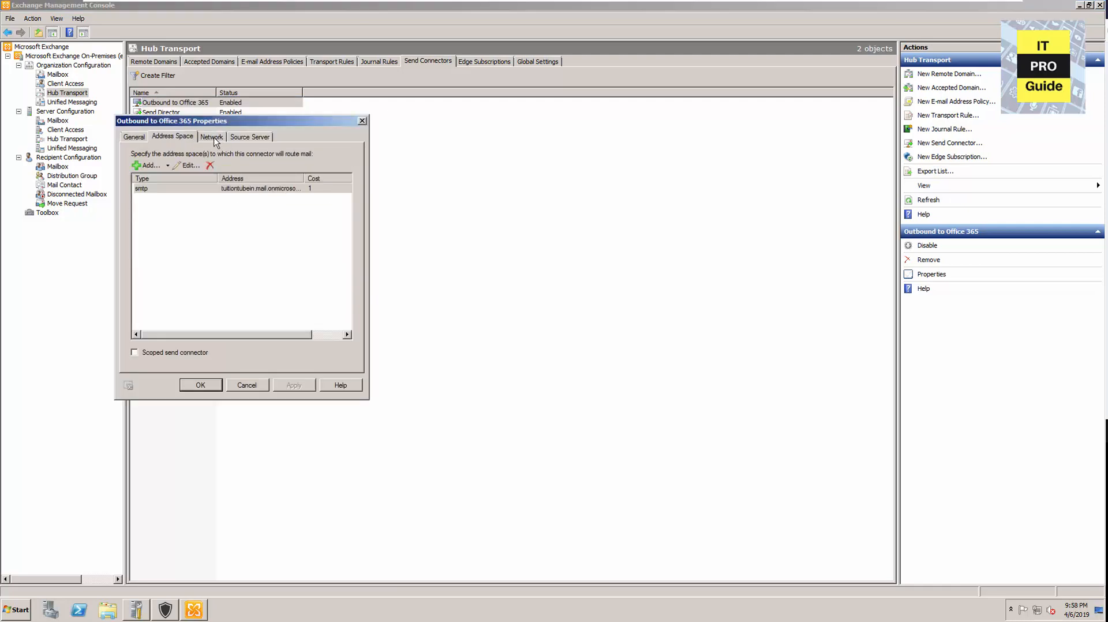
click(212, 136)
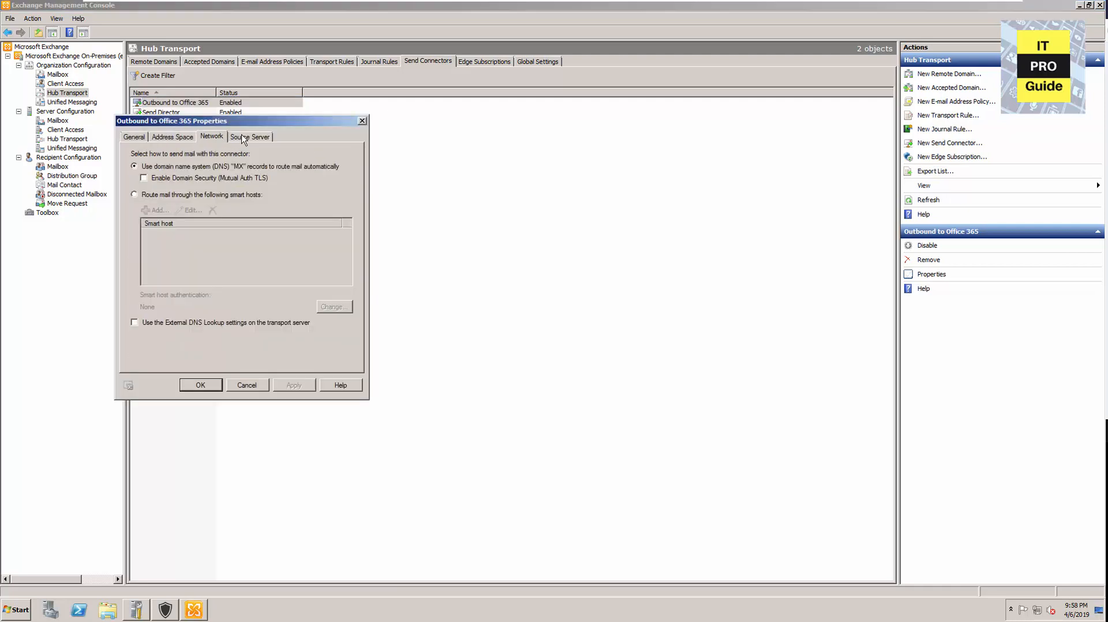
click(249, 136)
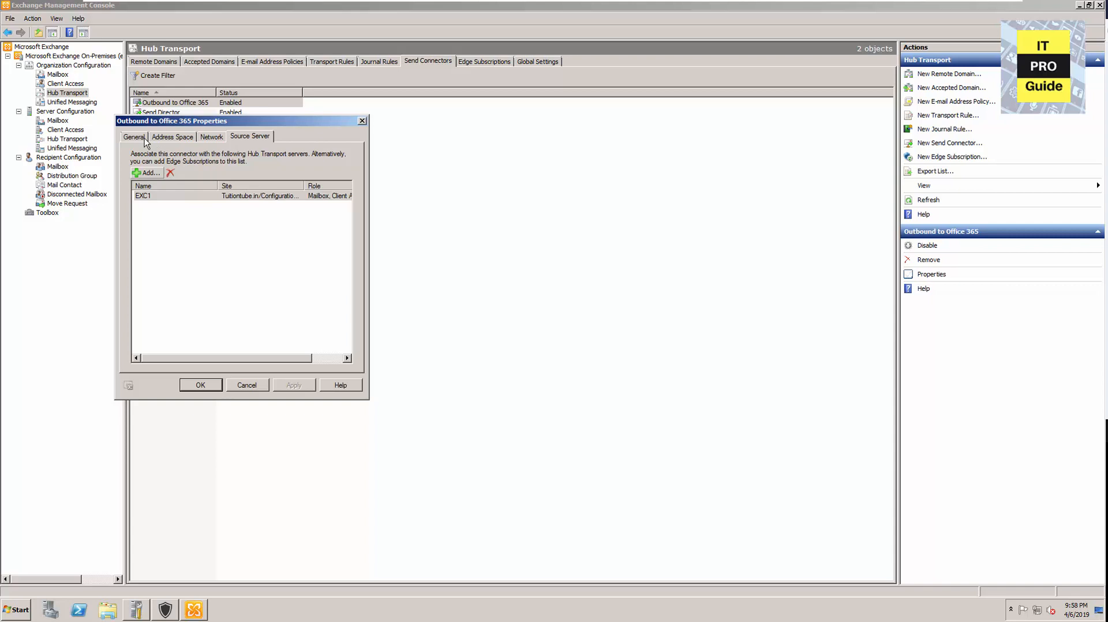
click(134, 136)
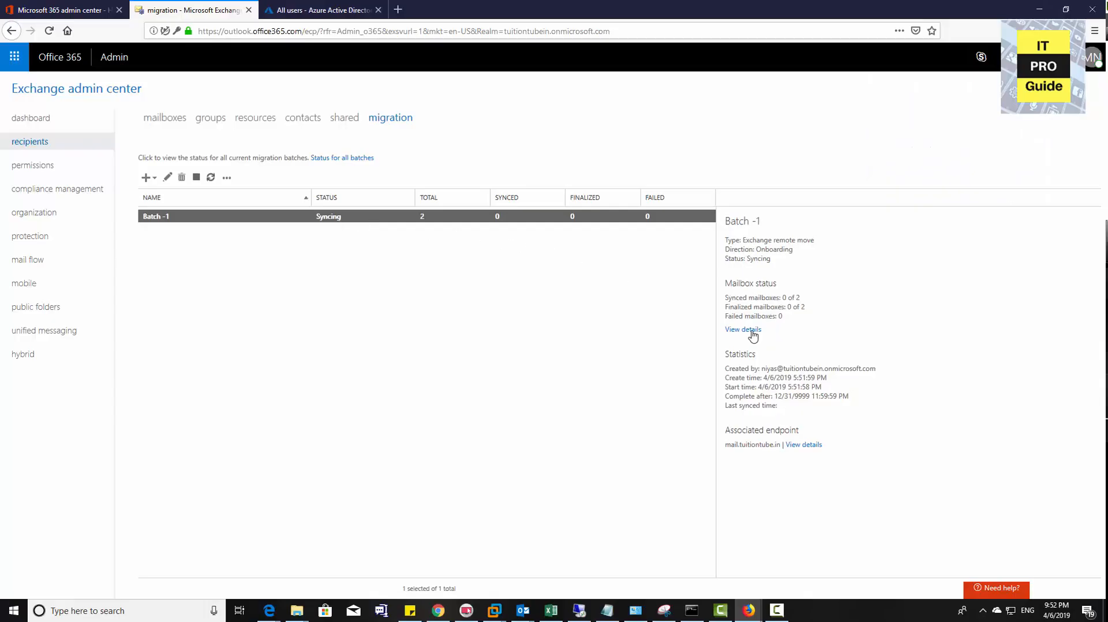
View Batch -1's per-mailbox status, refreshing until the accounts mailbox details show progress.
click(742, 329)
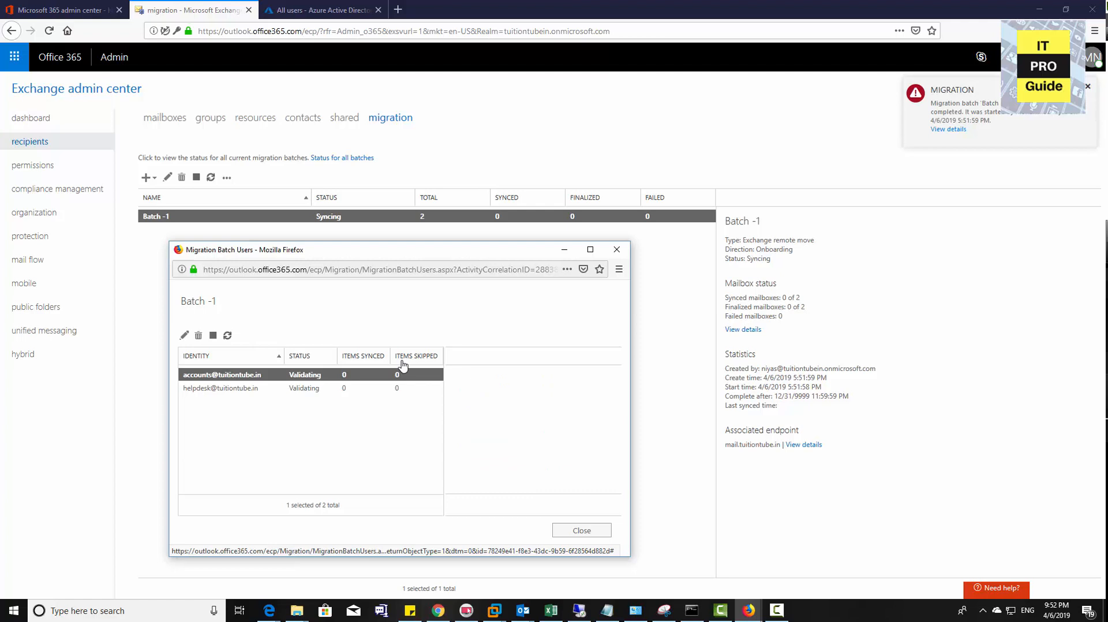
click(223, 374)
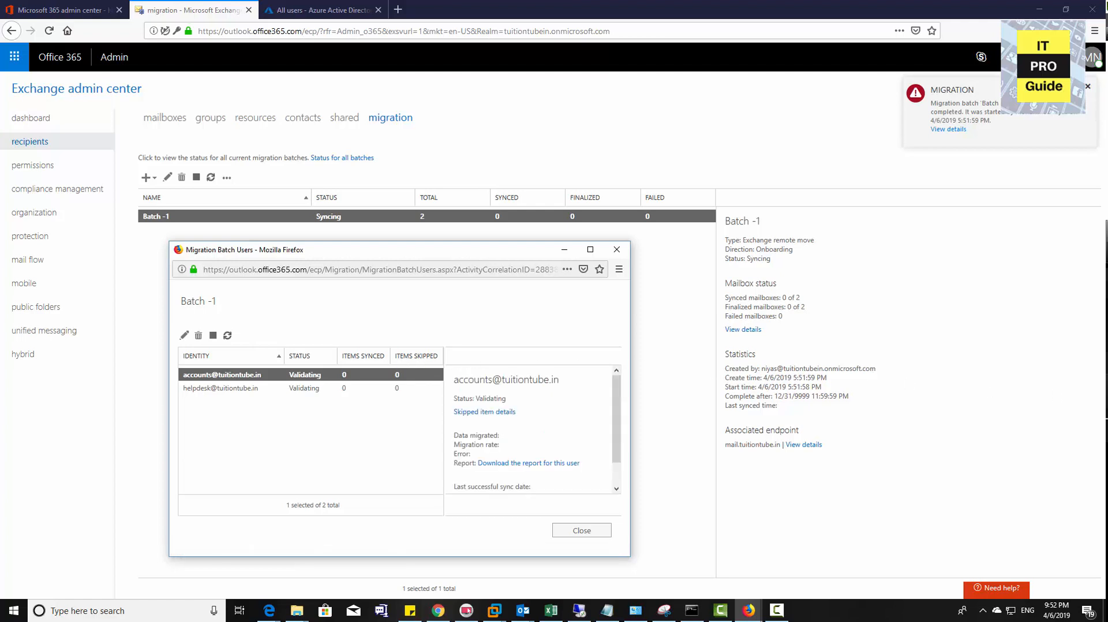
click(227, 335)
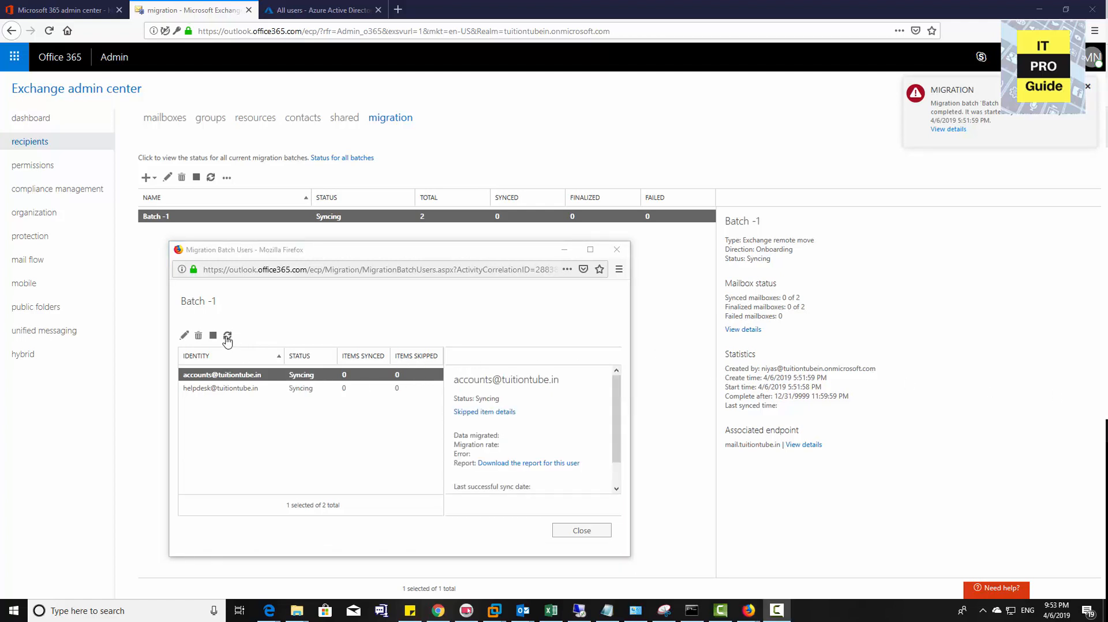
click(227, 334)
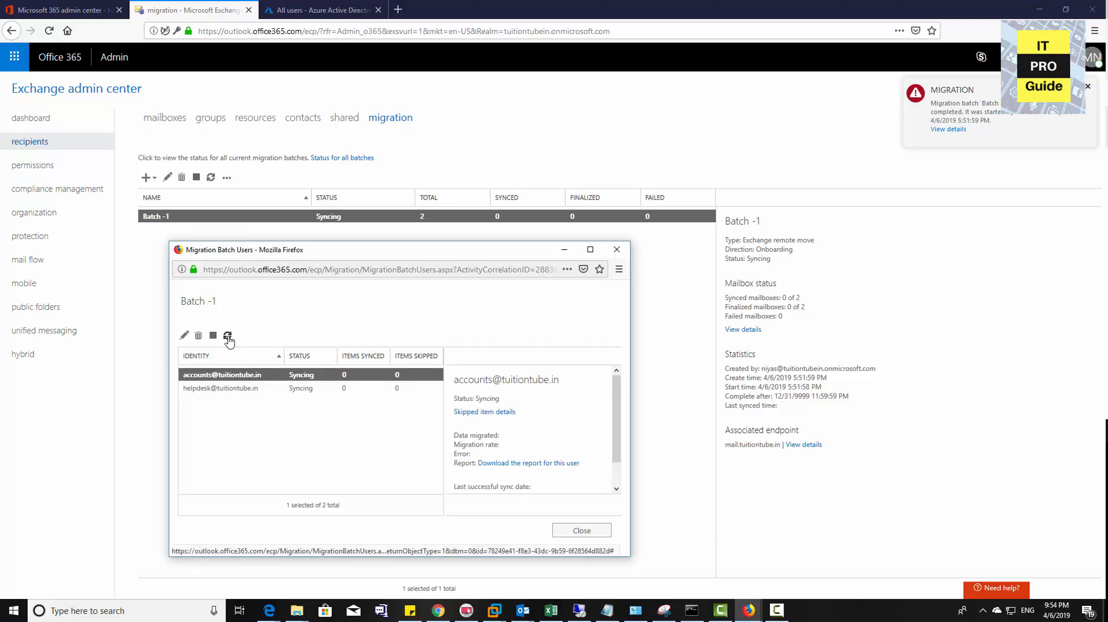
click(228, 334)
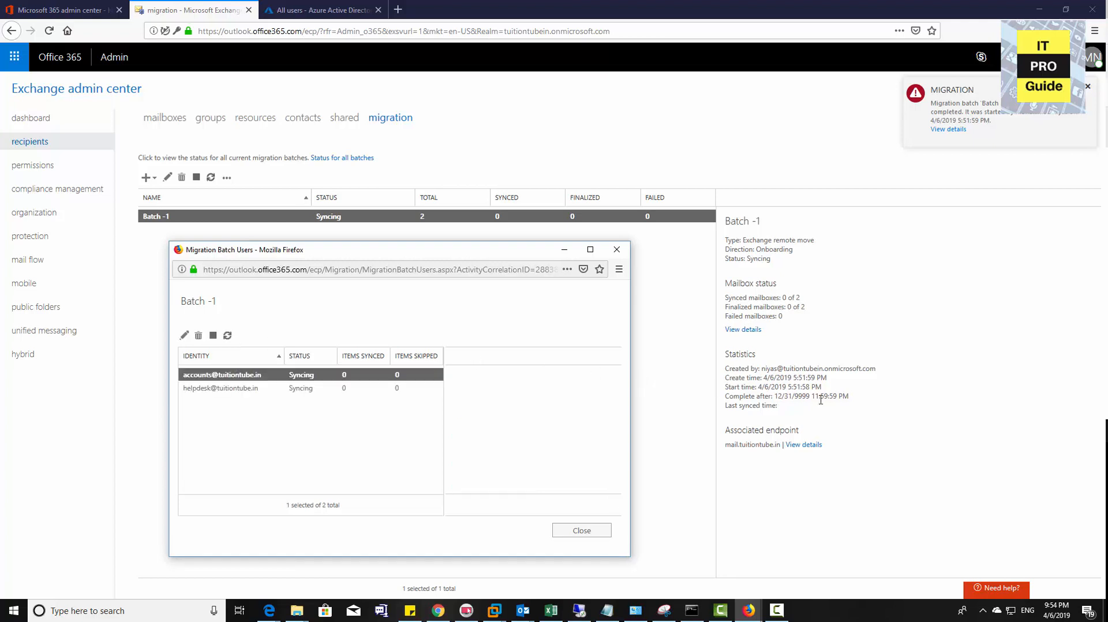
click(223, 374)
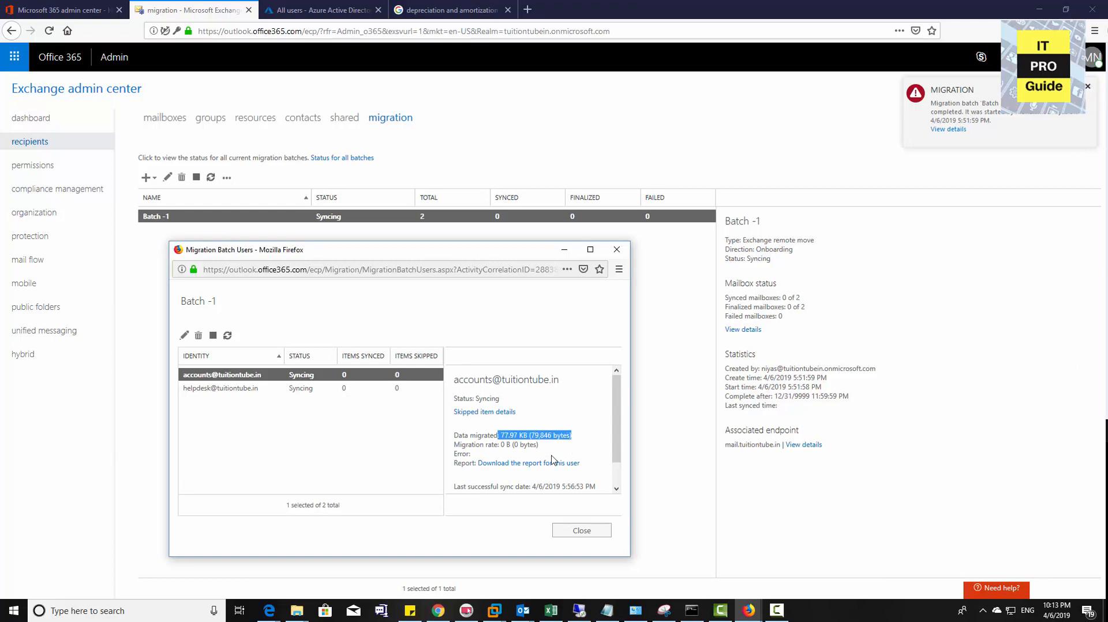
Save the accounts mailbox migration report and view it, showing 5 items copied.
click(527, 463)
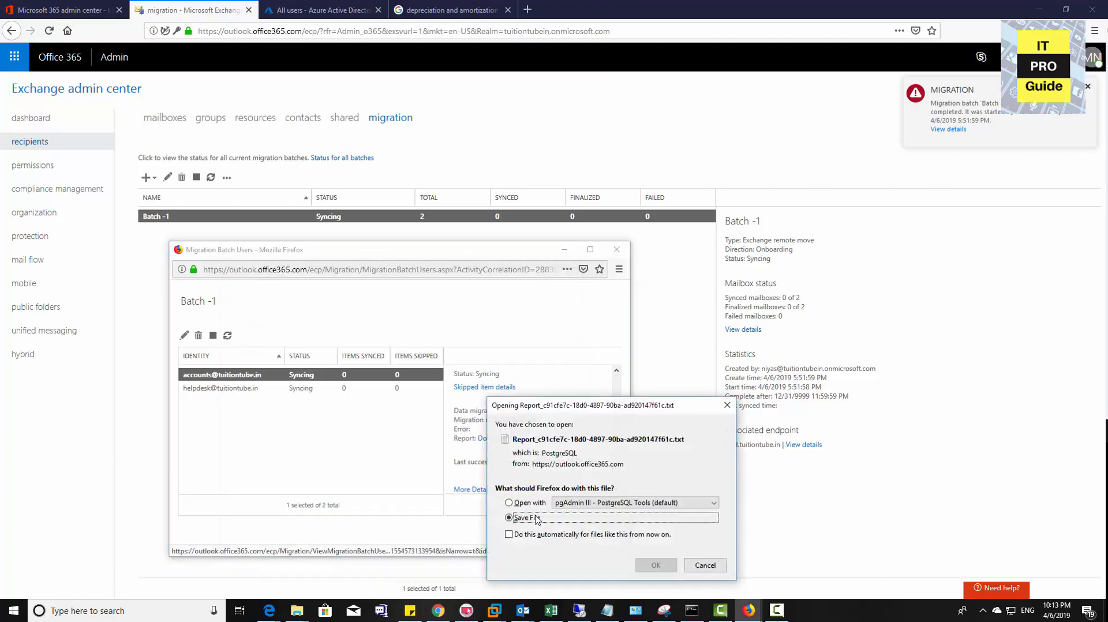
click(704, 564)
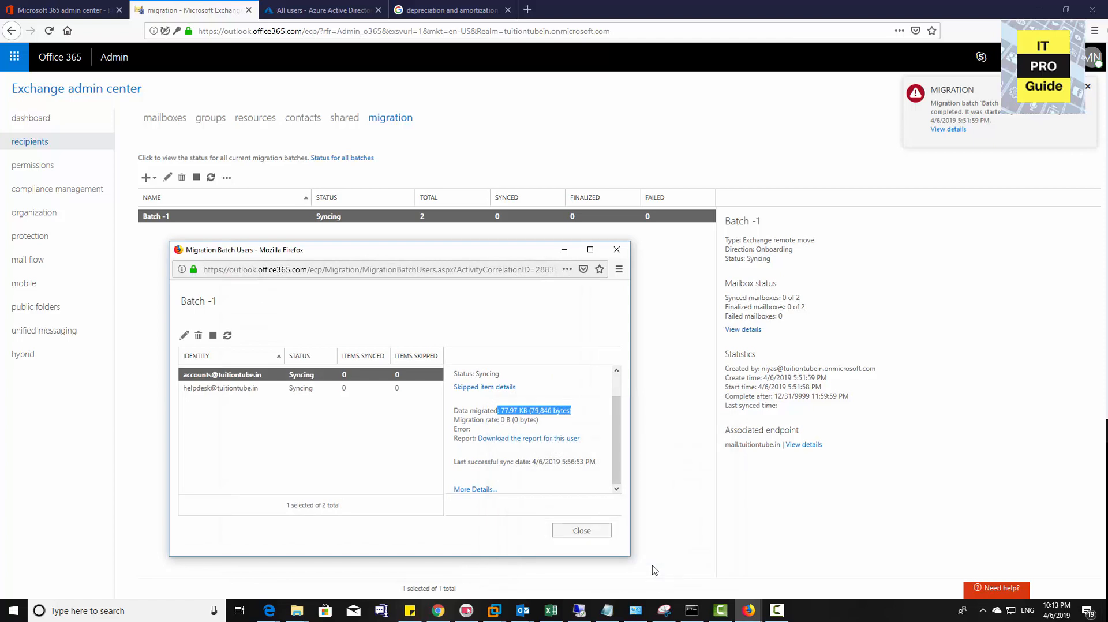
mouse_move(513, 438)
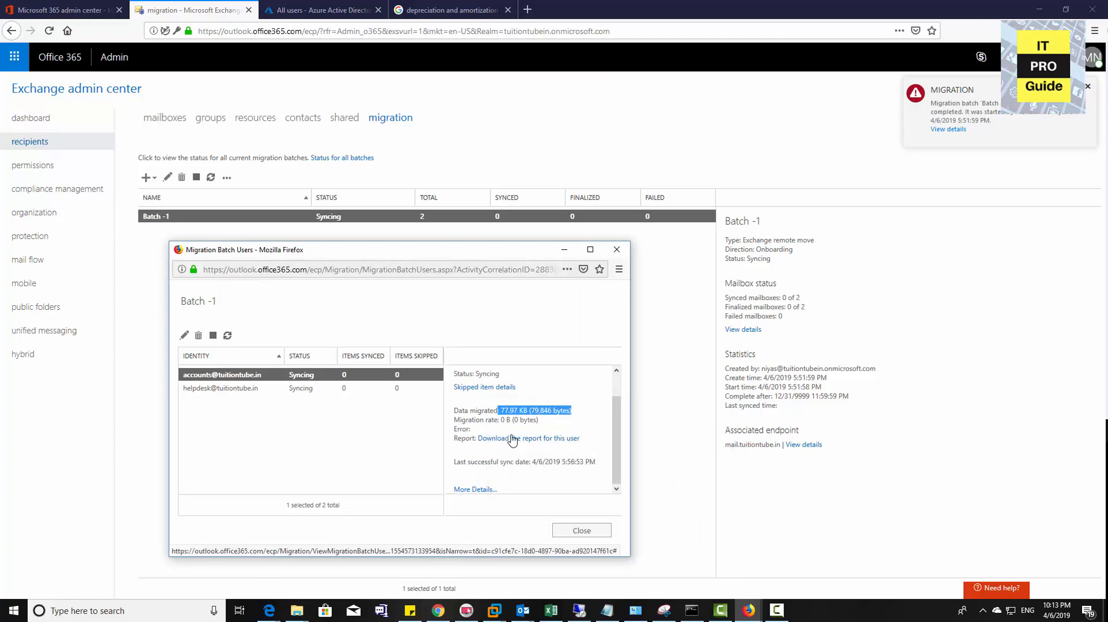
mouse_move(889, 145)
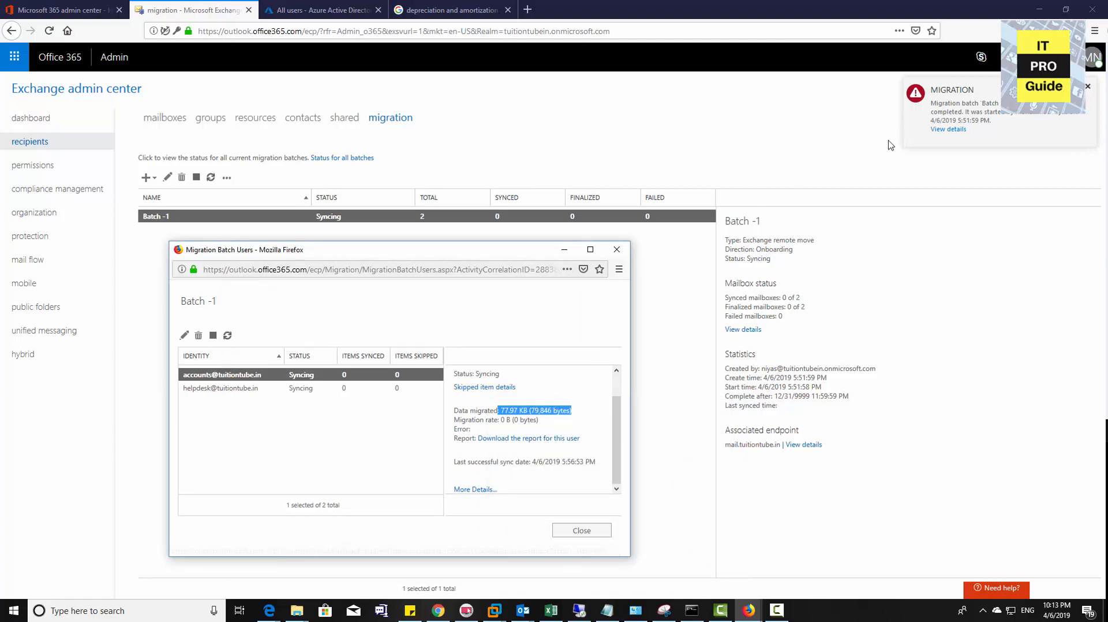
click(580, 529)
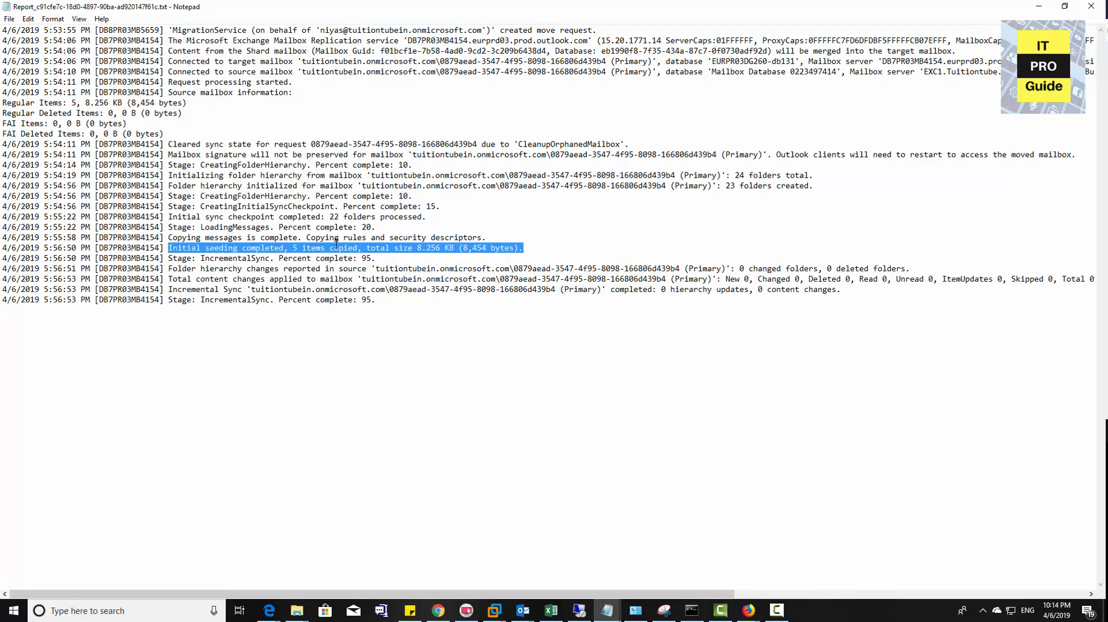
mouse_move(908, 85)
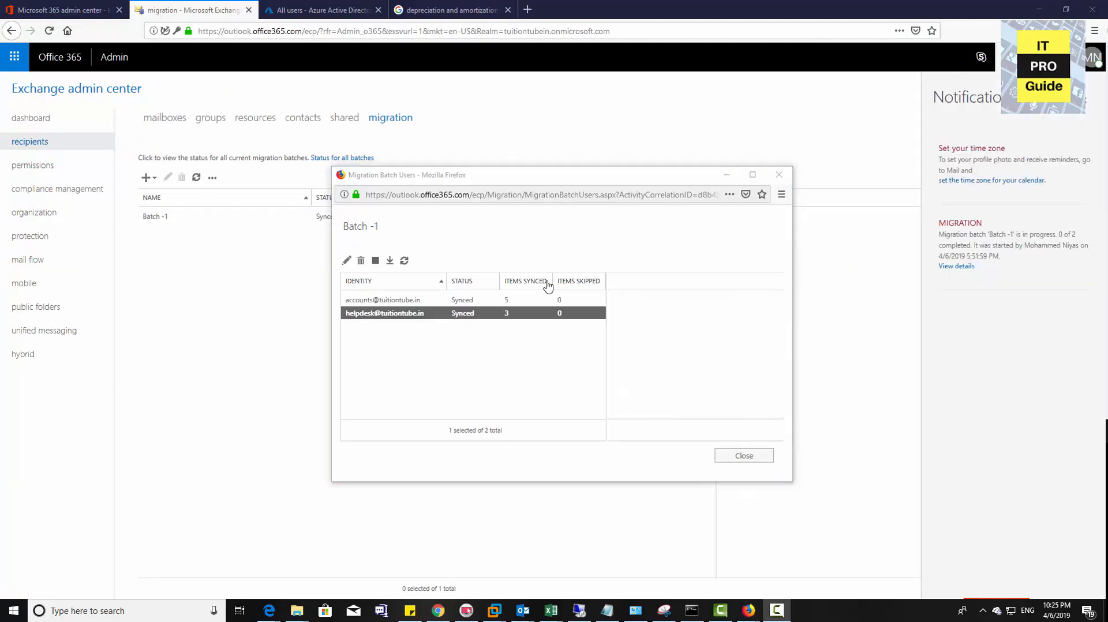
Confirm accounts and helpdesk both show Synced, then close the mailbox sync details.
click(384, 300)
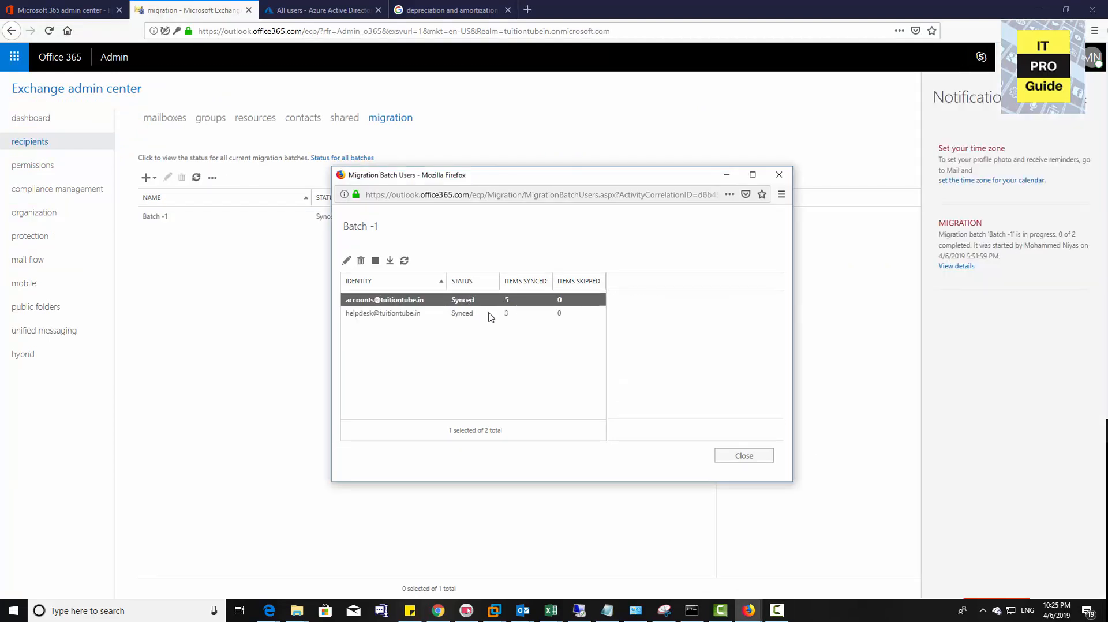
click(382, 312)
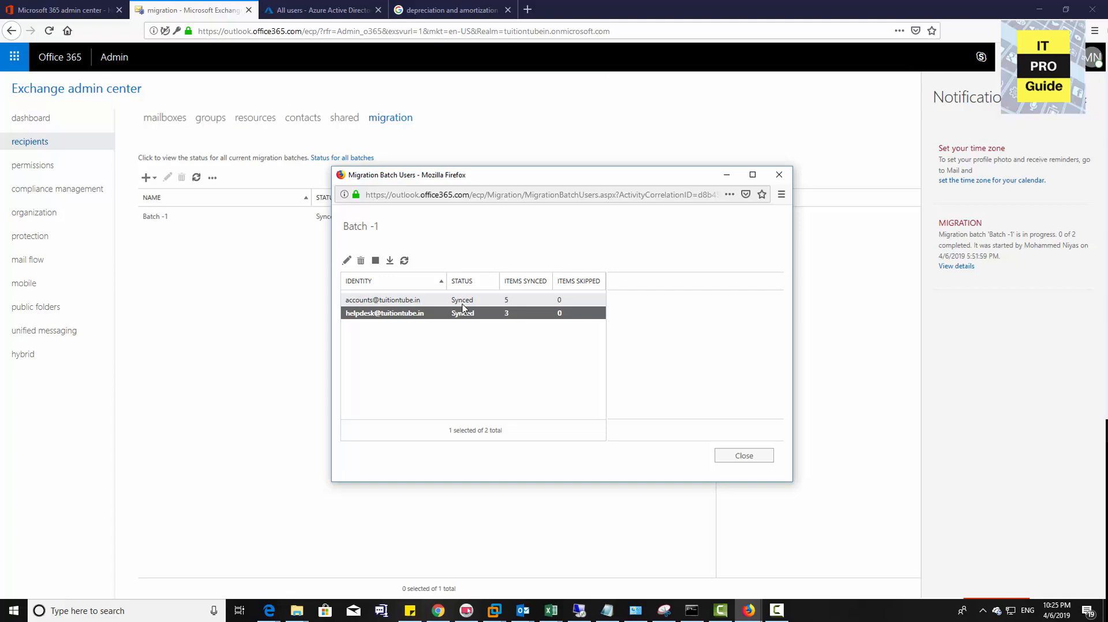
click(386, 313)
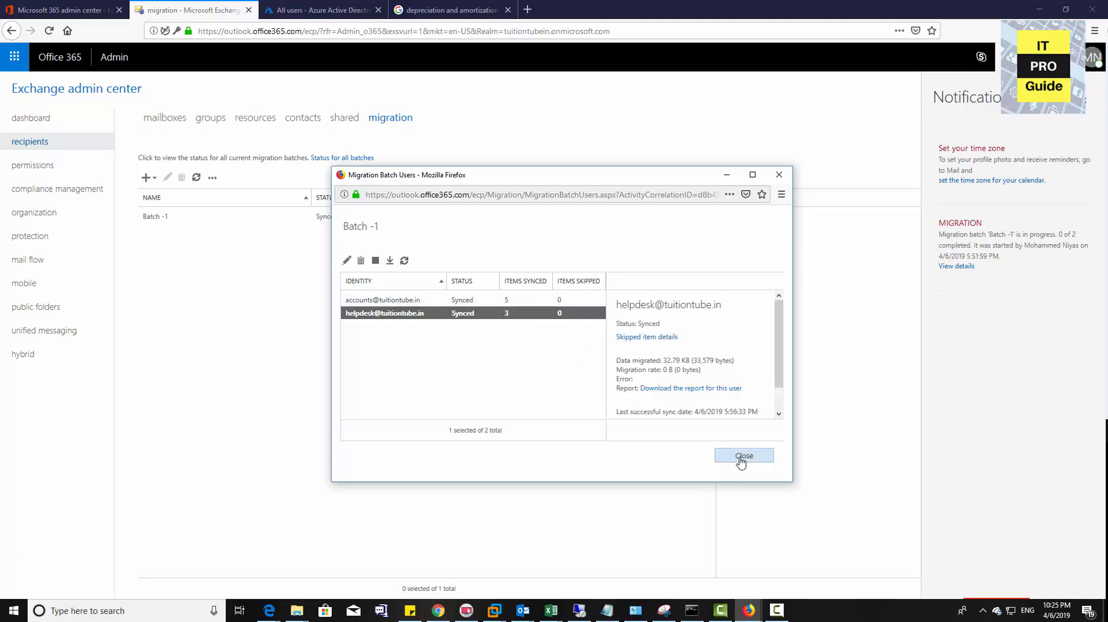
click(743, 455)
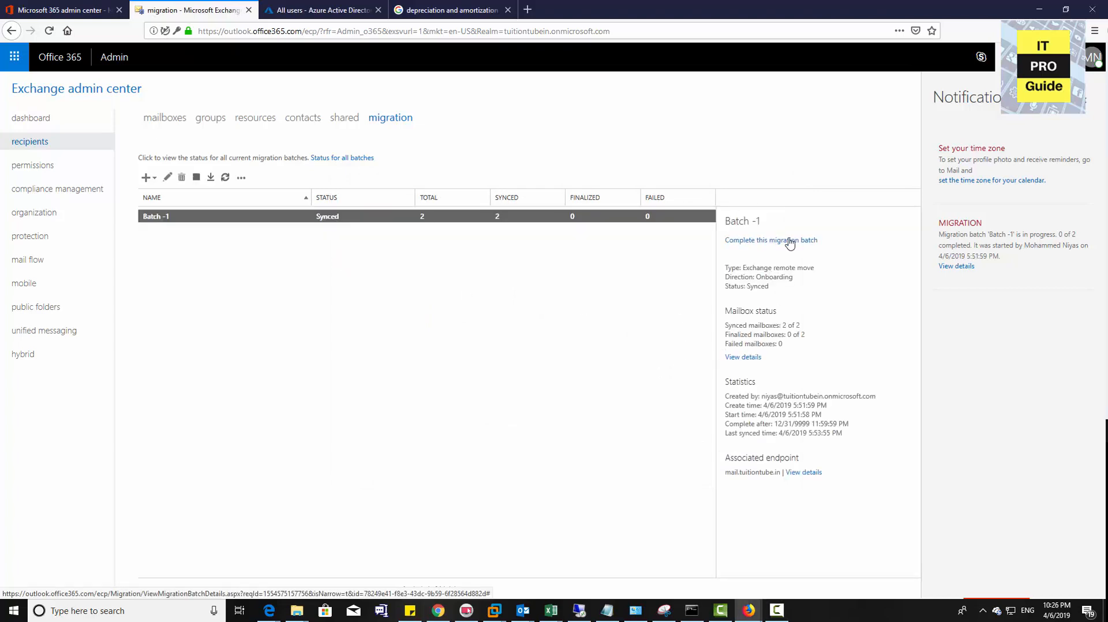
mouse_move(770, 240)
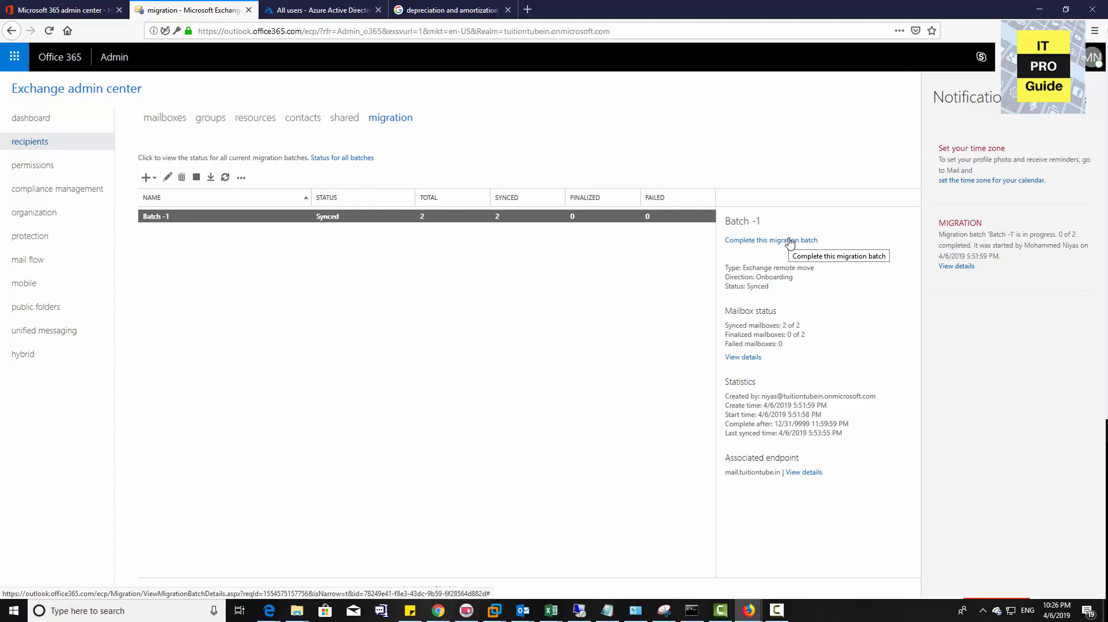
mouse_move(726, 459)
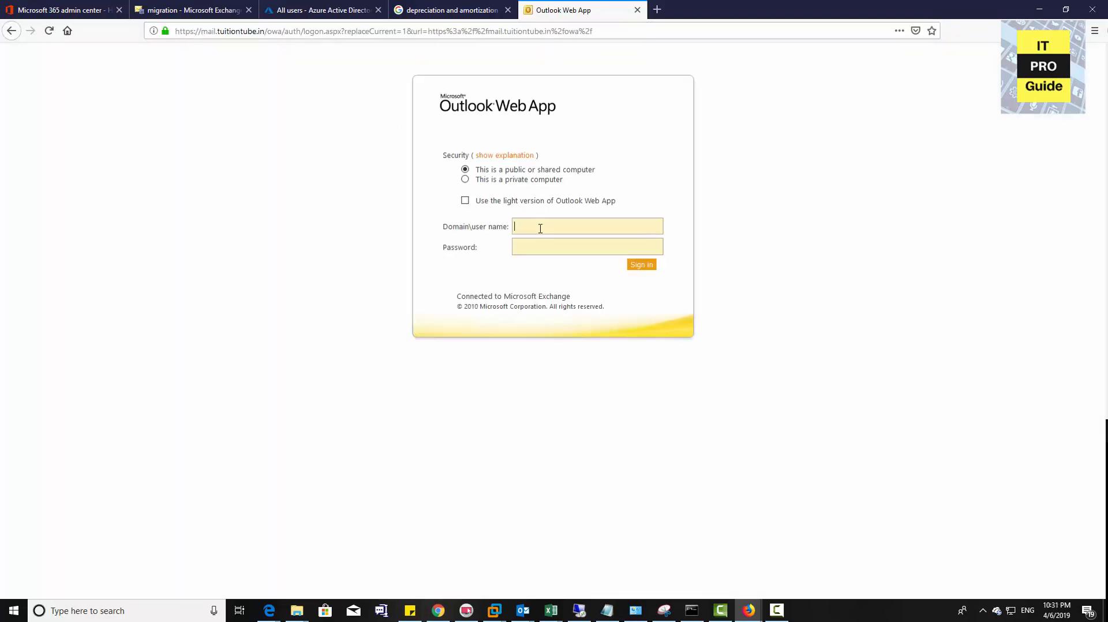
Sign in to OWA as tuitiontube\accounts and accept the language and time zone settings.
text(tuitiontube\accounts)
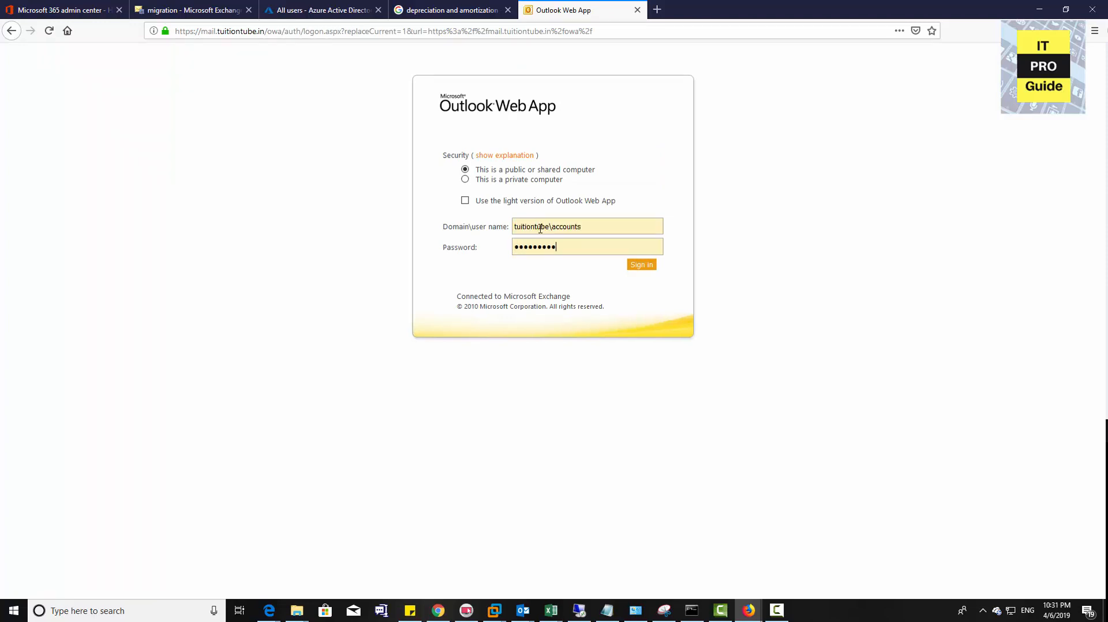
click(640, 263)
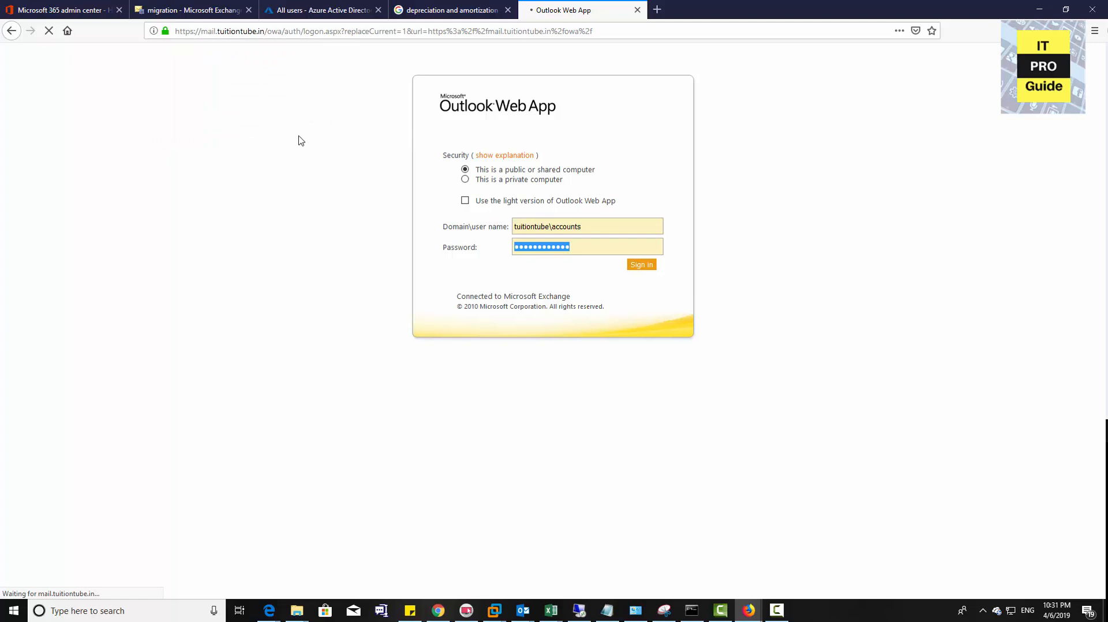
click(639, 264)
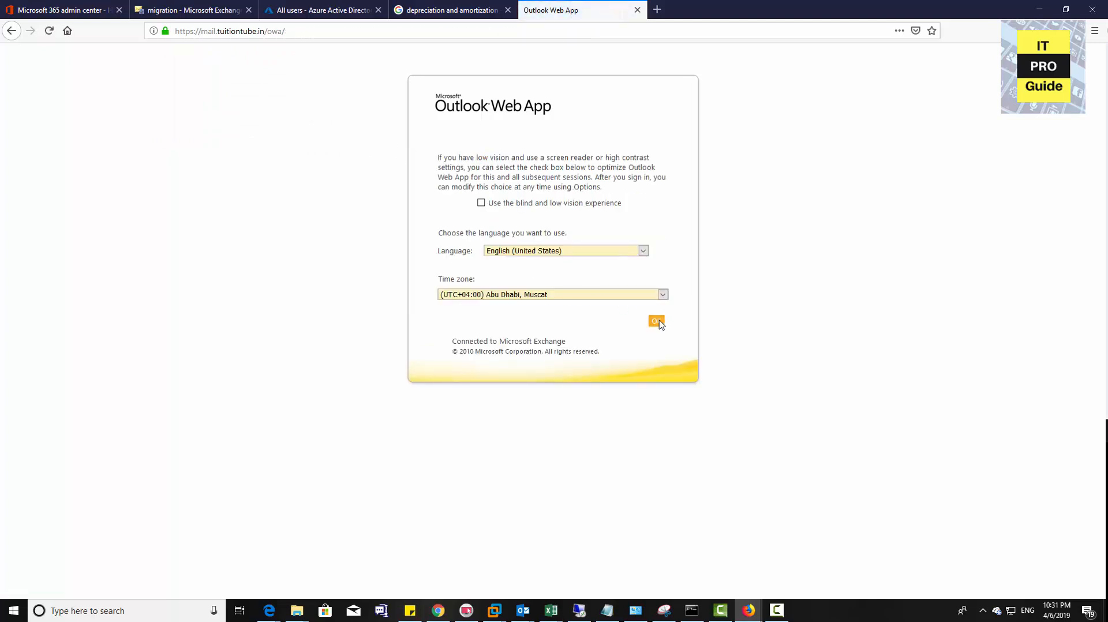
click(656, 321)
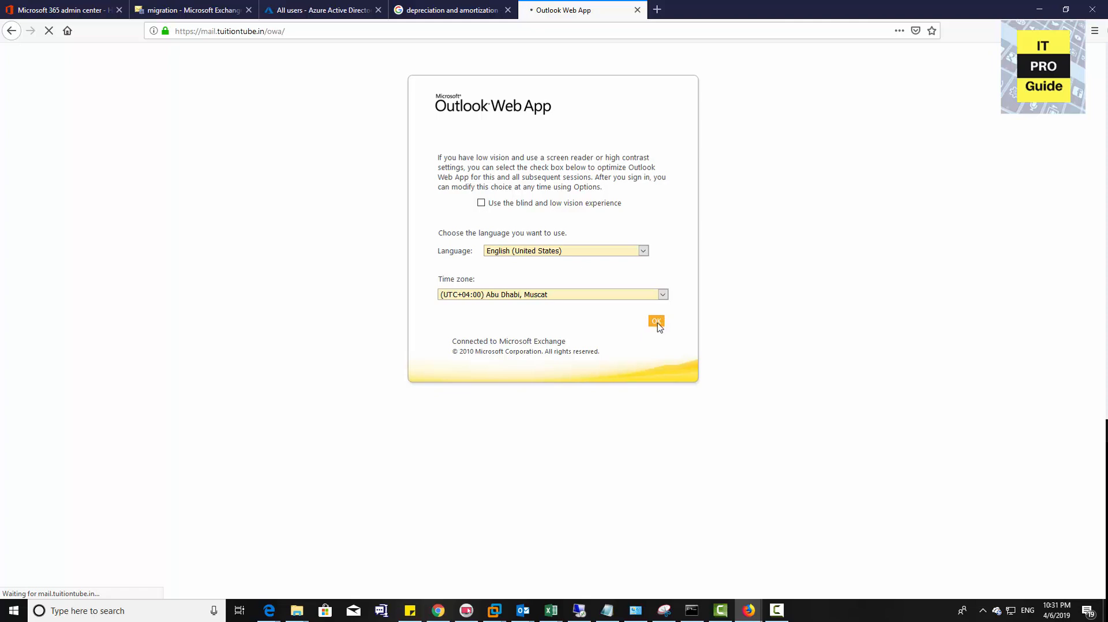
click(655, 321)
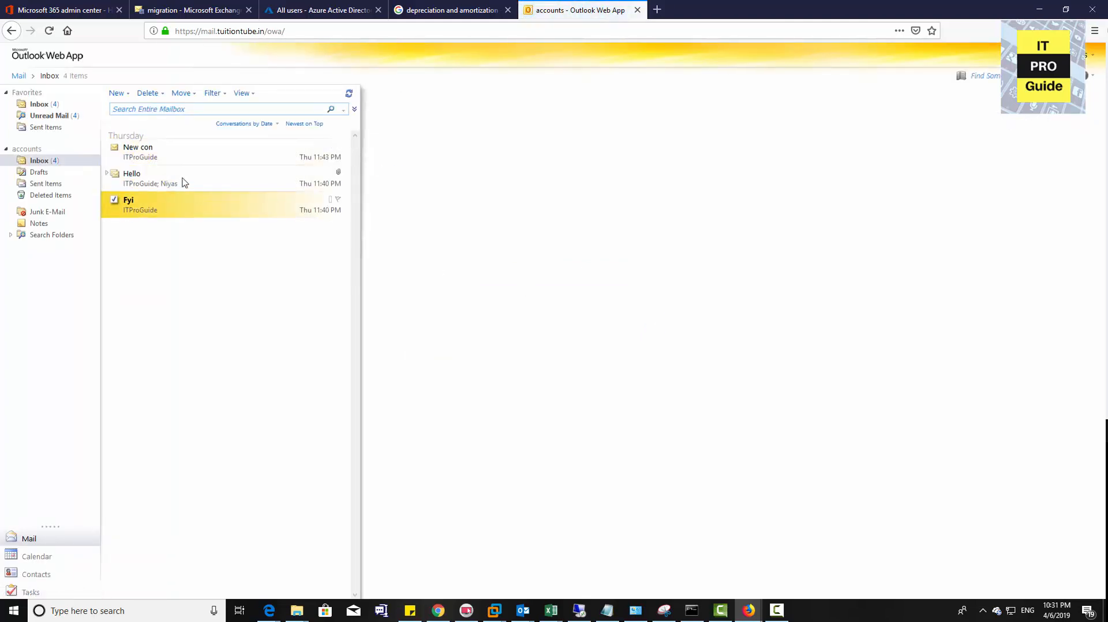
Read the Hello and Fyi messages in the accounts inbox.
click(131, 173)
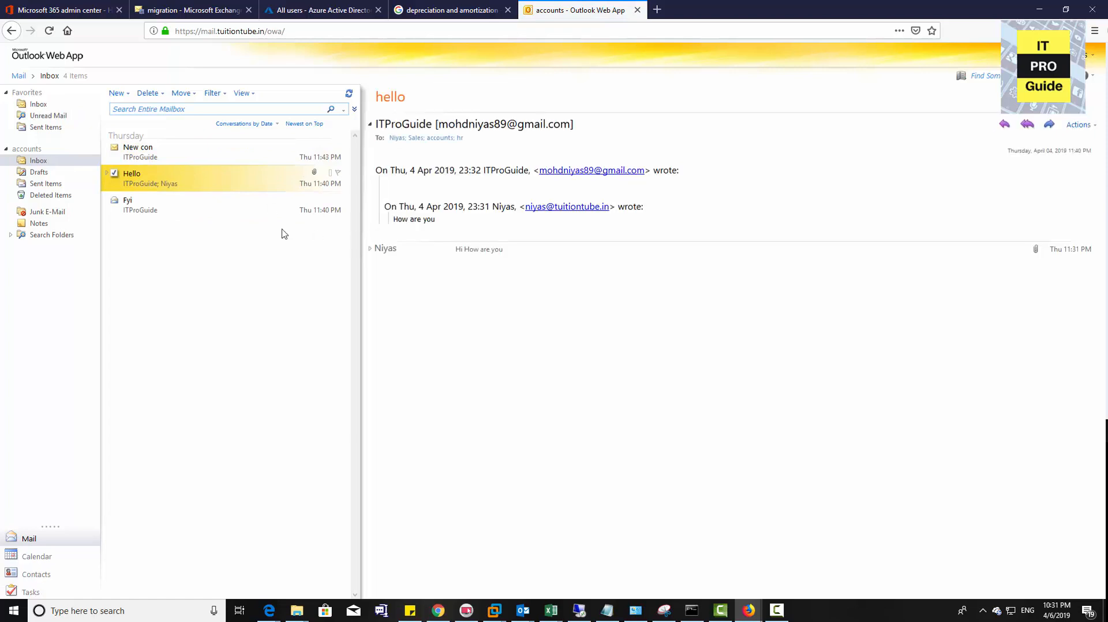
click(129, 205)
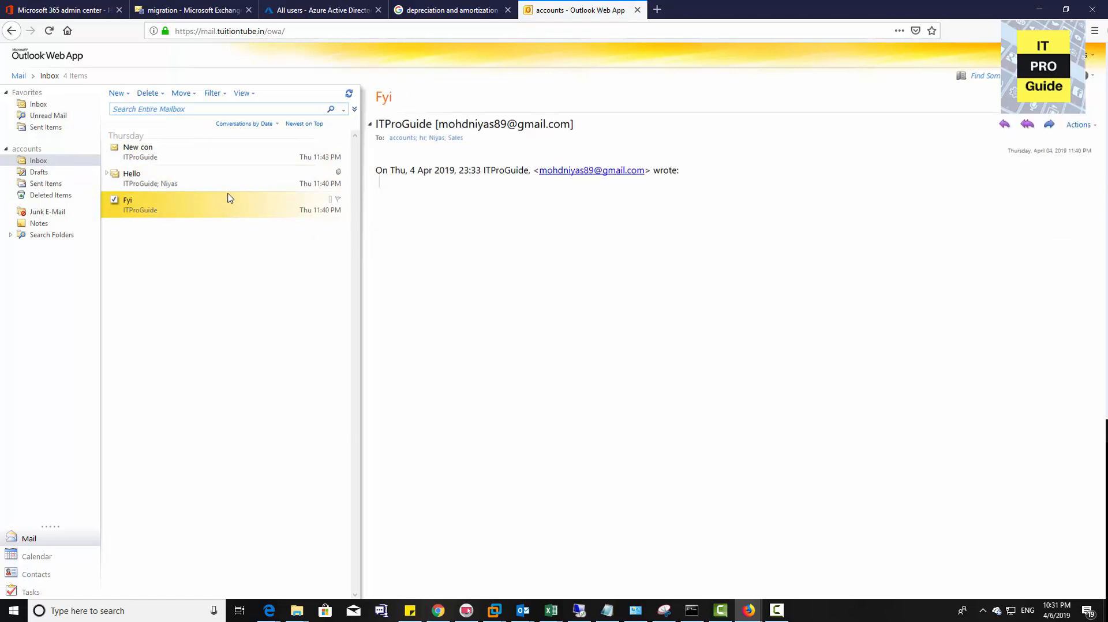
mouse_move(466, 119)
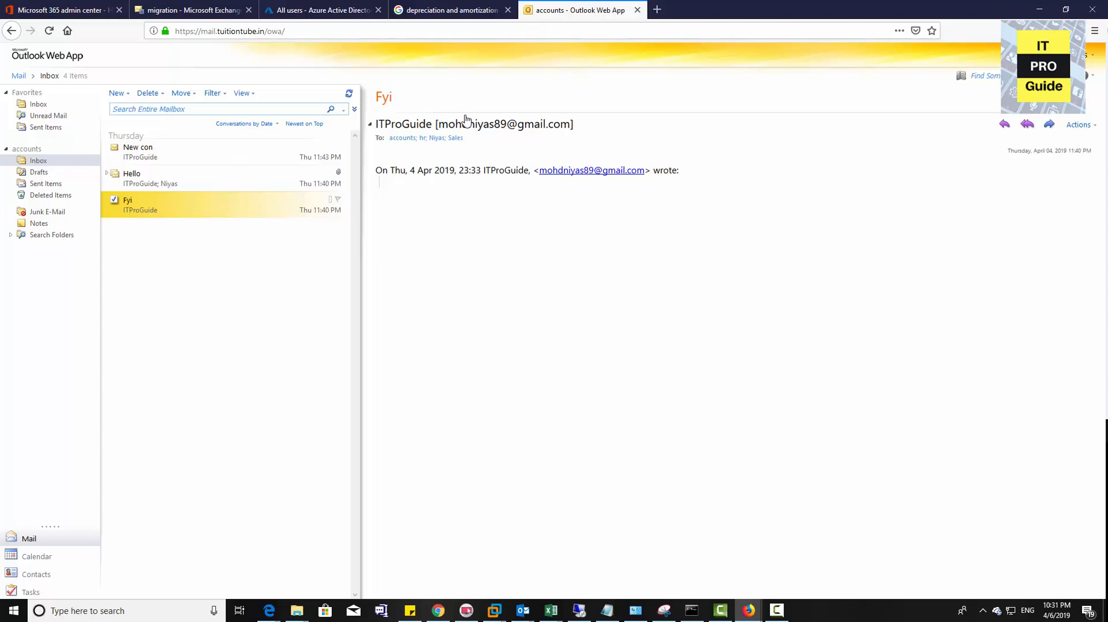
click(191, 10)
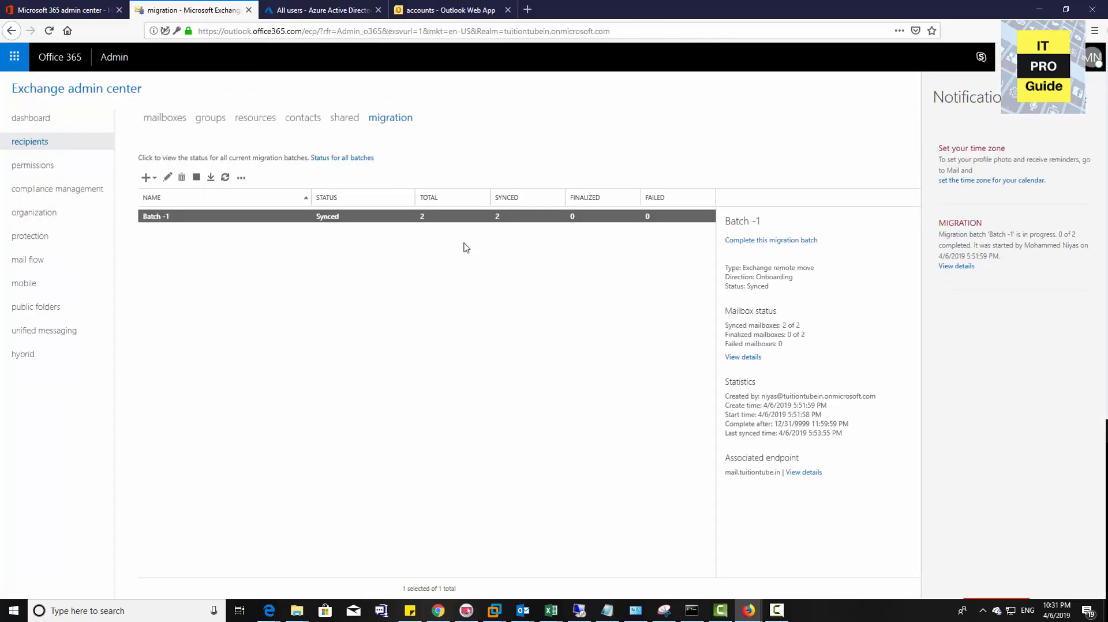
mouse_move(499, 212)
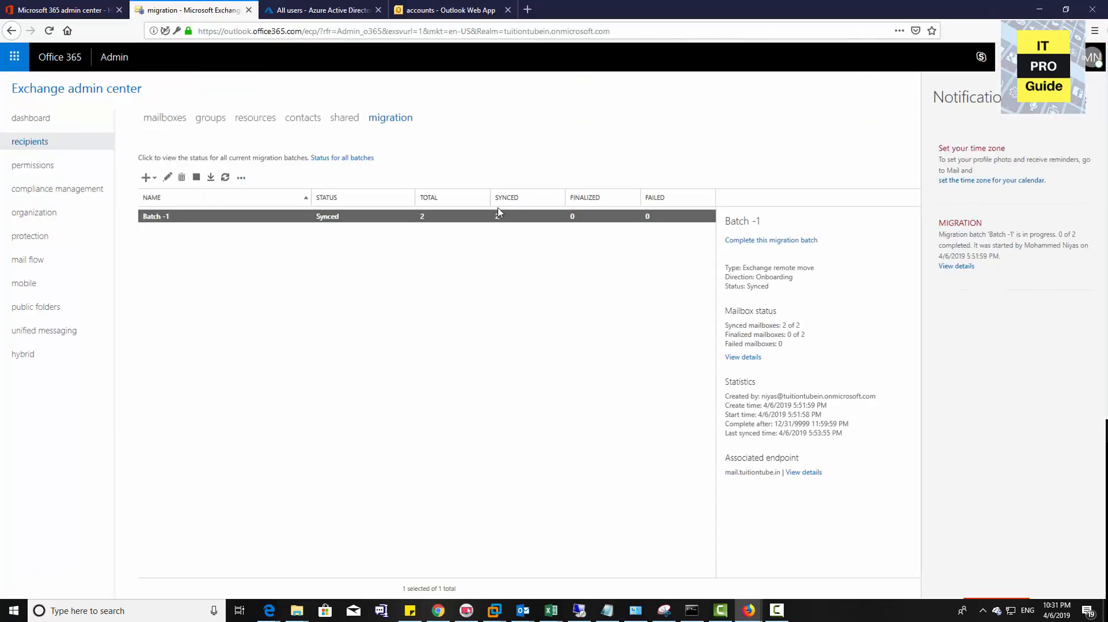
Complete migration Batch -1 so its status changes to Completing.
click(225, 177)
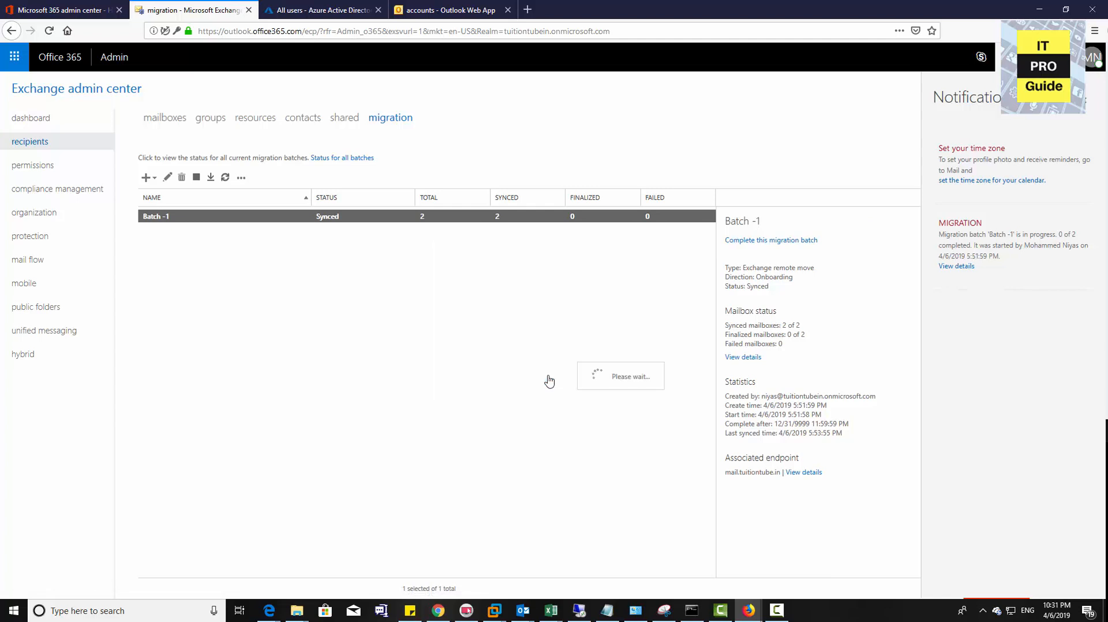
mouse_move(544, 298)
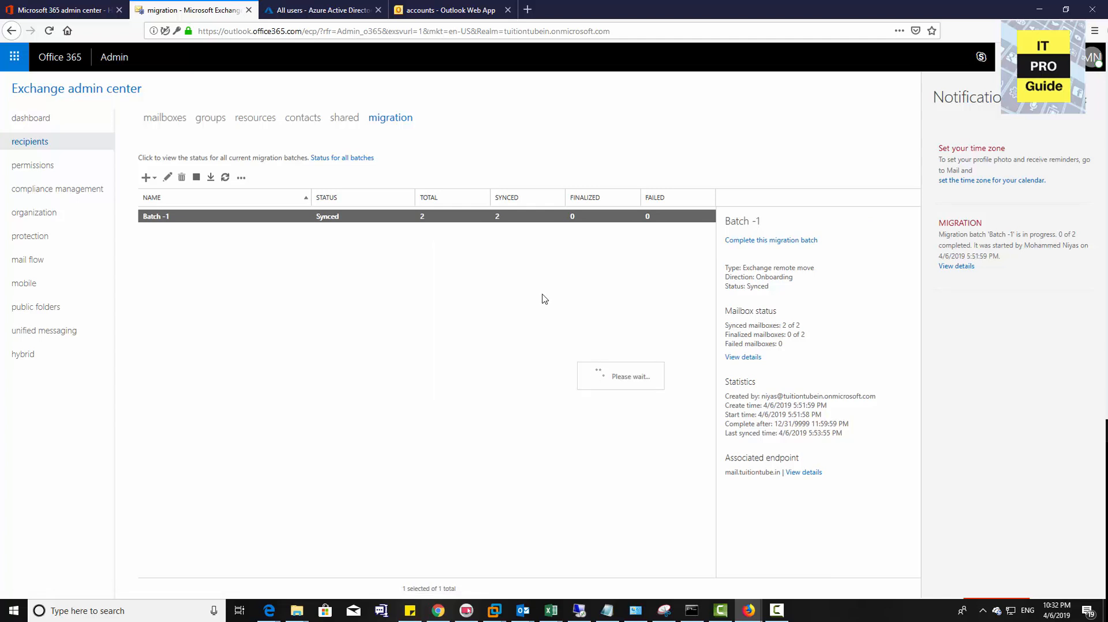
mouse_move(543, 297)
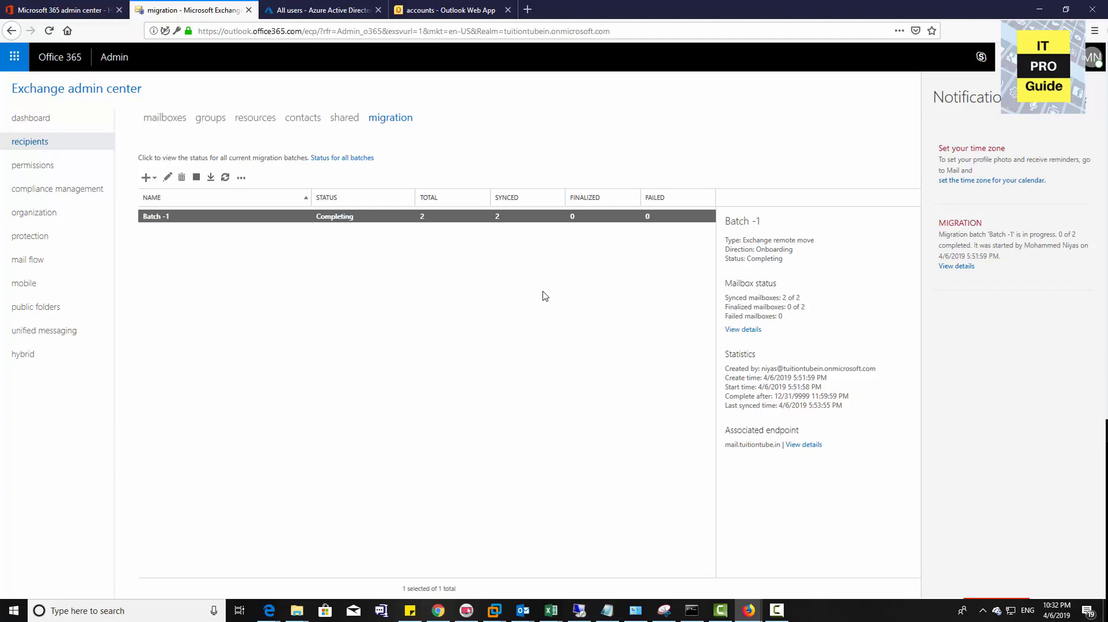
mouse_move(555, 359)
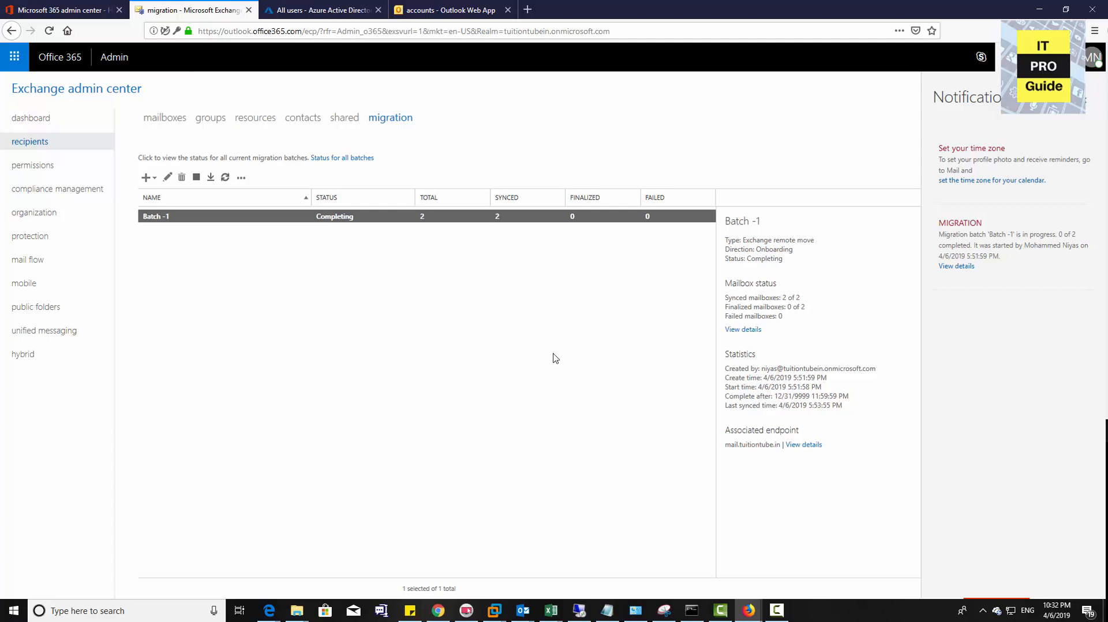
click(452, 10)
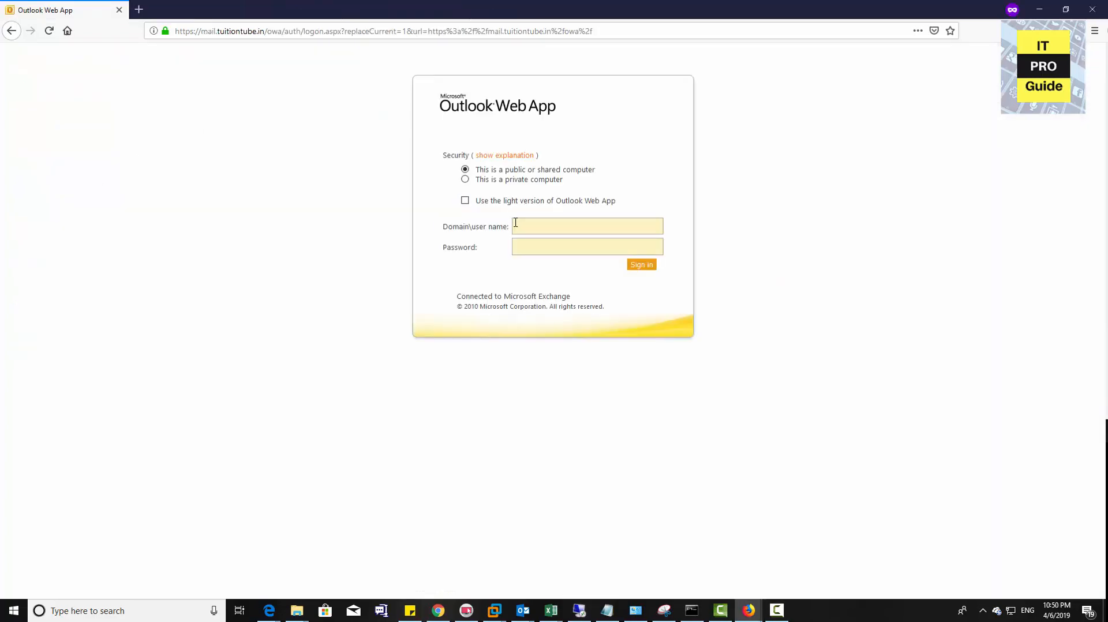
Sign in to on-premises OWA as tuitiontube\accounts, reaching the Office 365 redirect notice.
text(tuitiontube\)
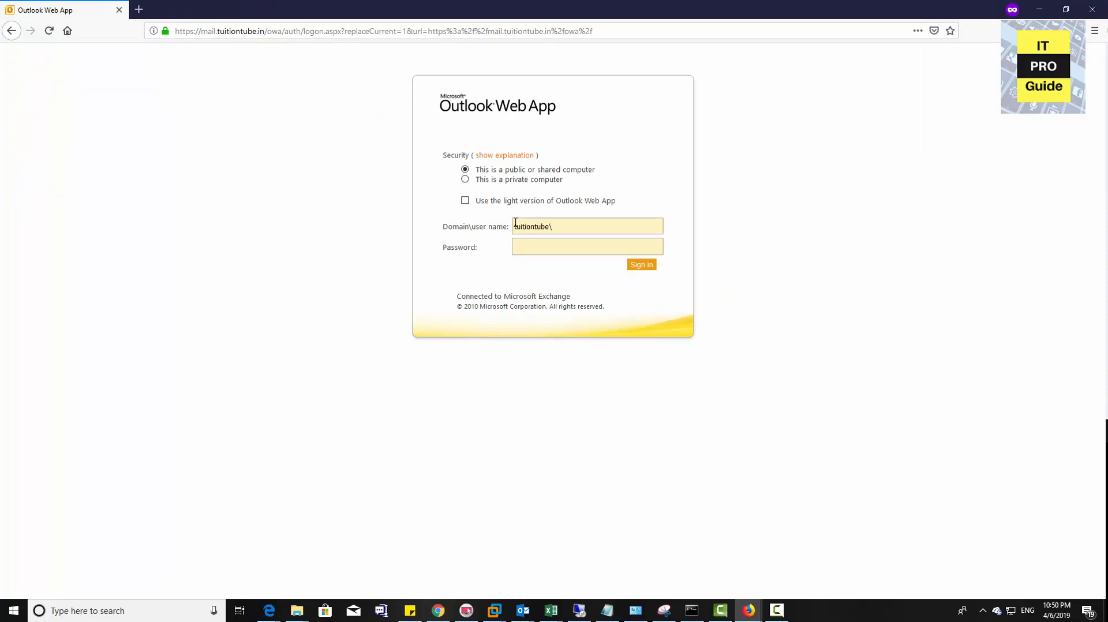
text(accoub)
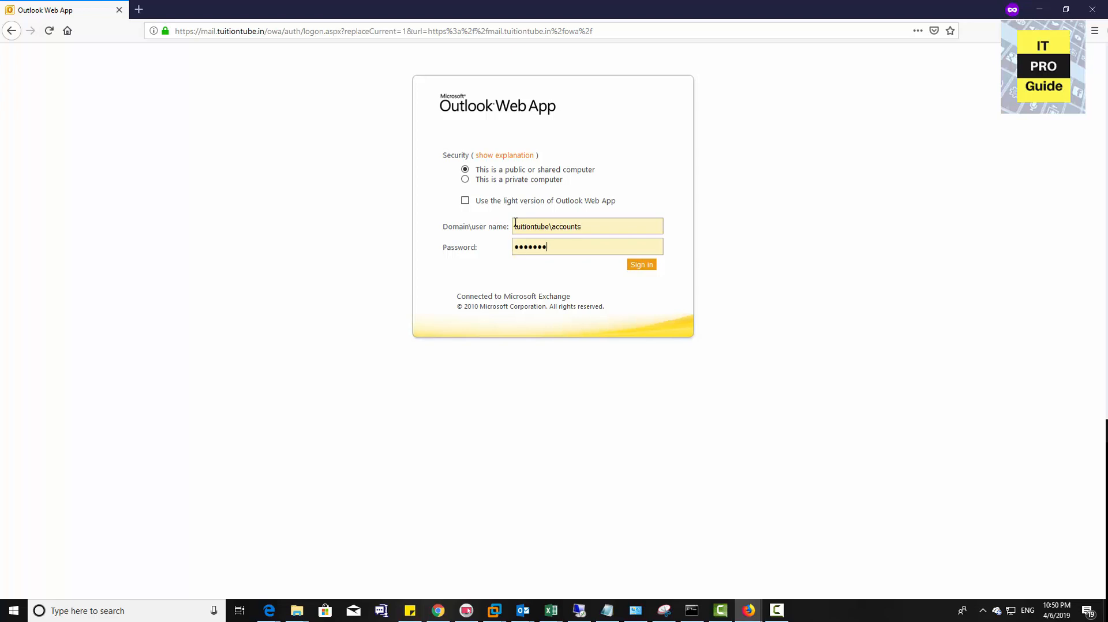
click(641, 263)
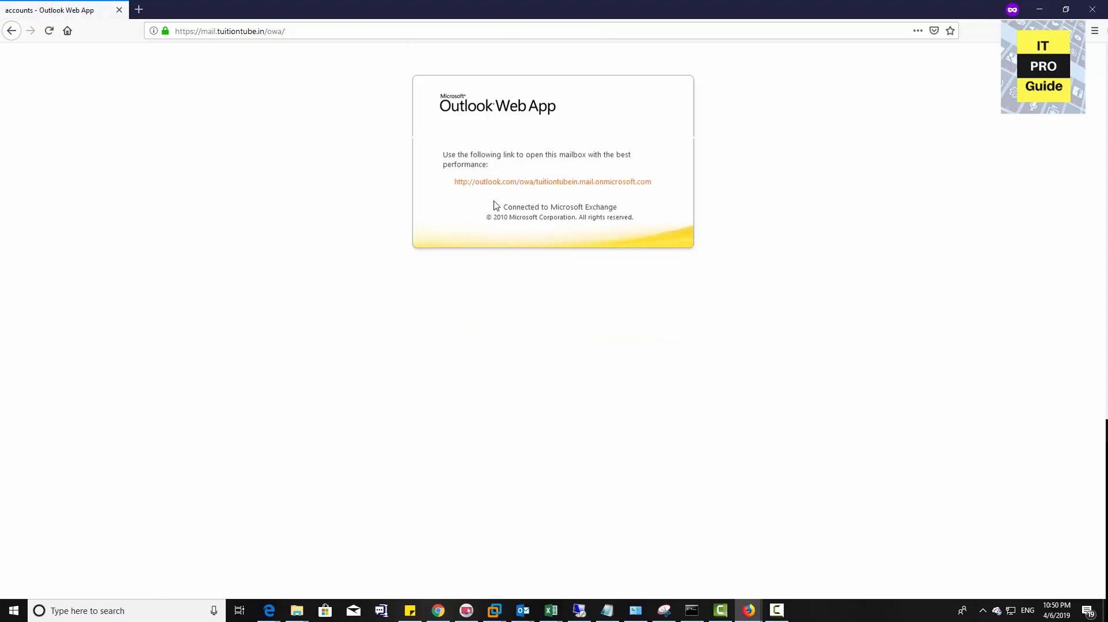
mouse_move(573, 185)
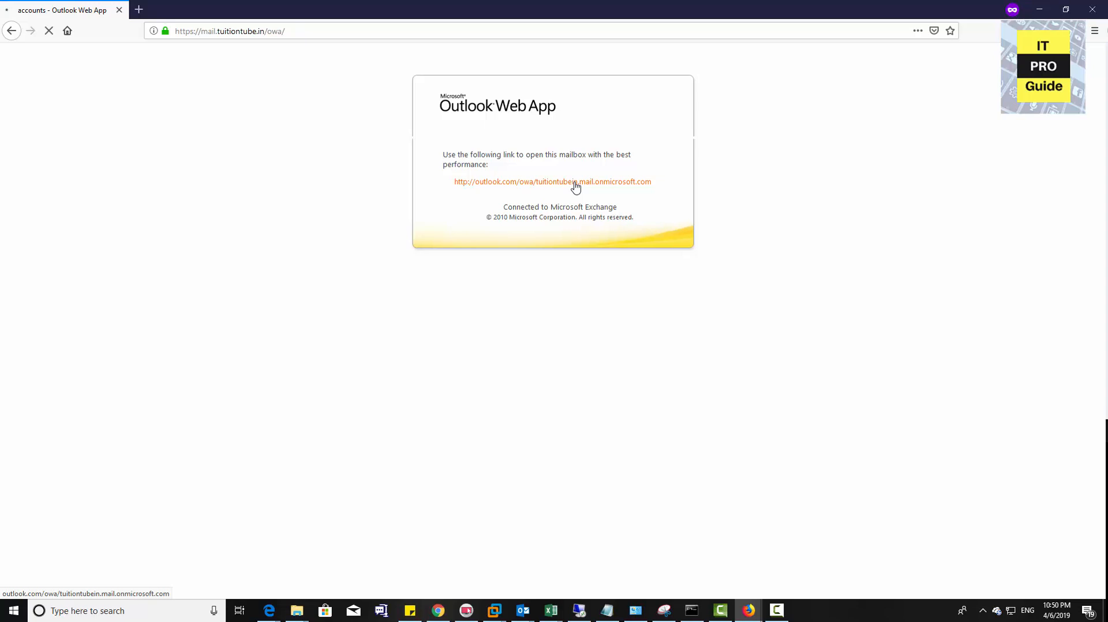
click(553, 181)
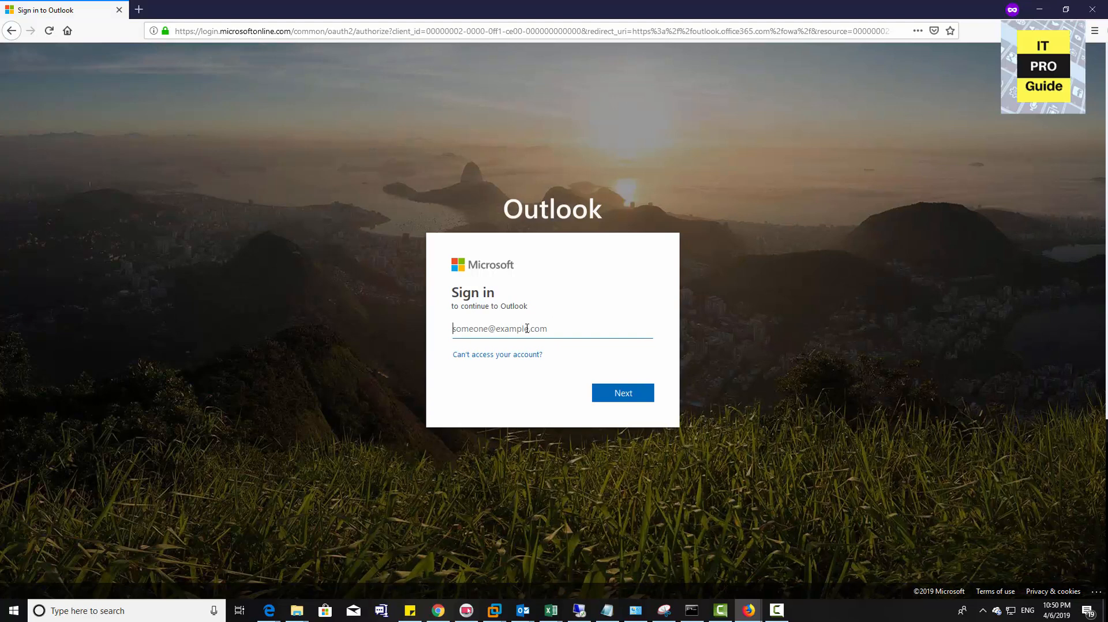
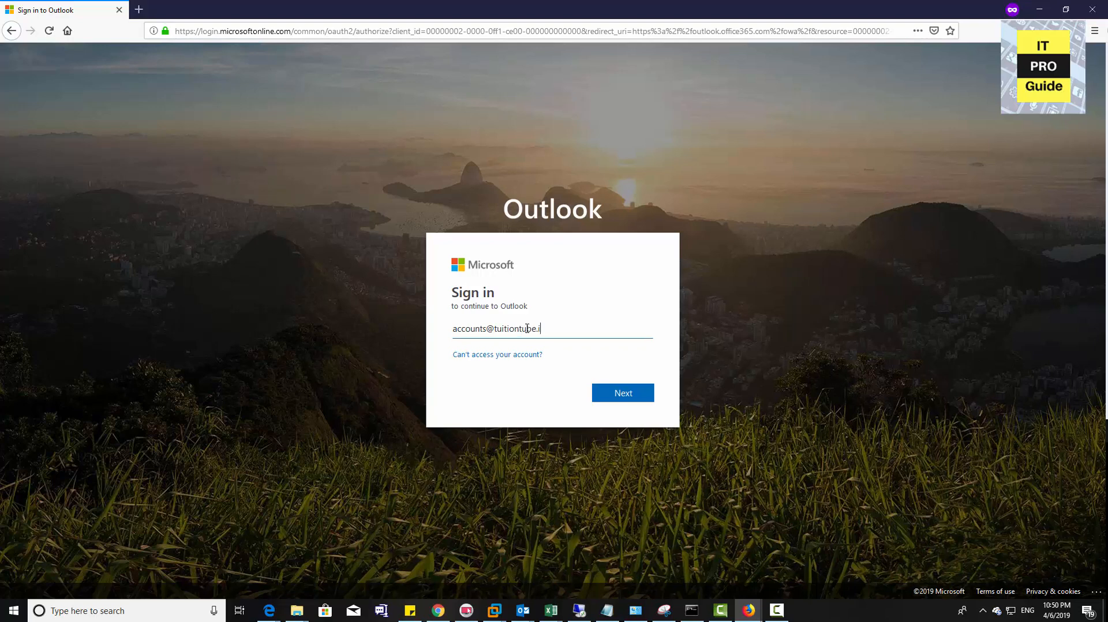
click(622, 392)
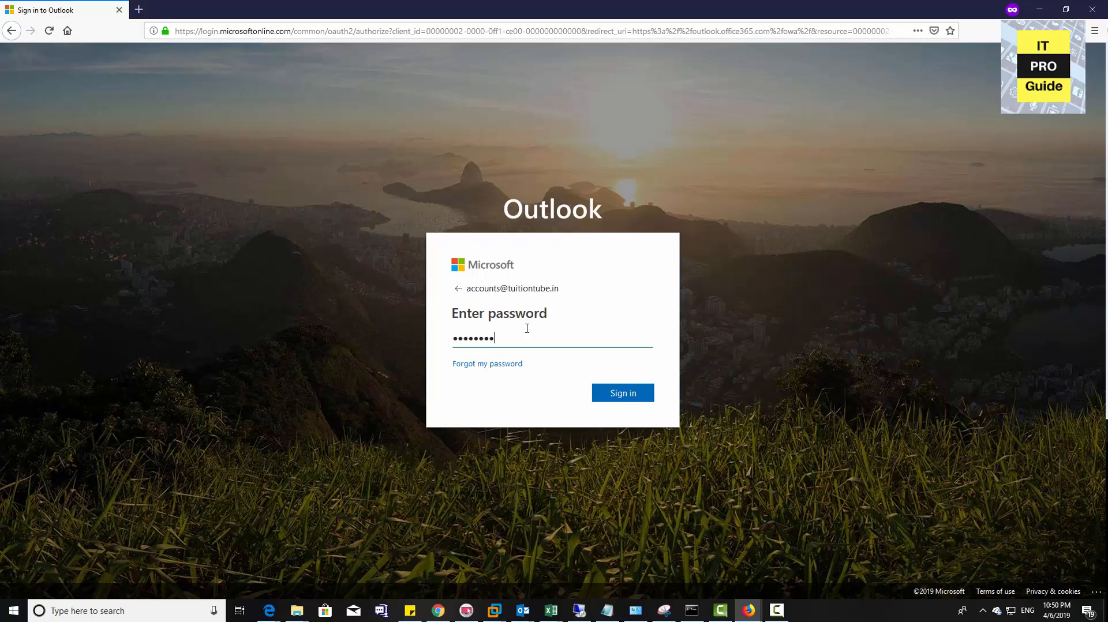
Submit the password and stay signed in to Office 365 Outlook.
click(622, 392)
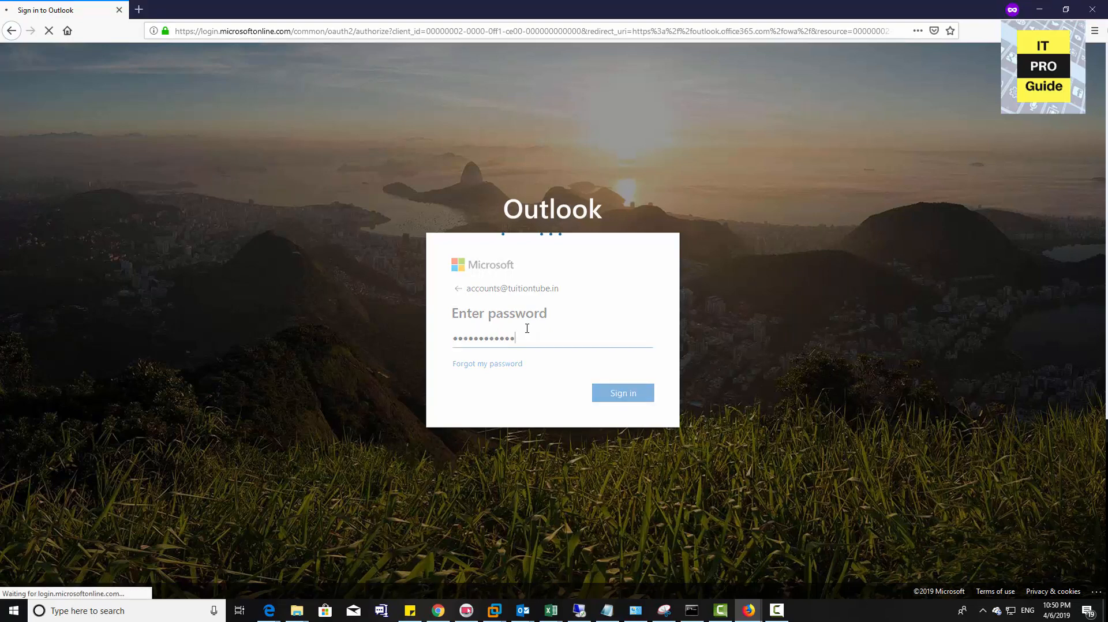
click(622, 392)
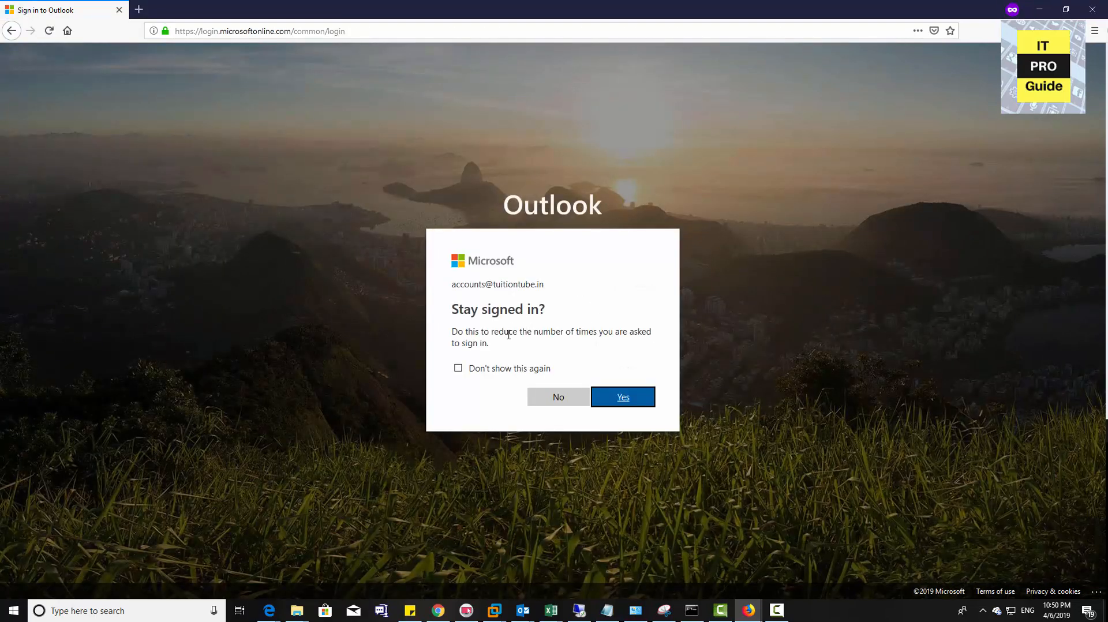
click(622, 397)
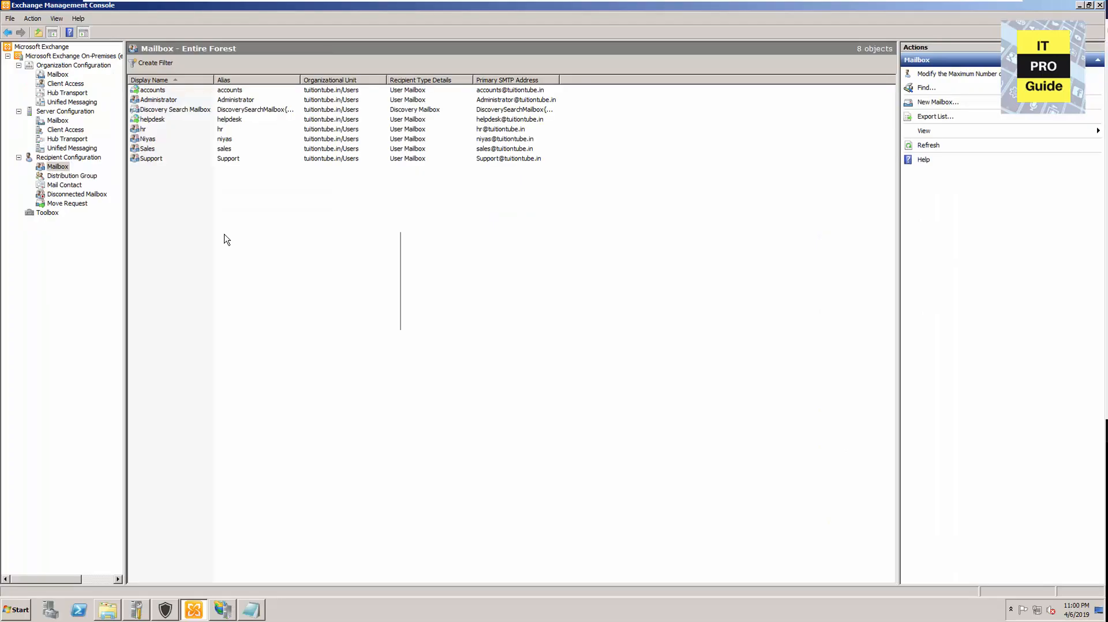
Refresh the Mailbox list so accounts and helpdesk no longer appear on-premises.
click(927, 146)
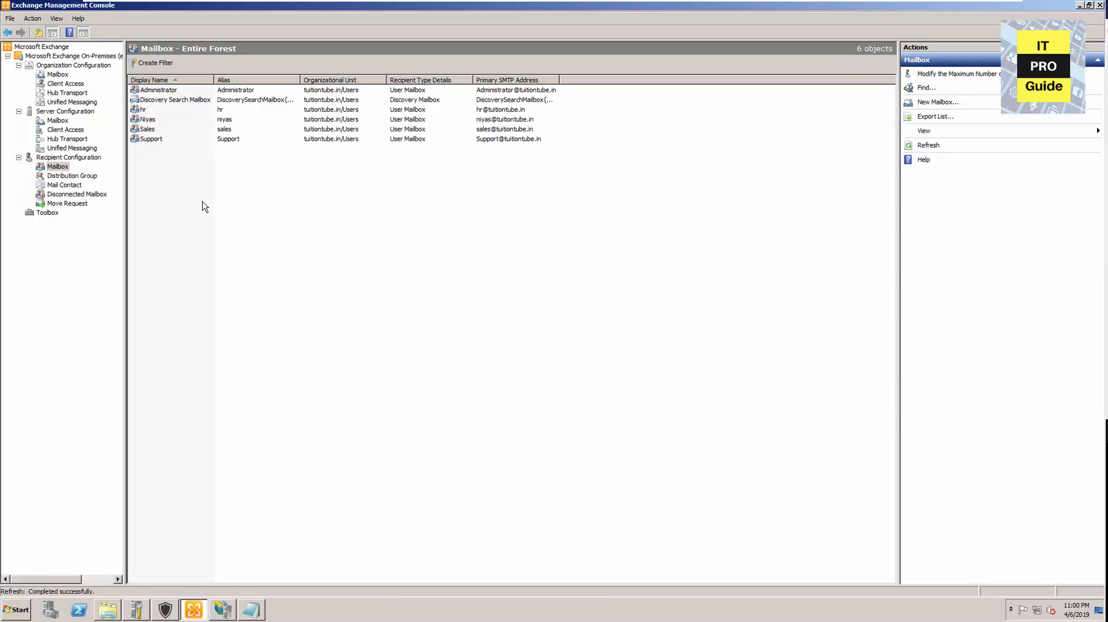
click(146, 128)
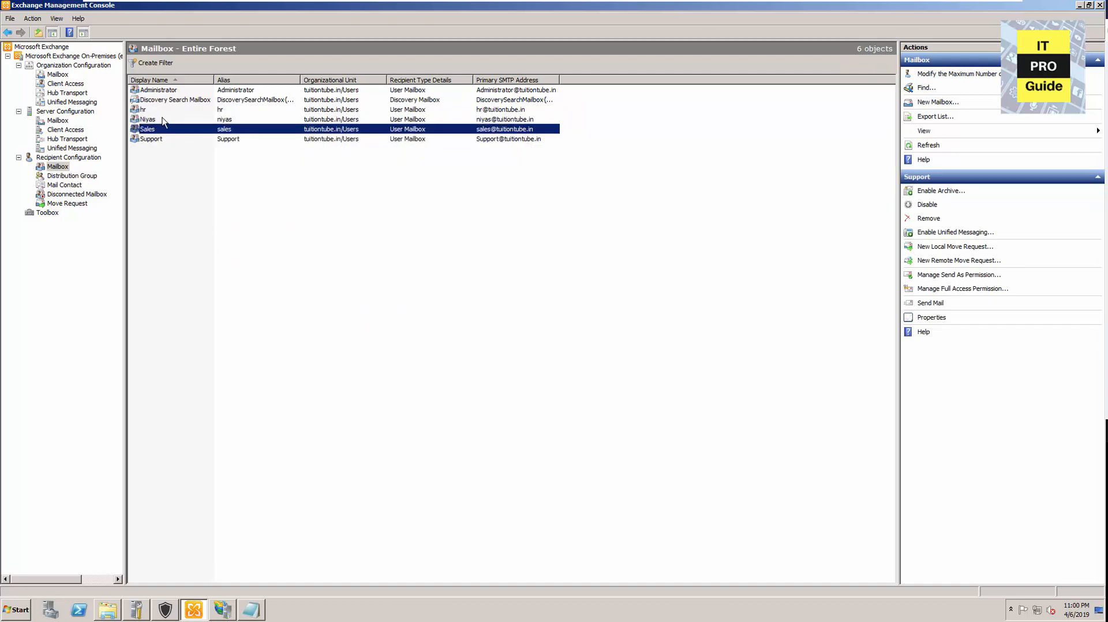
click(176, 110)
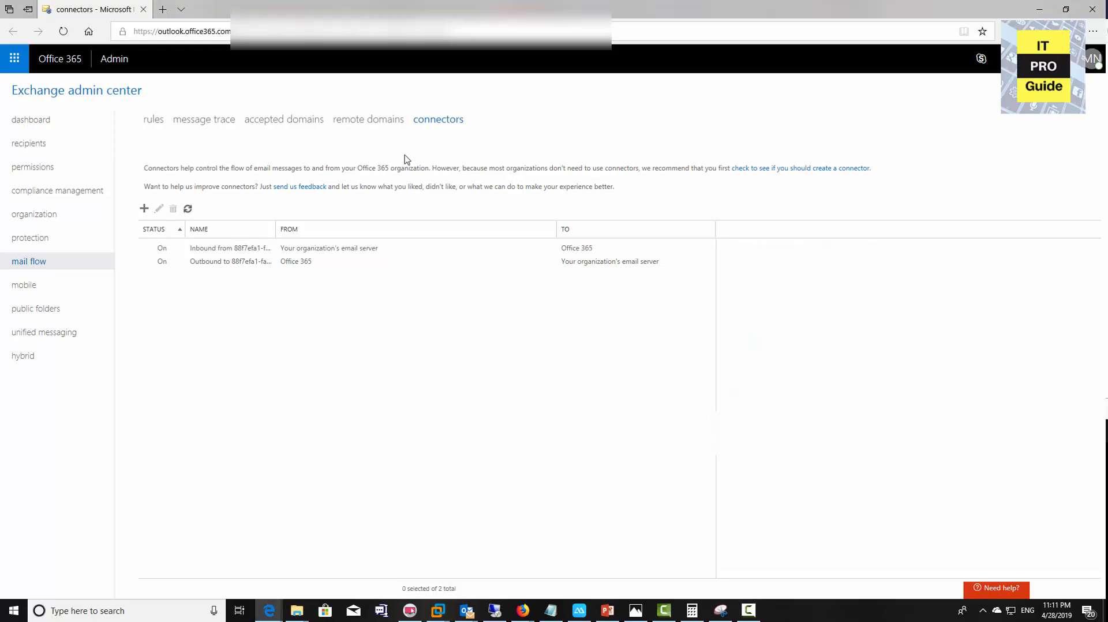
Validate the Outbound to Office 365 connector: connectivity good and test email sent.
click(230, 248)
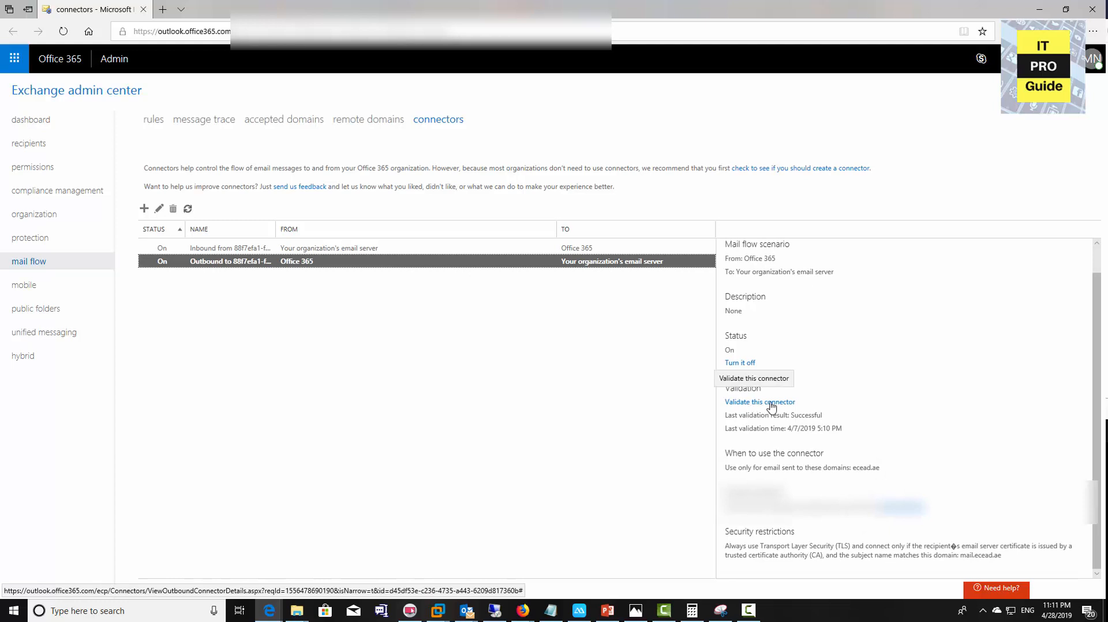
click(759, 401)
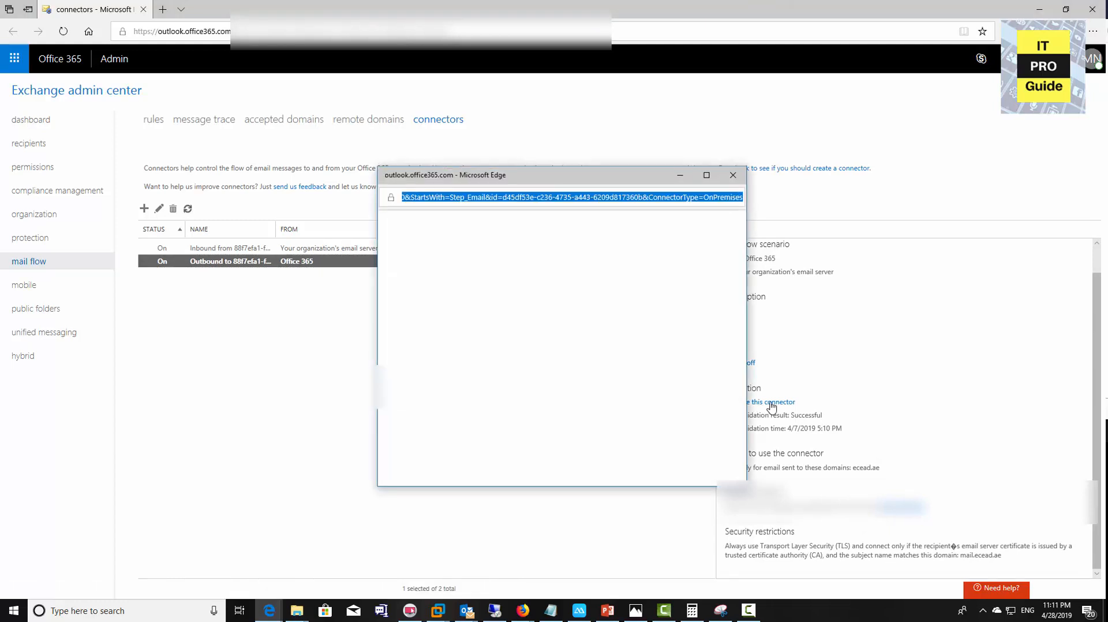
click(768, 401)
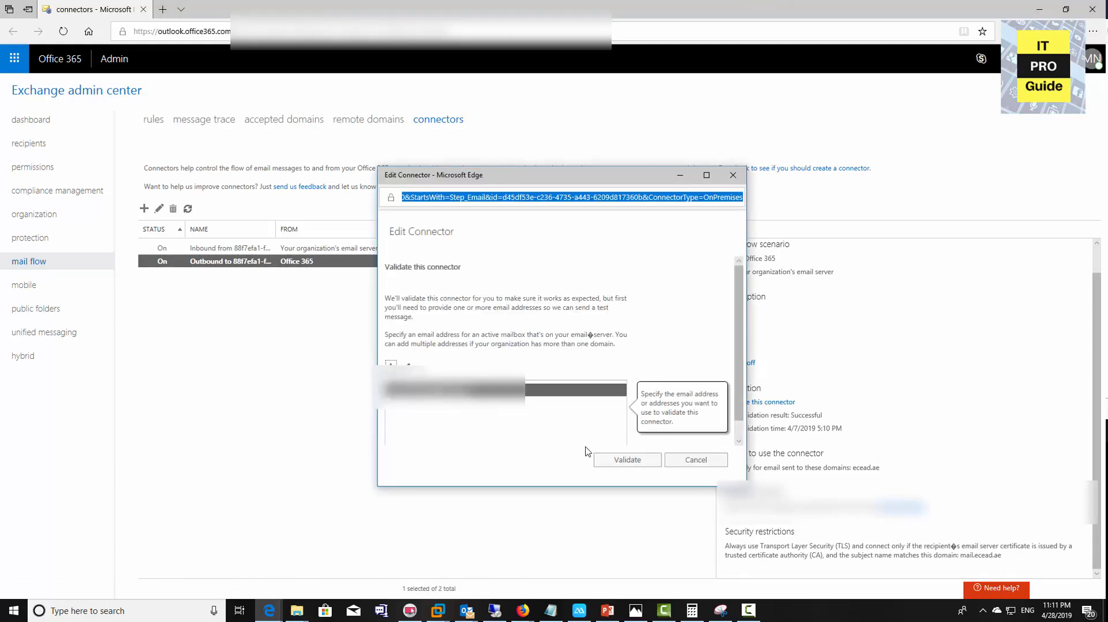
click(625, 459)
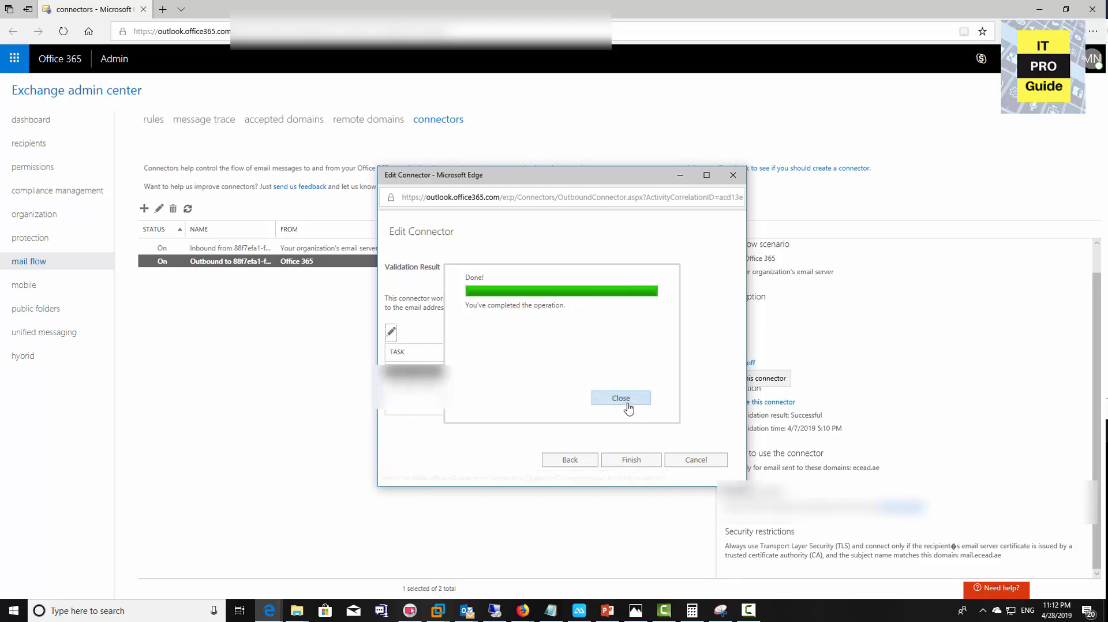
click(620, 398)
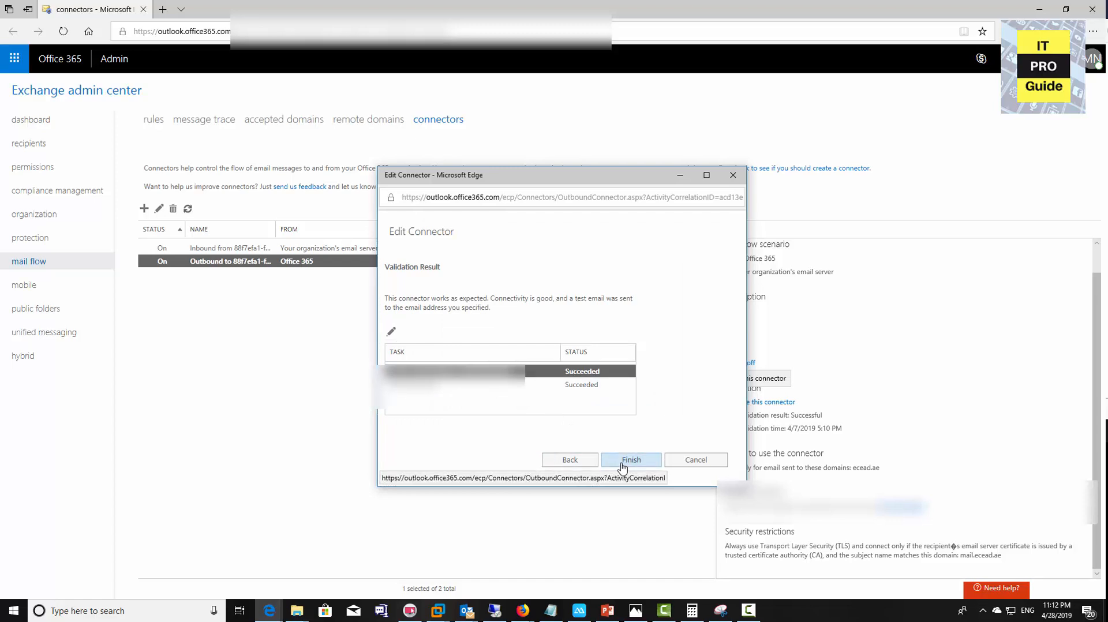
click(630, 459)
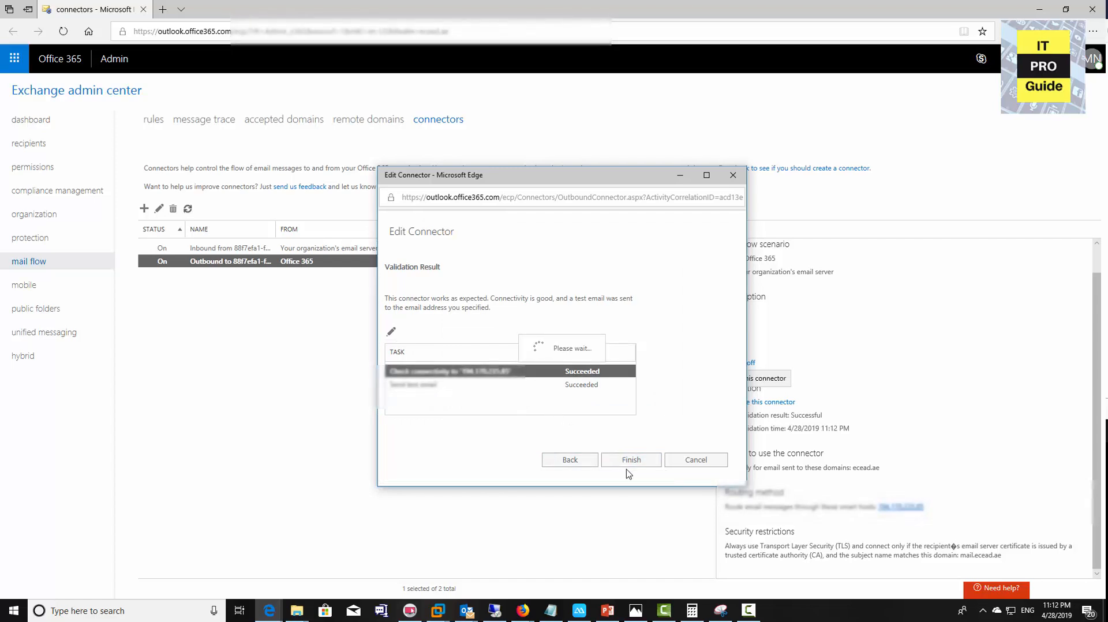